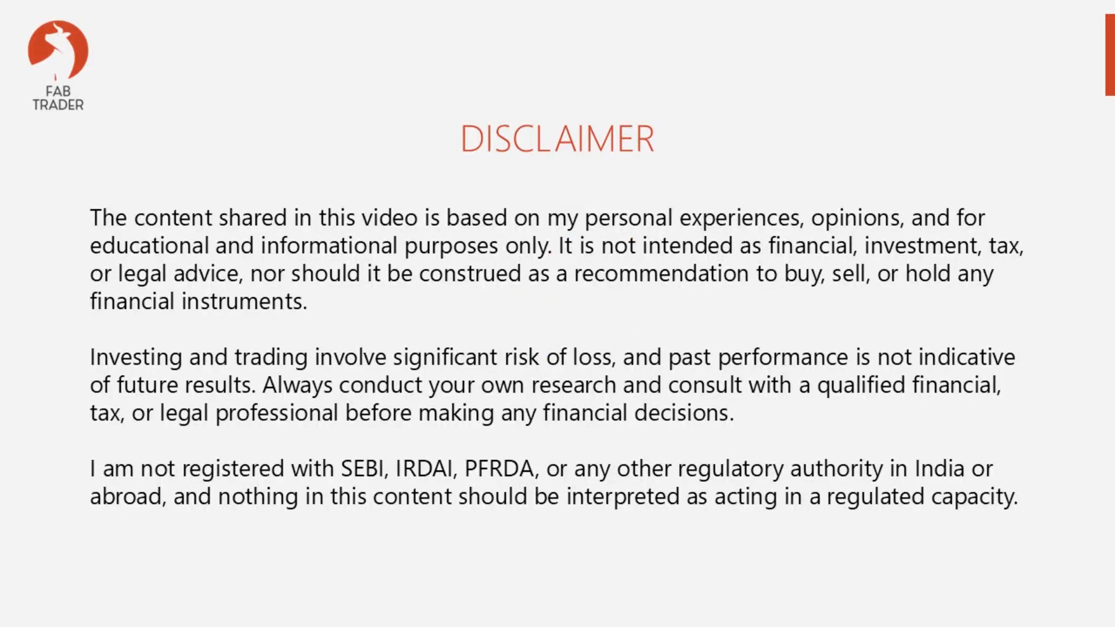
Advance the slideshow past the Disclaimer and Smallcap50 Shop title slides
{"action": "left_click", "coordinate": [971, 94]}
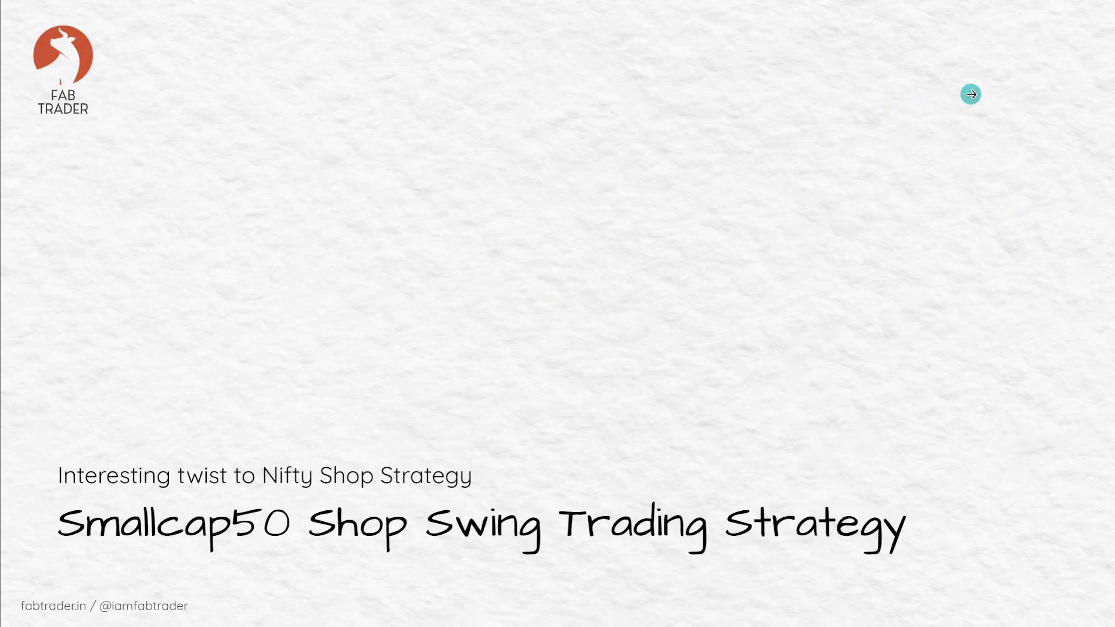
{"action": "left_click", "coordinate": [970, 93]}
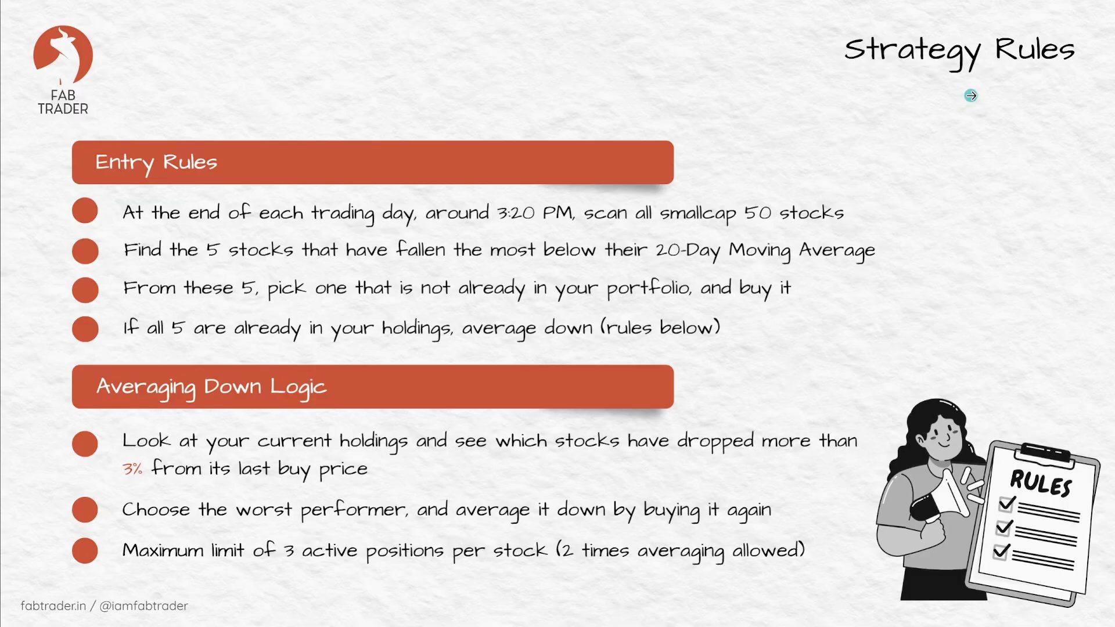
{"action": "left_click", "coordinate": [969, 97]}
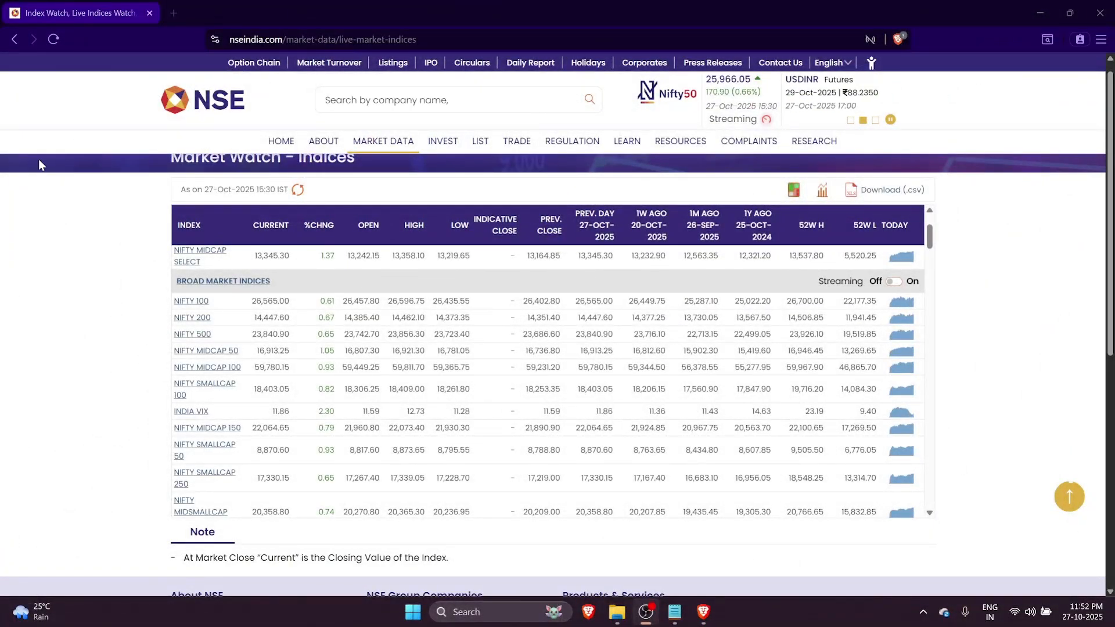
{"action": "mouse_move", "coordinate": [382, 140]}
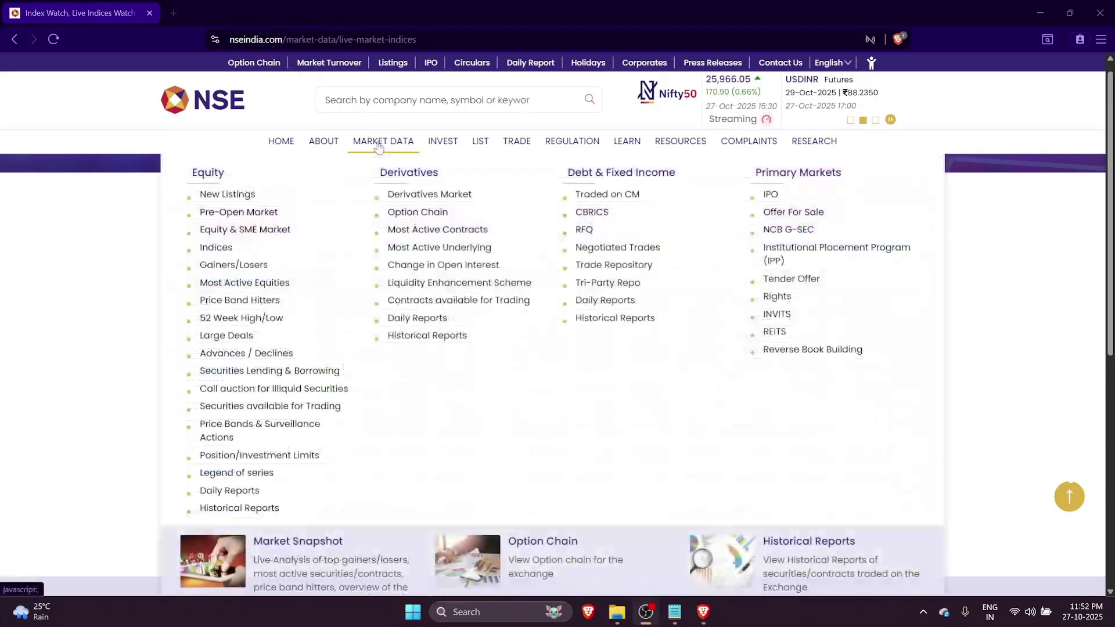
Load the NIFTY SMALLCAP 50 live market watch, then switch over to the Python screener
{"action": "left_click", "coordinate": [216, 246]}
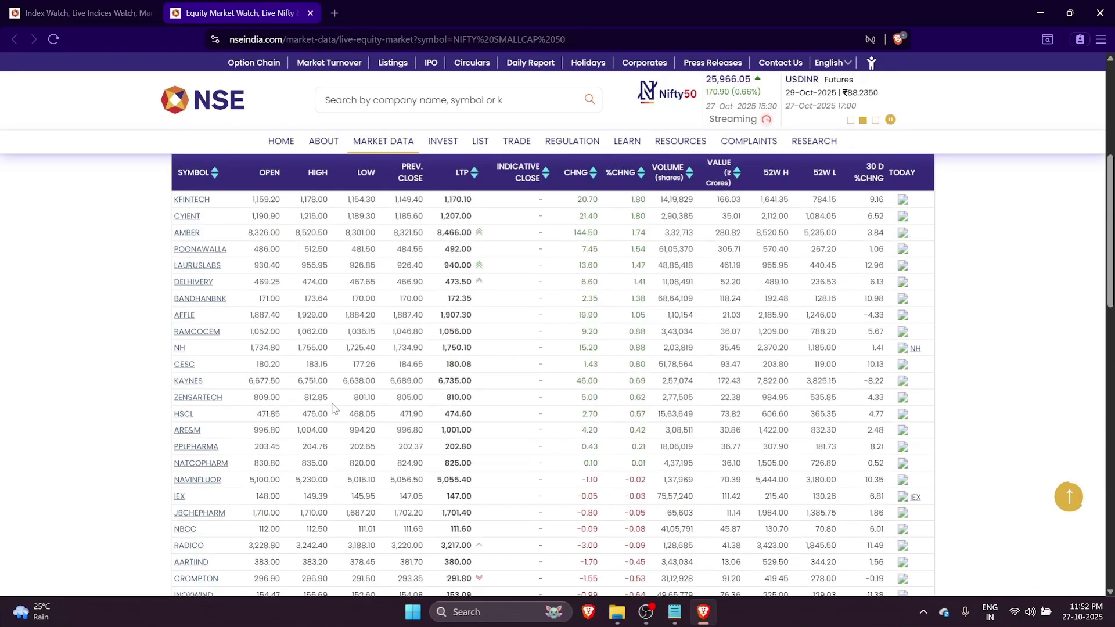
{"action": "scroll", "scroll_direction": "down", "scroll_amount": 3}
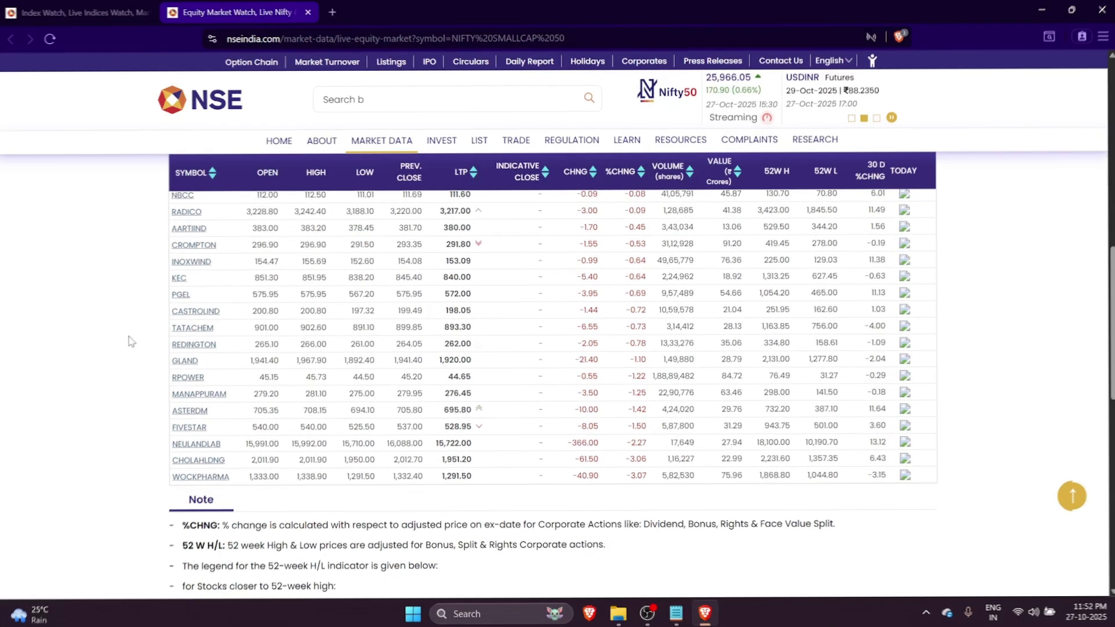
{"action": "left_click", "coordinate": [701, 617]}
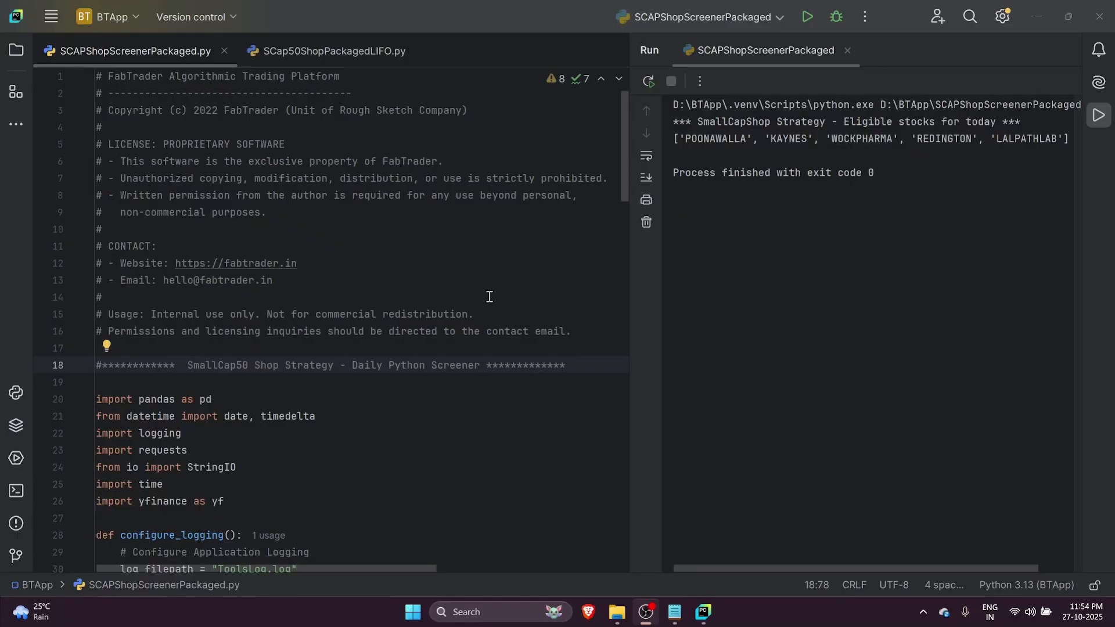
{"action": "mouse_move", "coordinate": [375, 318]}
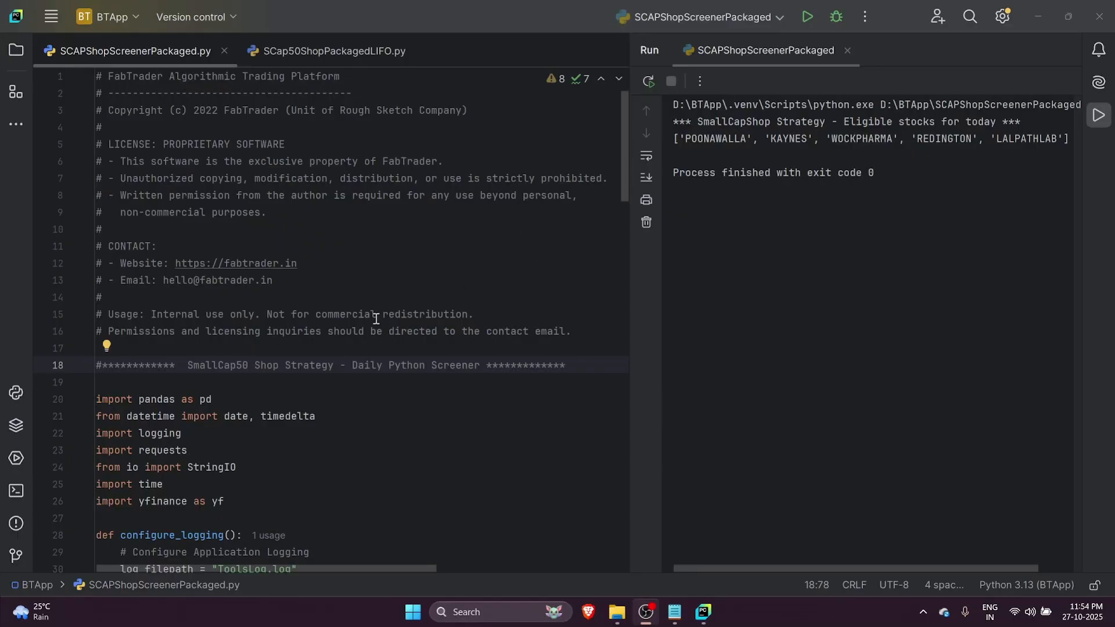
Scroll through SCAPShopScreenerPackaged.py's logging setup and Nifty Smallcap 50 list fetch
{"action": "scroll", "scroll_direction": "down", "scroll_amount": 3}
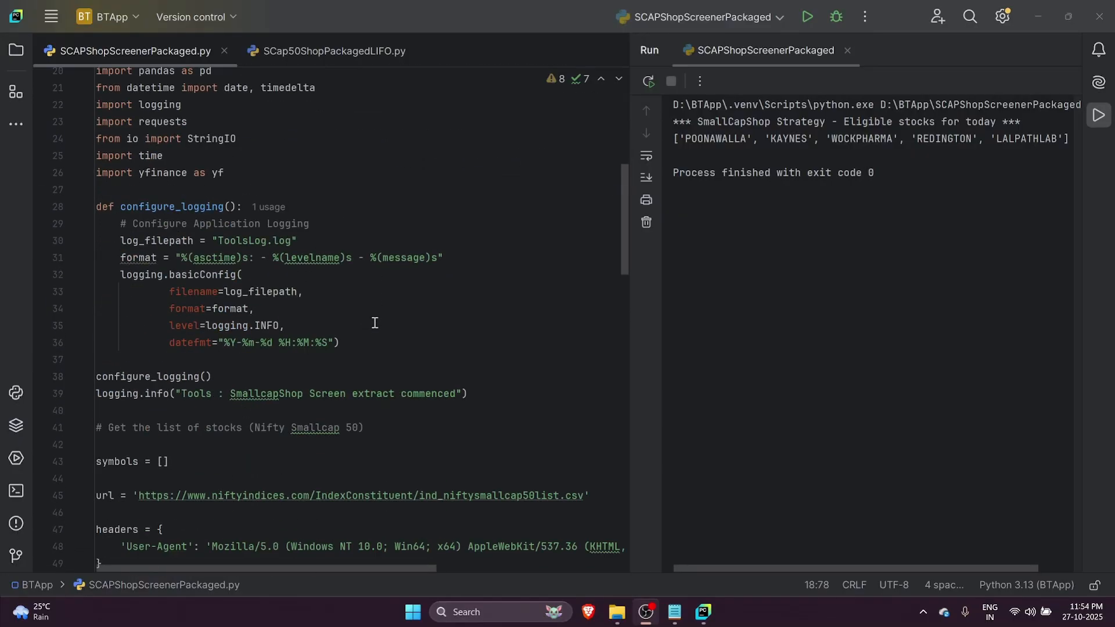
{"action": "scroll", "scroll_direction": "down", "scroll_amount": 3}
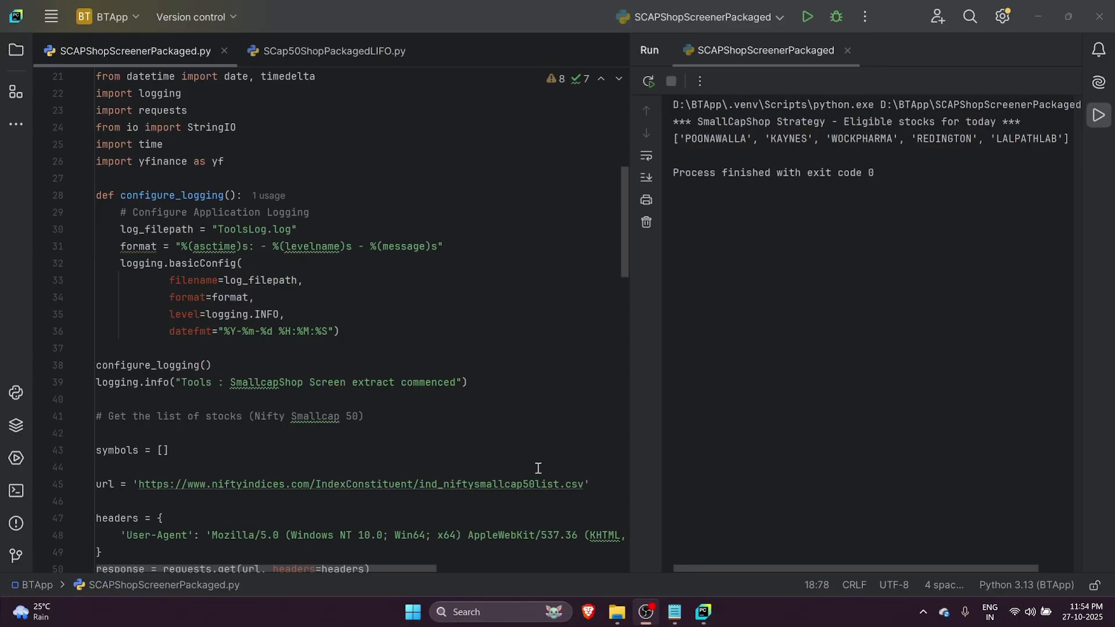
{"action": "scroll", "scroll_direction": "down", "scroll_amount": 3}
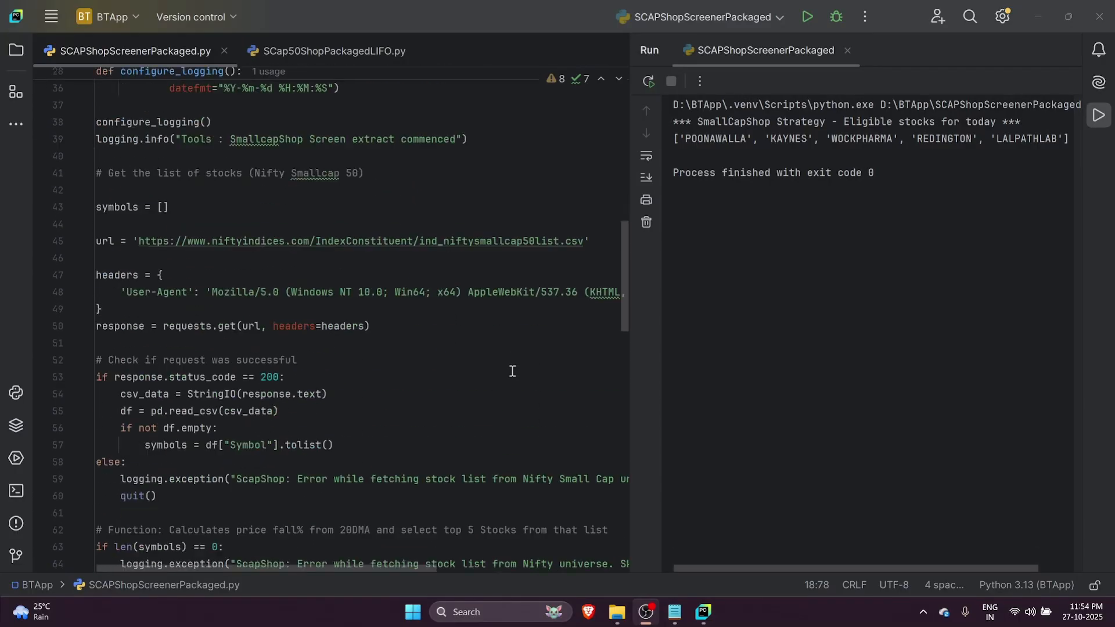
{"action": "scroll", "scroll_direction": "down", "scroll_amount": 3}
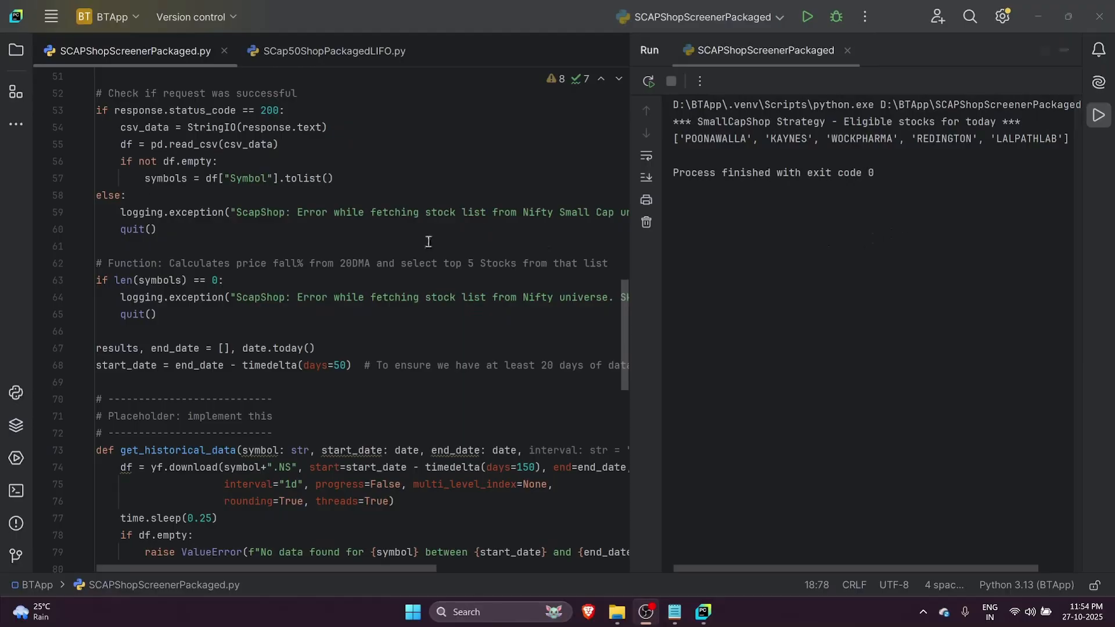
{"action": "scroll", "scroll_direction": "up", "scroll_amount": 3}
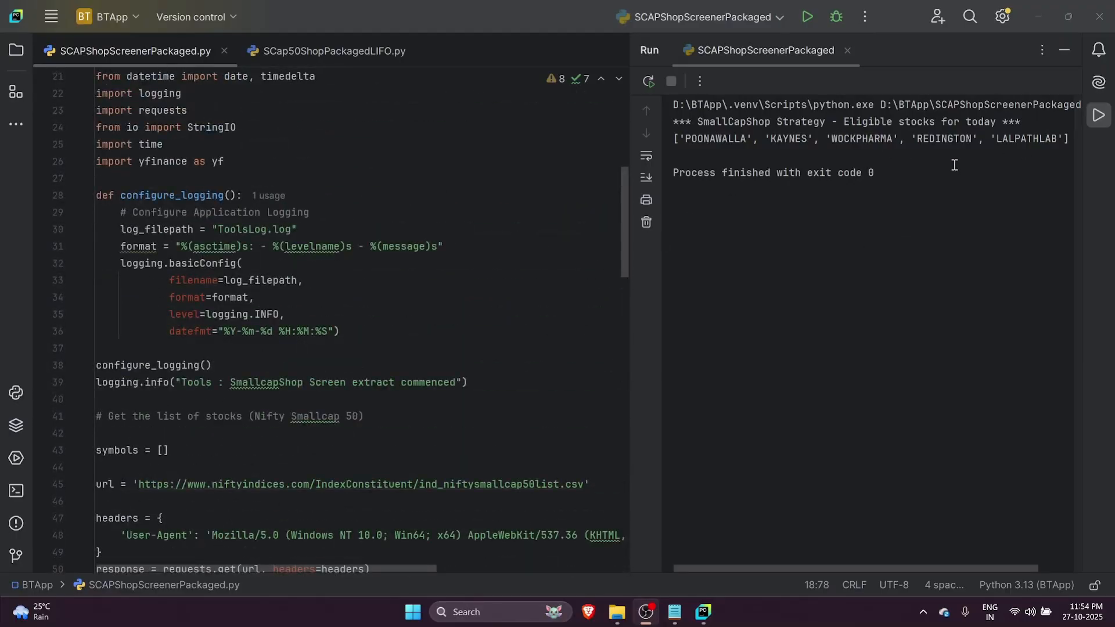
{"action": "mouse_move", "coordinate": [797, 150]}
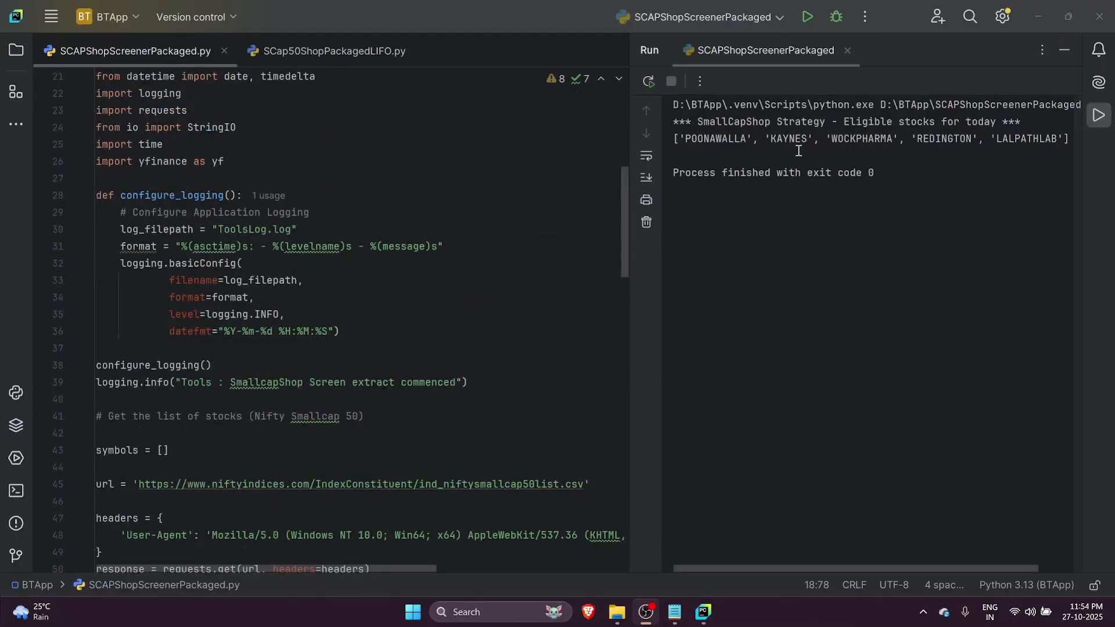
{"action": "mouse_move", "coordinate": [503, 166]}
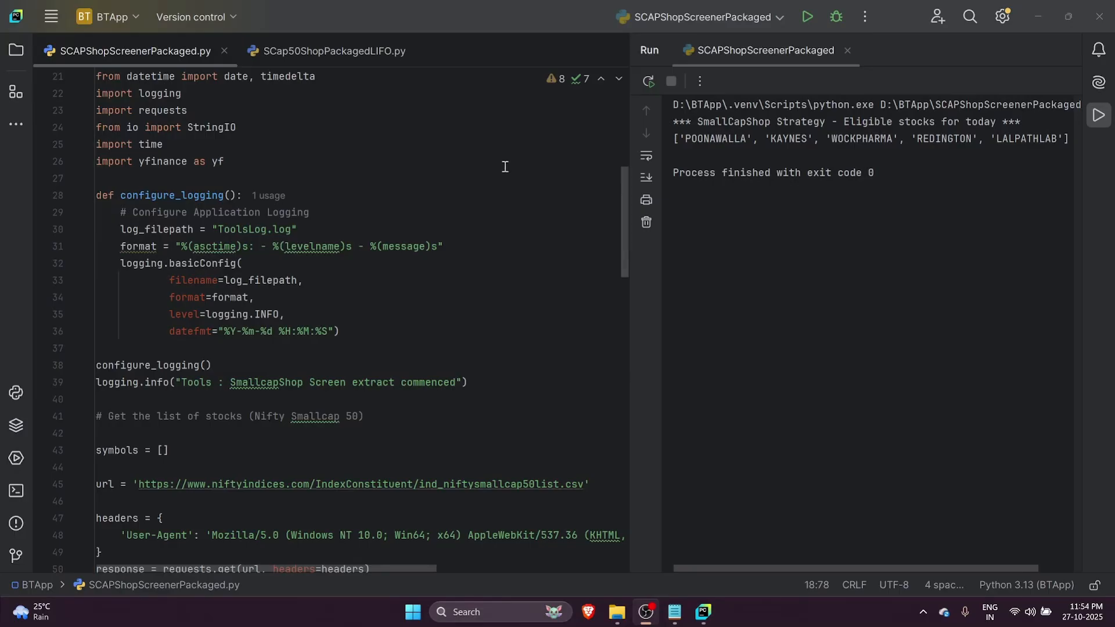
{"action": "mouse_move", "coordinate": [838, 223]}
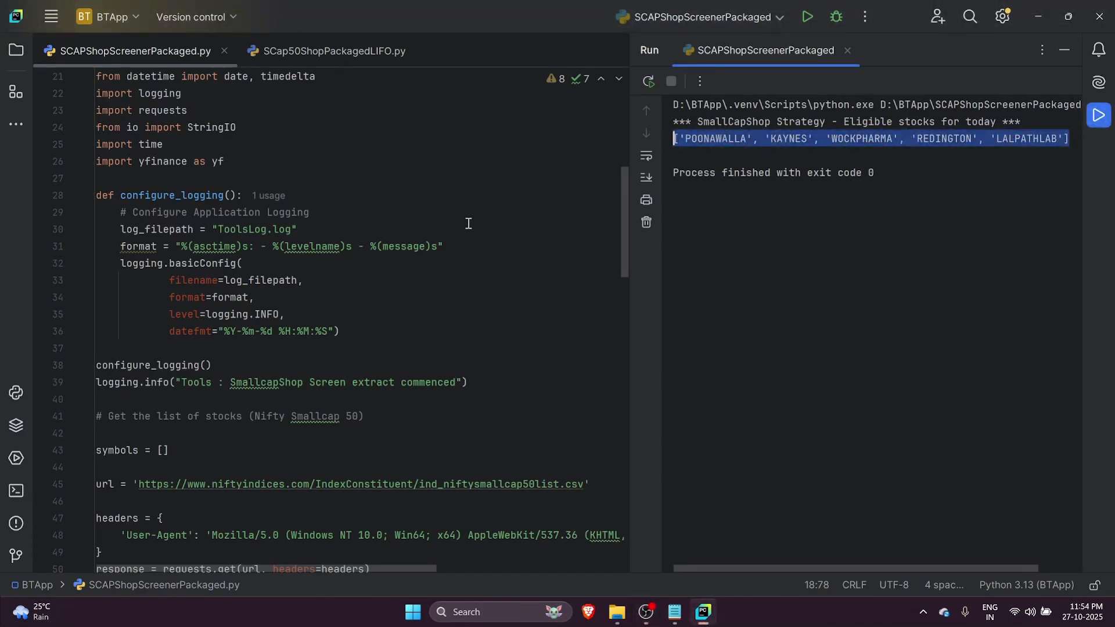
{"action": "mouse_move", "coordinate": [448, 353]}
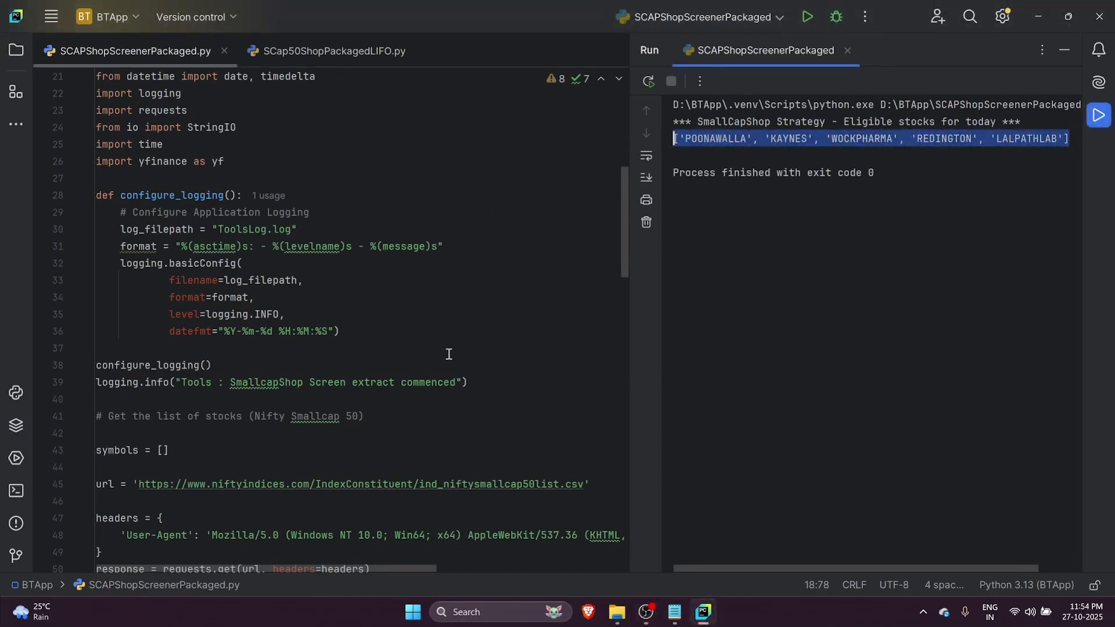
{"action": "mouse_move", "coordinate": [476, 274]}
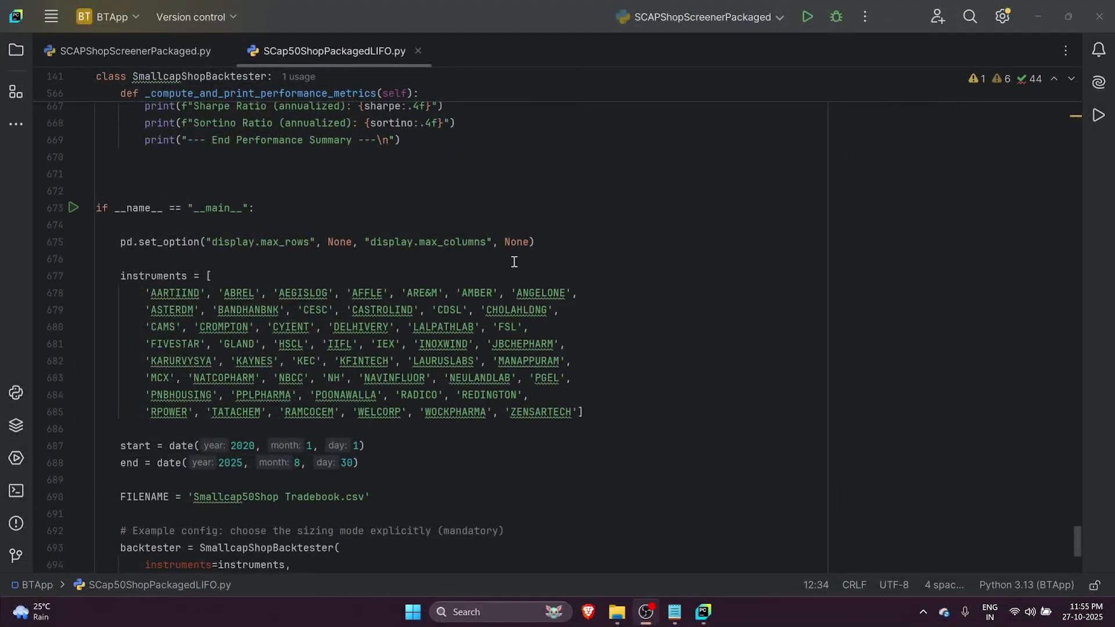
Review SCap50ShopPackagedLIFO.py's instruments list and 2020 to 2025 backtest start/end dates
{"action": "scroll", "scroll_direction": "down", "scroll_amount": 3}
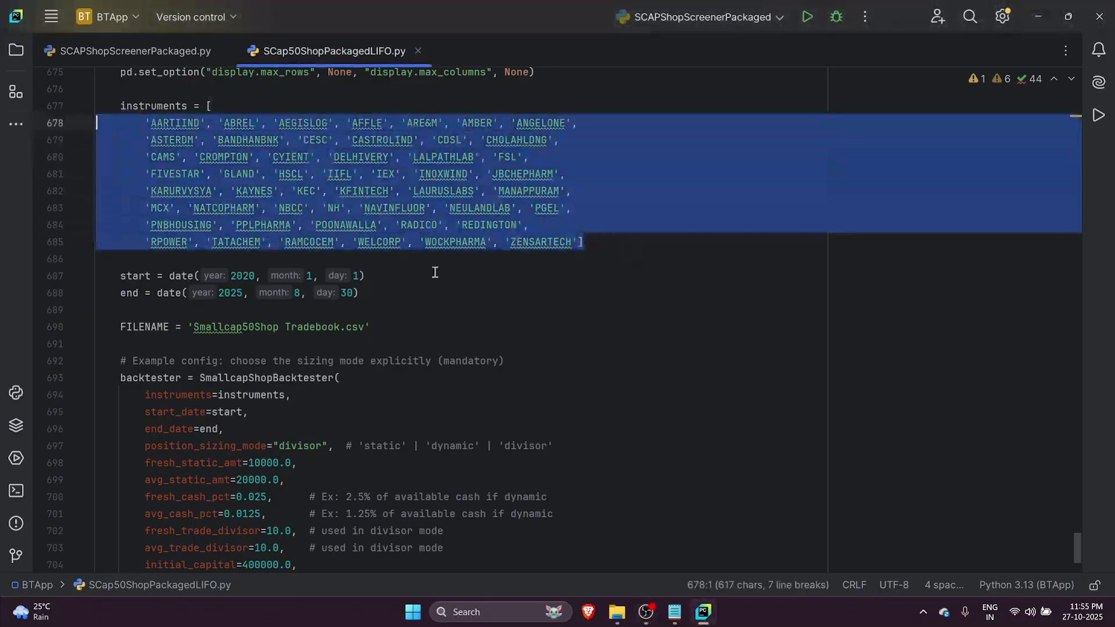
{"action": "scroll", "scroll_direction": "up", "scroll_amount": 3}
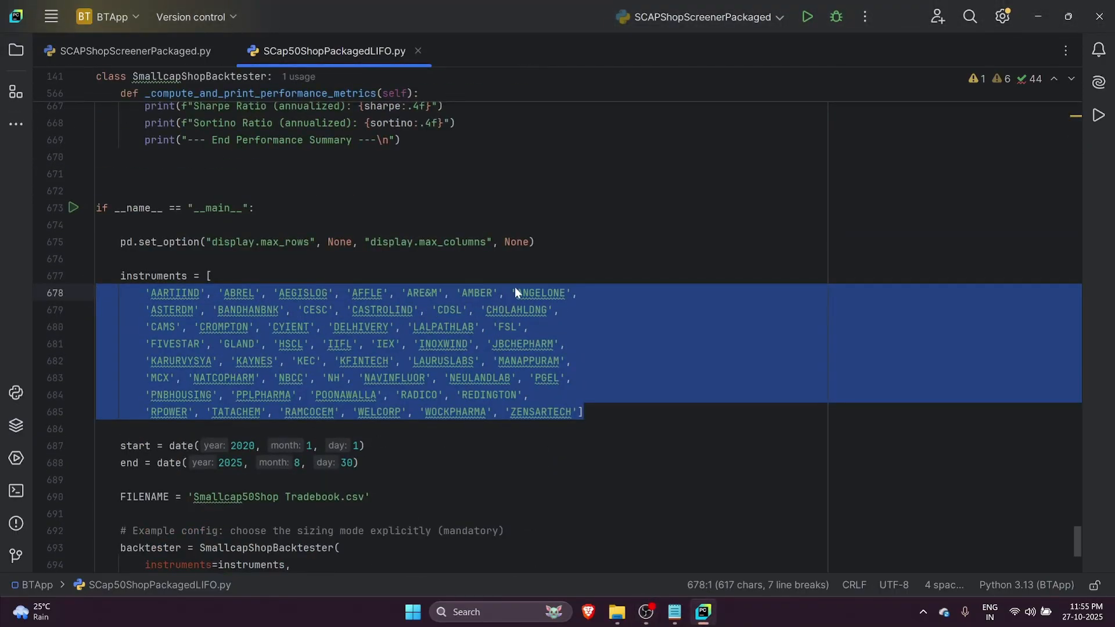
{"action": "left_click", "coordinate": [631, 412]}
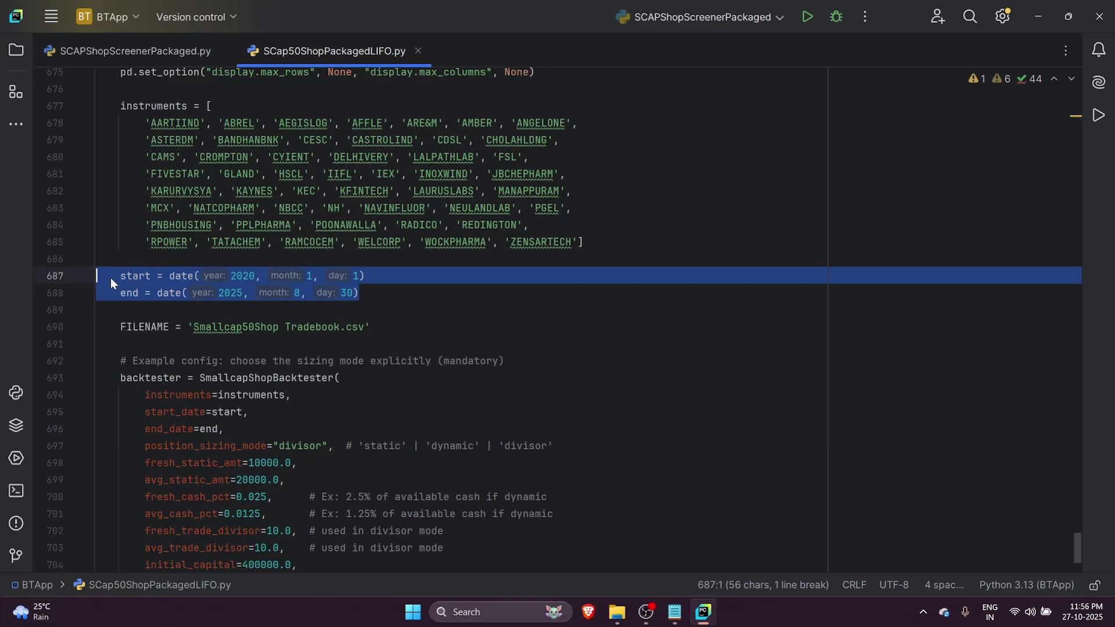
{"action": "mouse_move", "coordinate": [469, 332]}
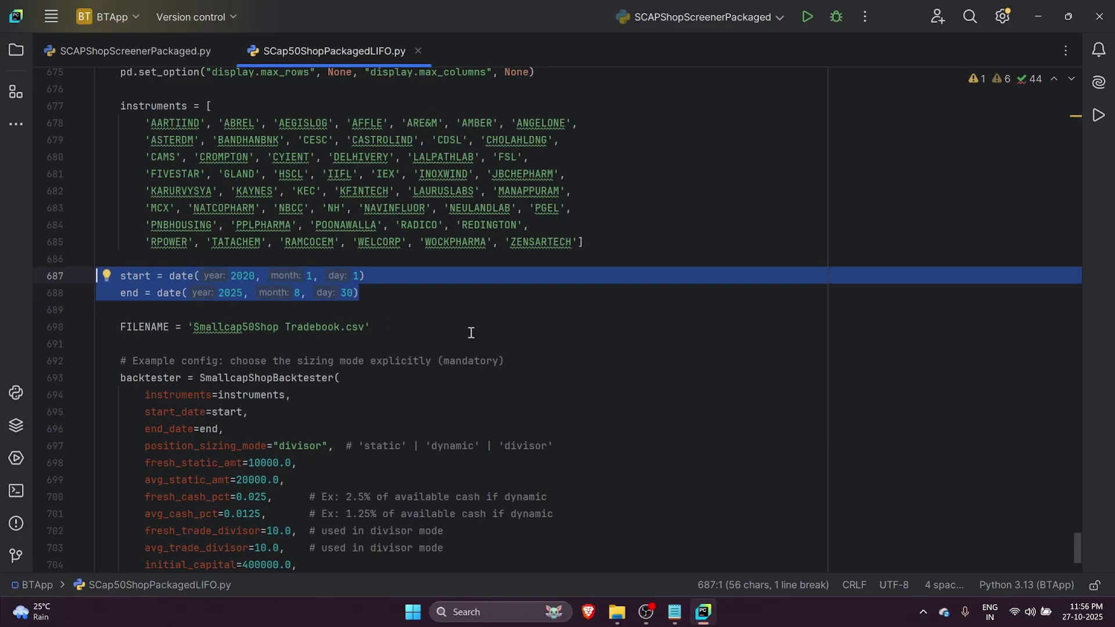
{"action": "scroll", "scroll_direction": "down", "scroll_amount": 3}
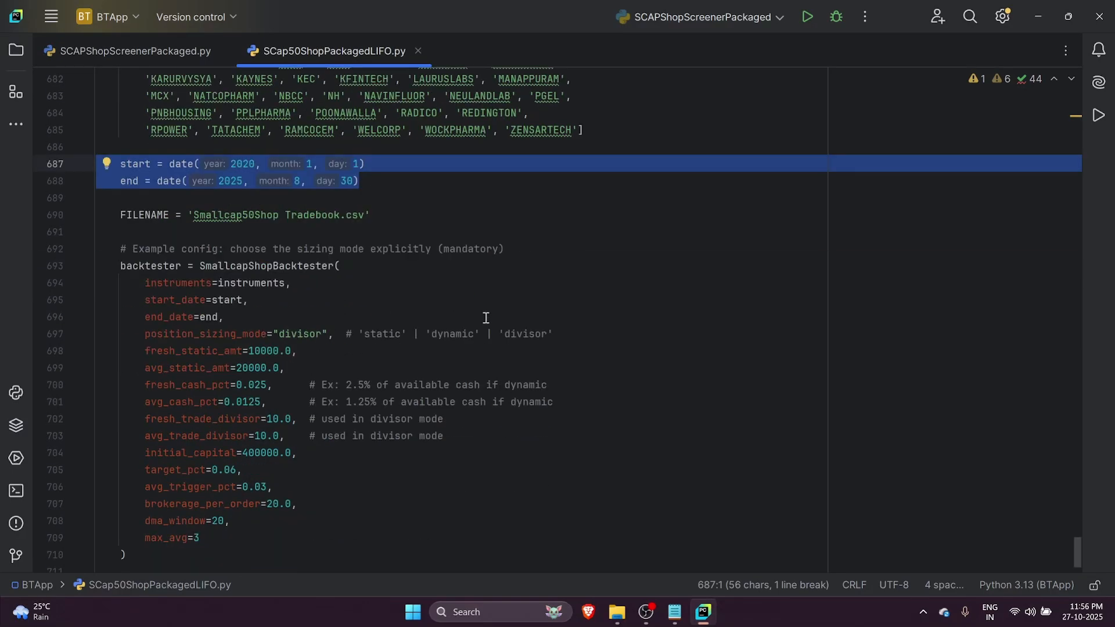
{"action": "scroll", "scroll_direction": "up", "scroll_amount": 3}
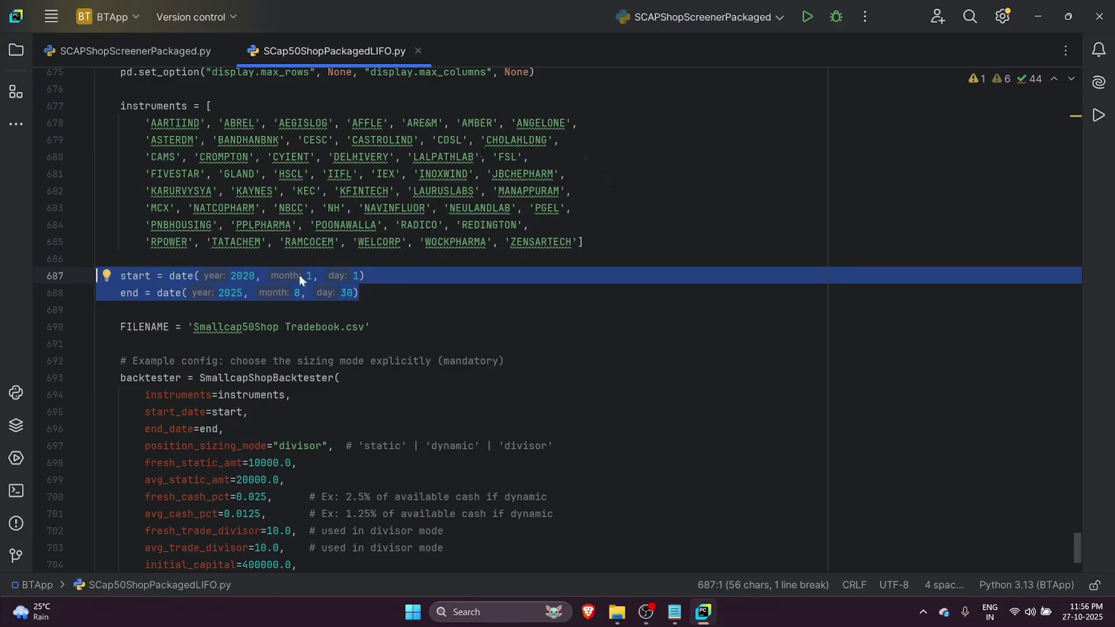
{"action": "mouse_move", "coordinate": [202, 338]}
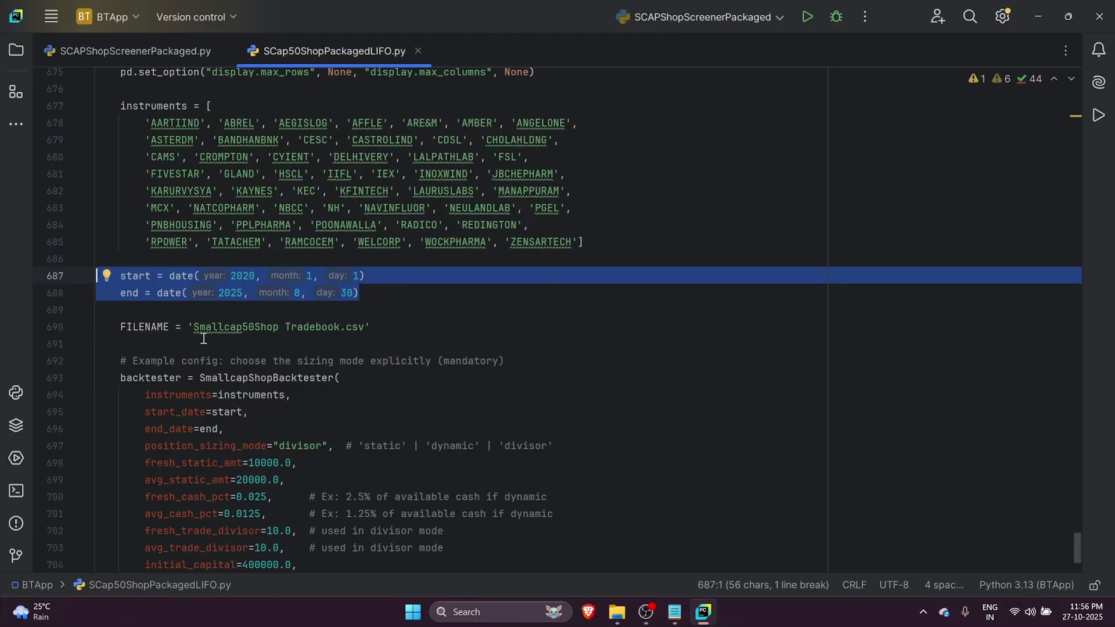
{"action": "scroll", "scroll_direction": "down", "scroll_amount": 3}
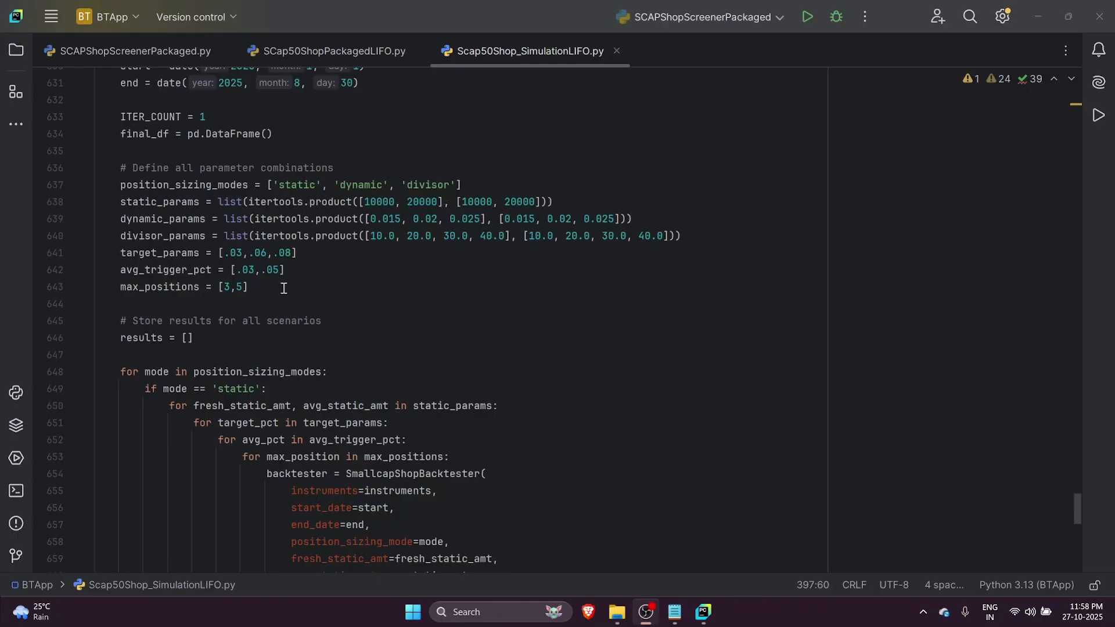
{"action": "mouse_move", "coordinate": [363, 179]}
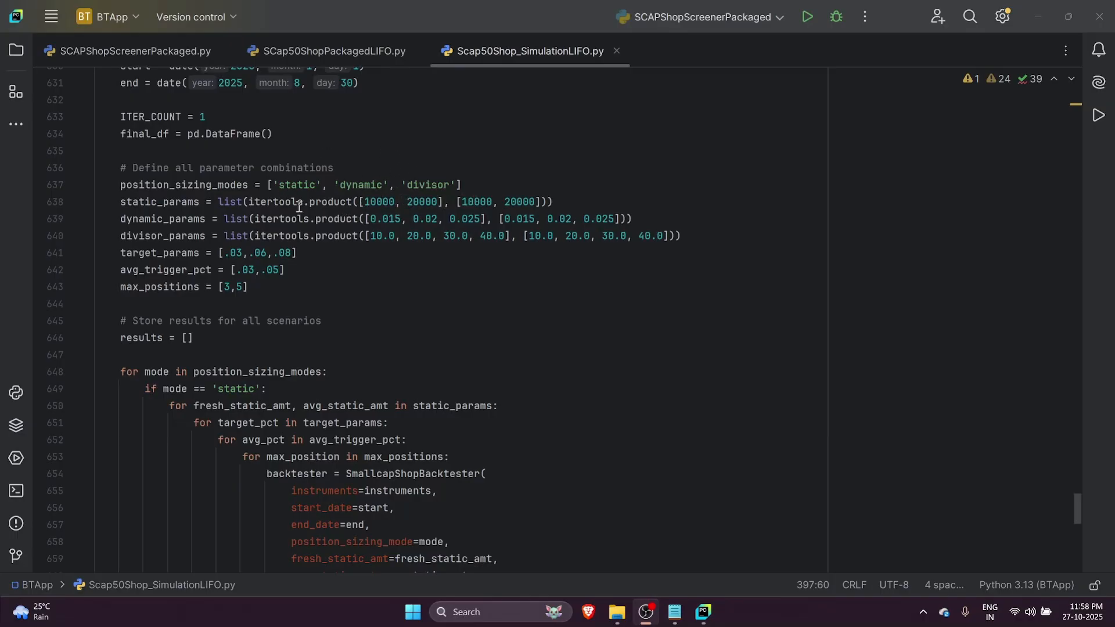
{"action": "mouse_move", "coordinate": [428, 201]}
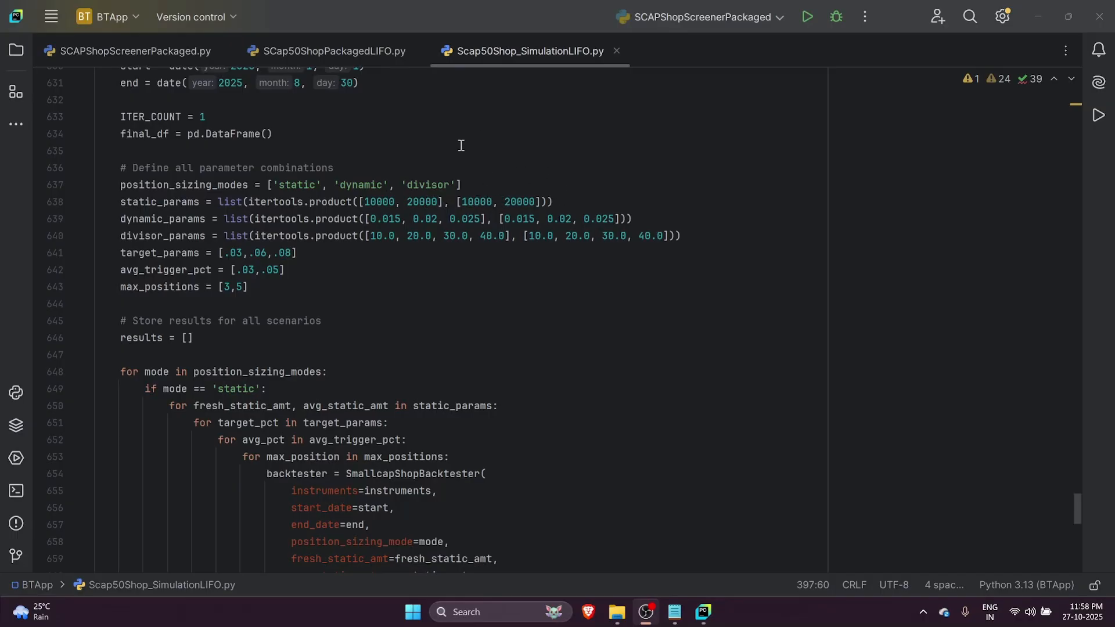
{"action": "mouse_move", "coordinate": [479, 157]}
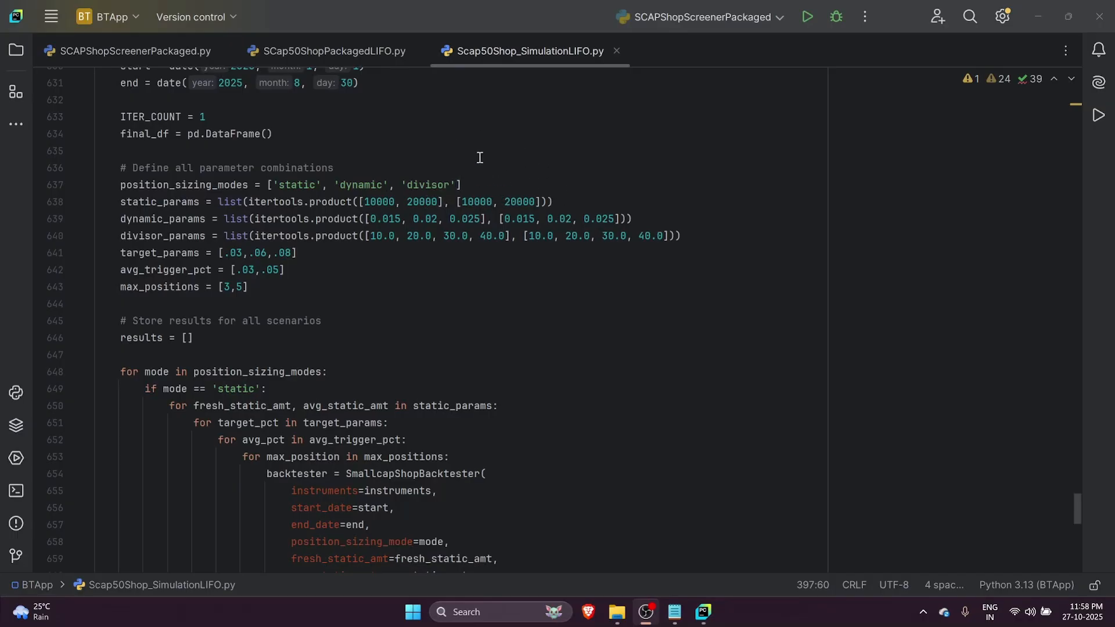
{"action": "mouse_move", "coordinate": [473, 172]}
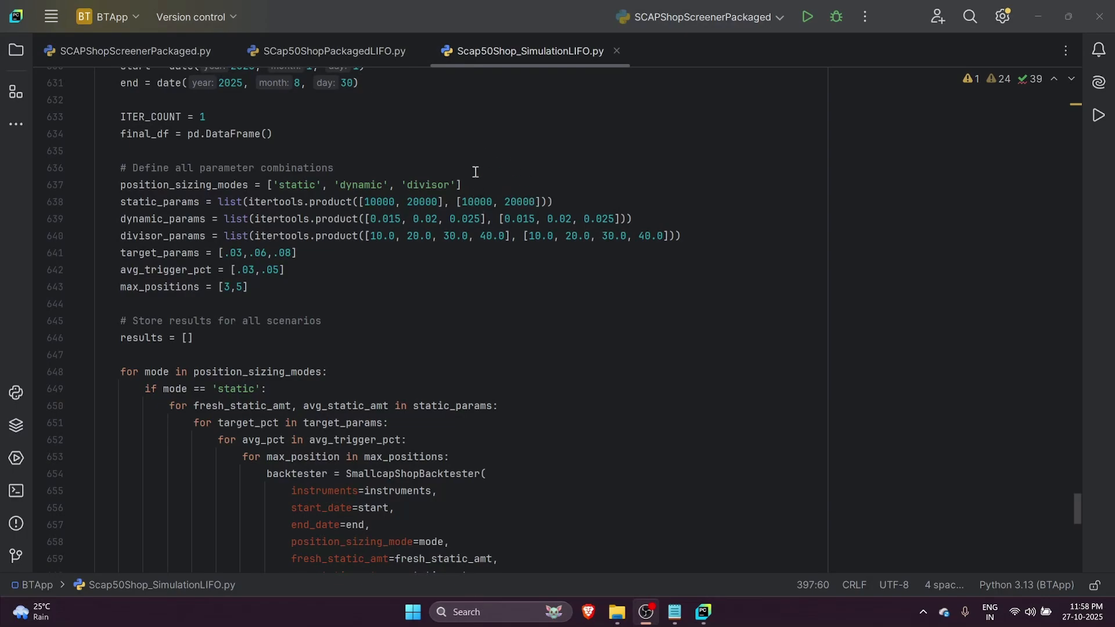
{"action": "mouse_move", "coordinate": [526, 188]}
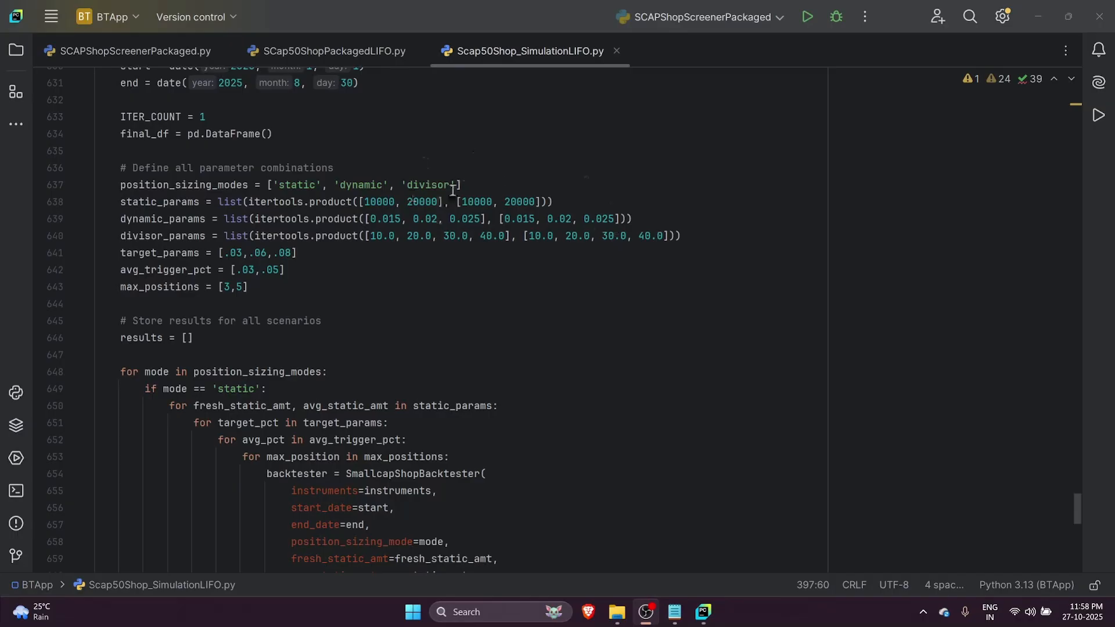
{"action": "mouse_move", "coordinate": [521, 201]}
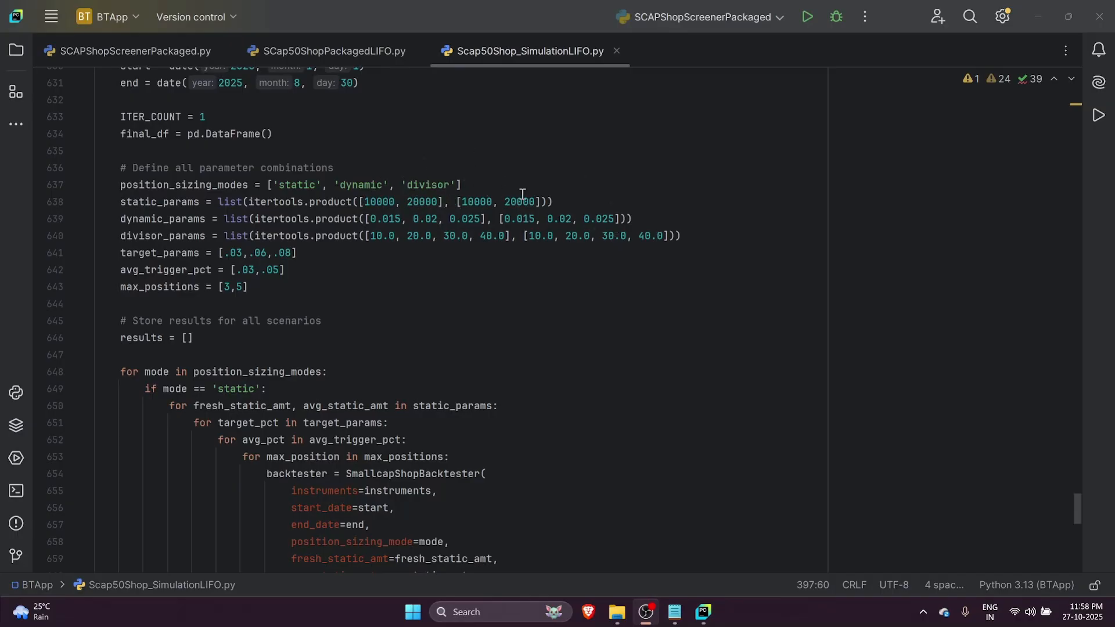
{"action": "mouse_move", "coordinate": [182, 218]}
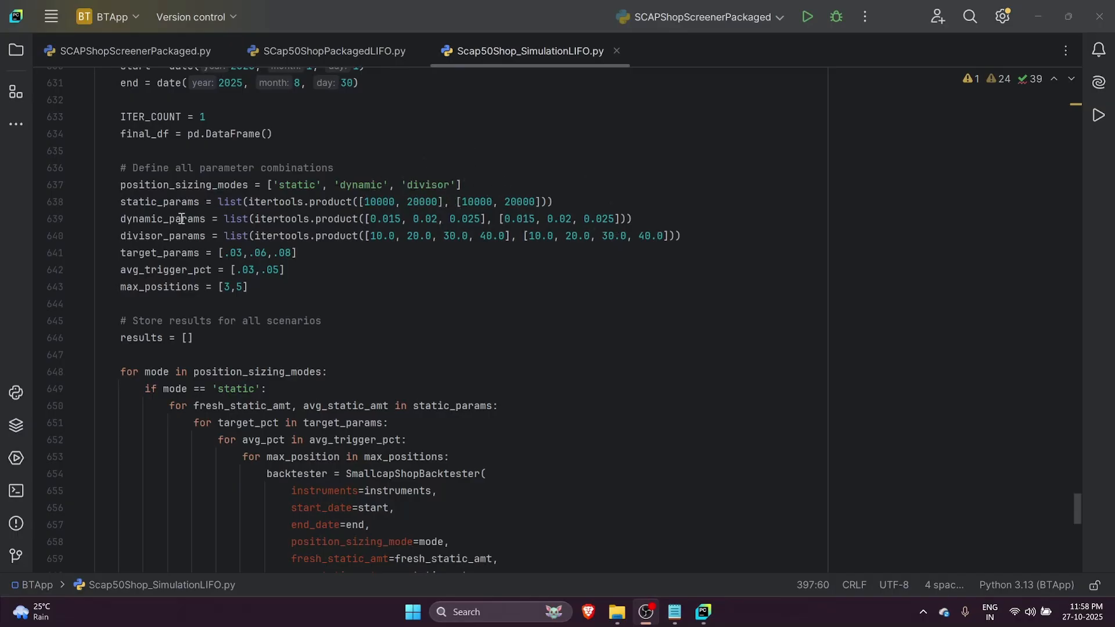
{"action": "mouse_move", "coordinate": [391, 224]}
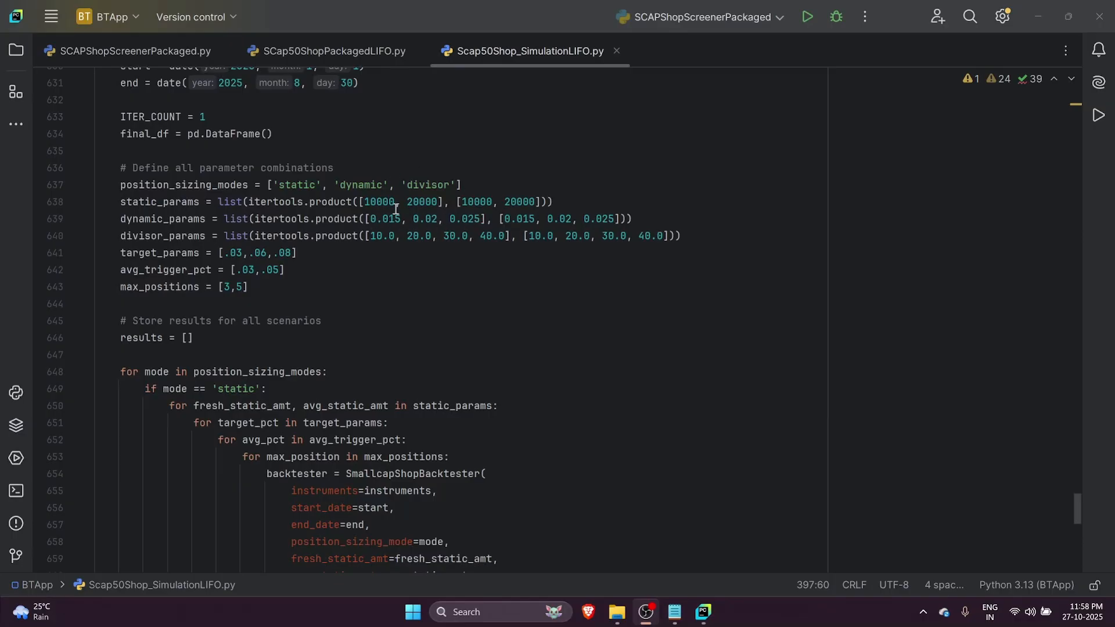
{"action": "mouse_move", "coordinate": [537, 218]}
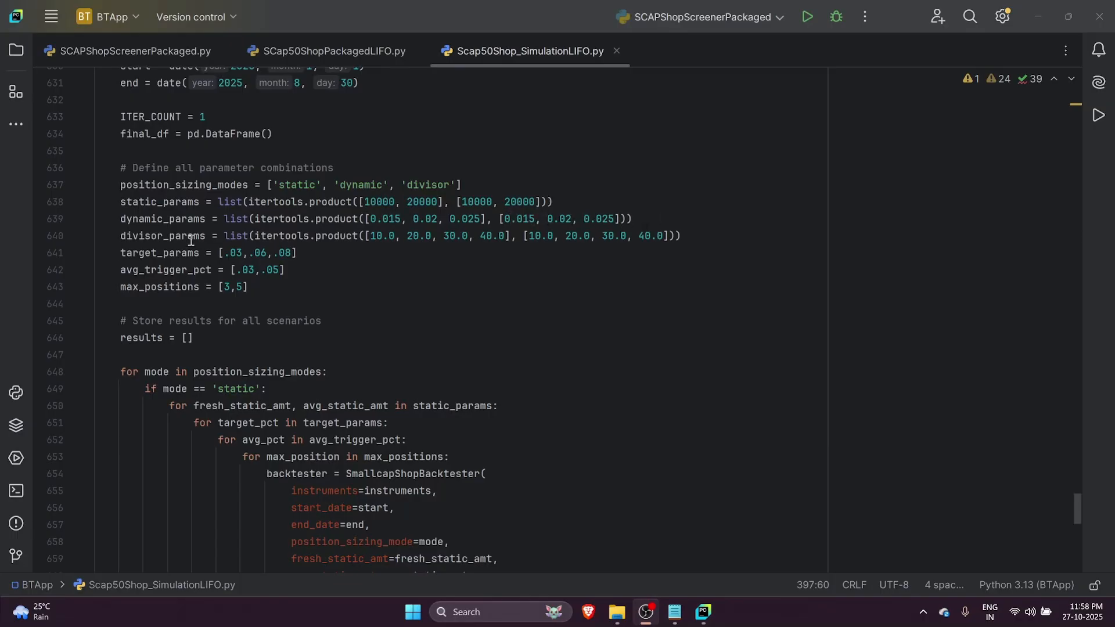
{"action": "mouse_move", "coordinate": [384, 241]}
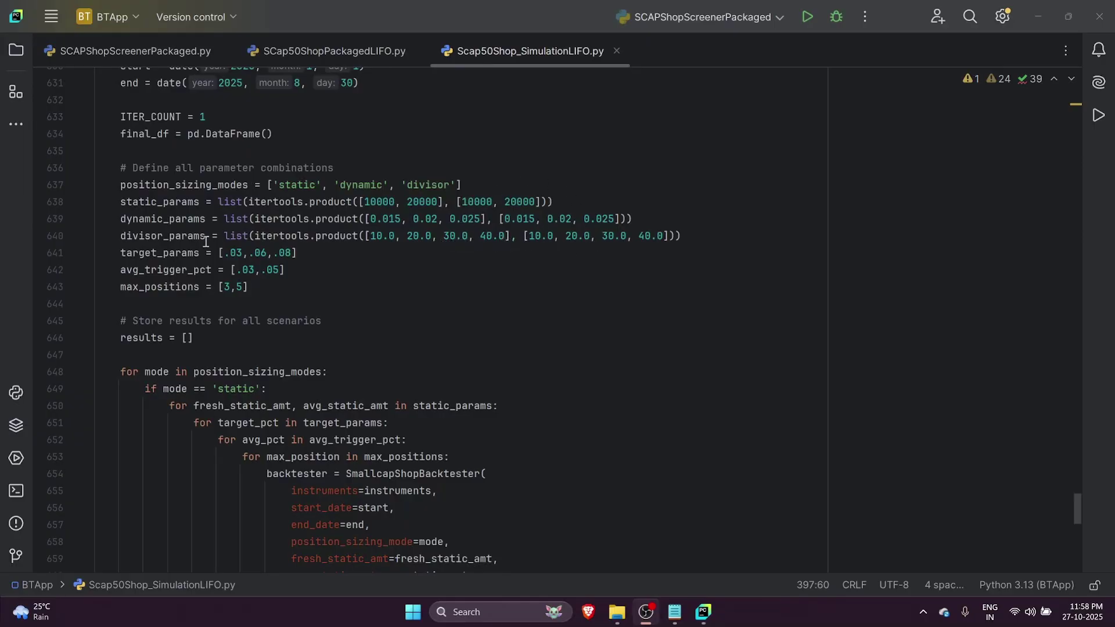
{"action": "mouse_move", "coordinate": [263, 246]}
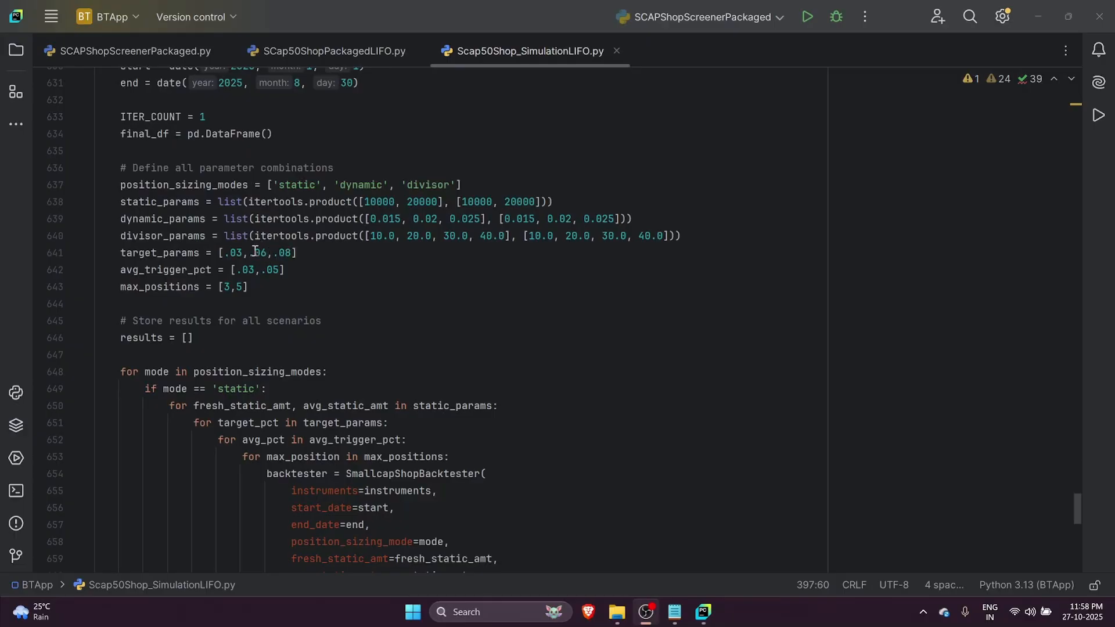
{"action": "mouse_move", "coordinate": [227, 218]}
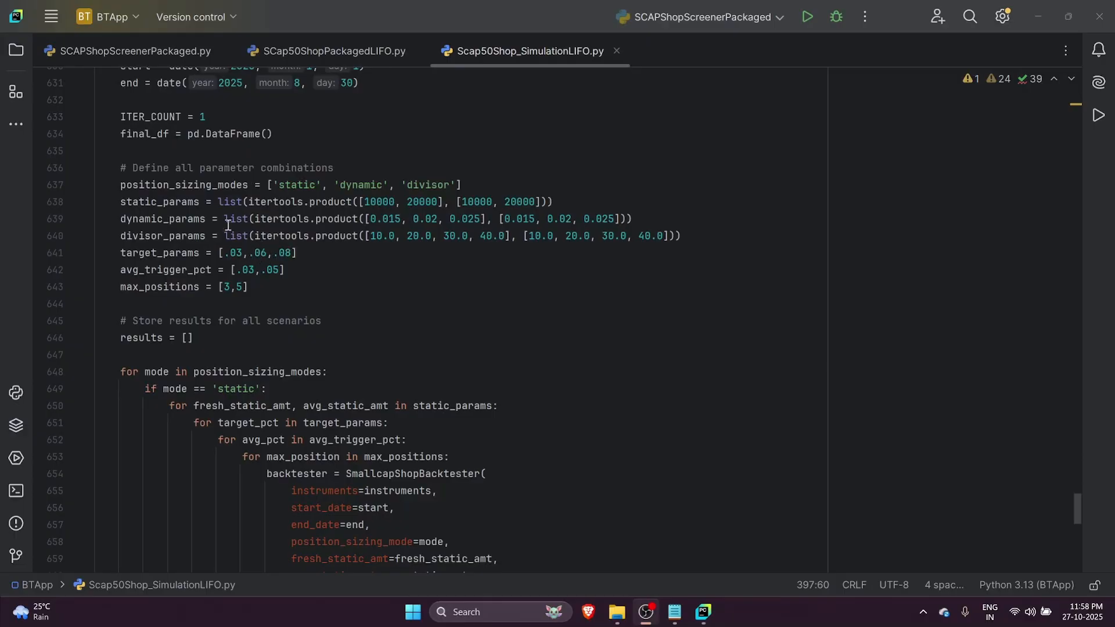
{"action": "mouse_move", "coordinate": [298, 258]}
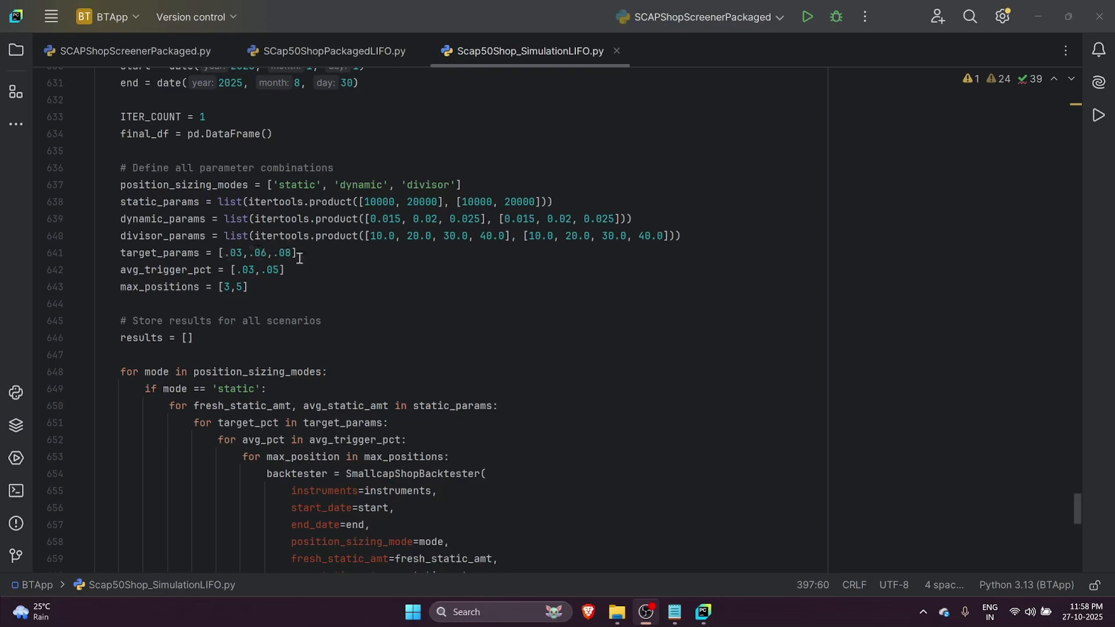
{"action": "left_click", "coordinate": [320, 252]}
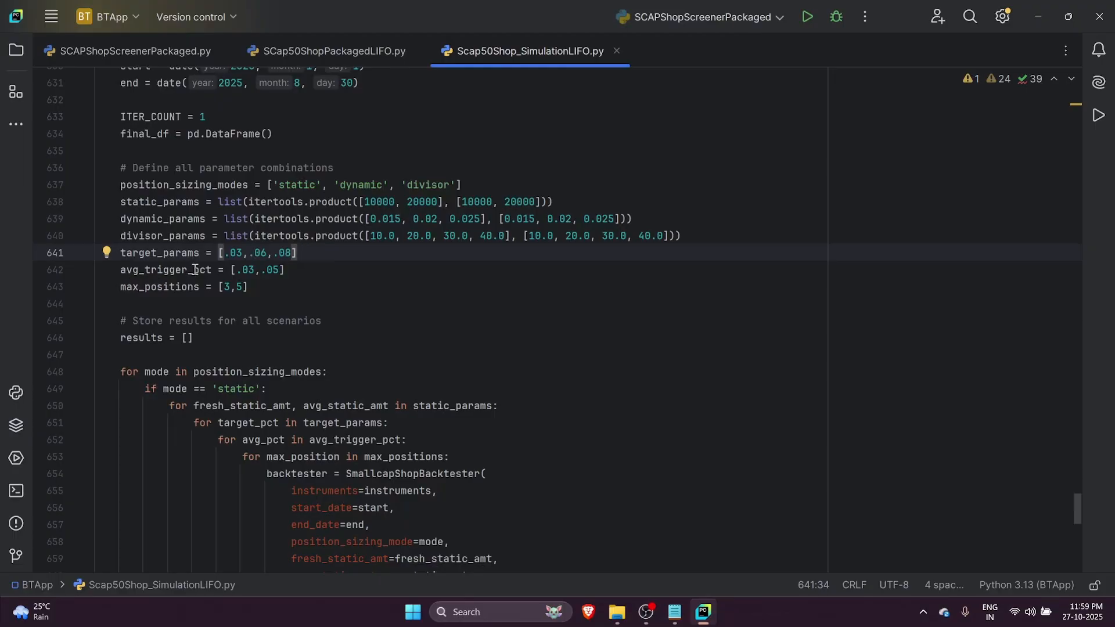
{"action": "mouse_move", "coordinate": [315, 271]}
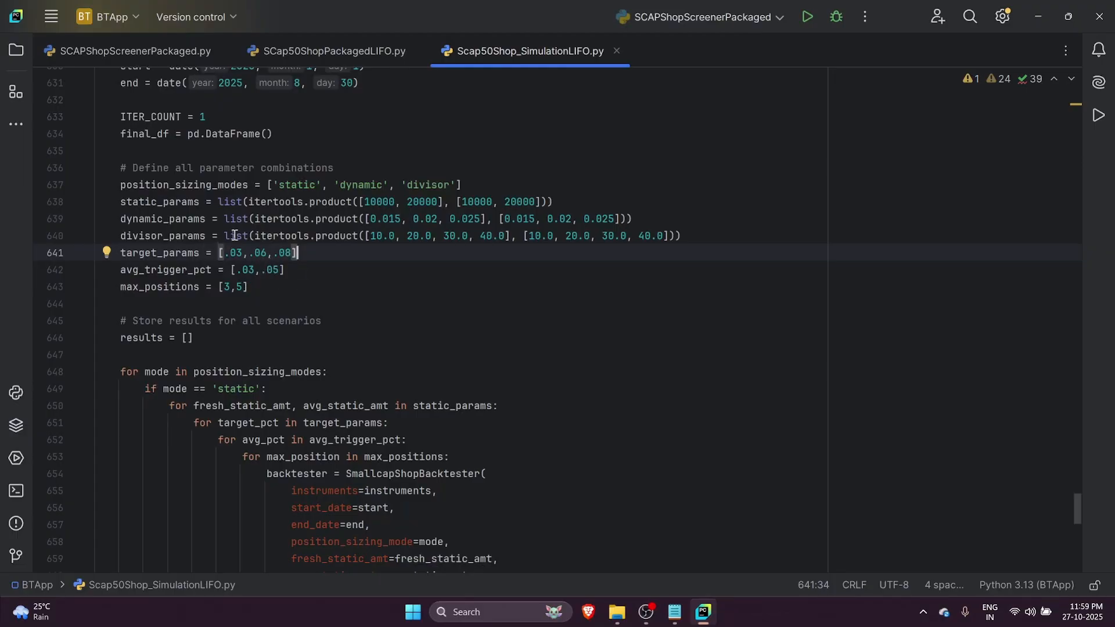
{"action": "mouse_move", "coordinate": [314, 266]}
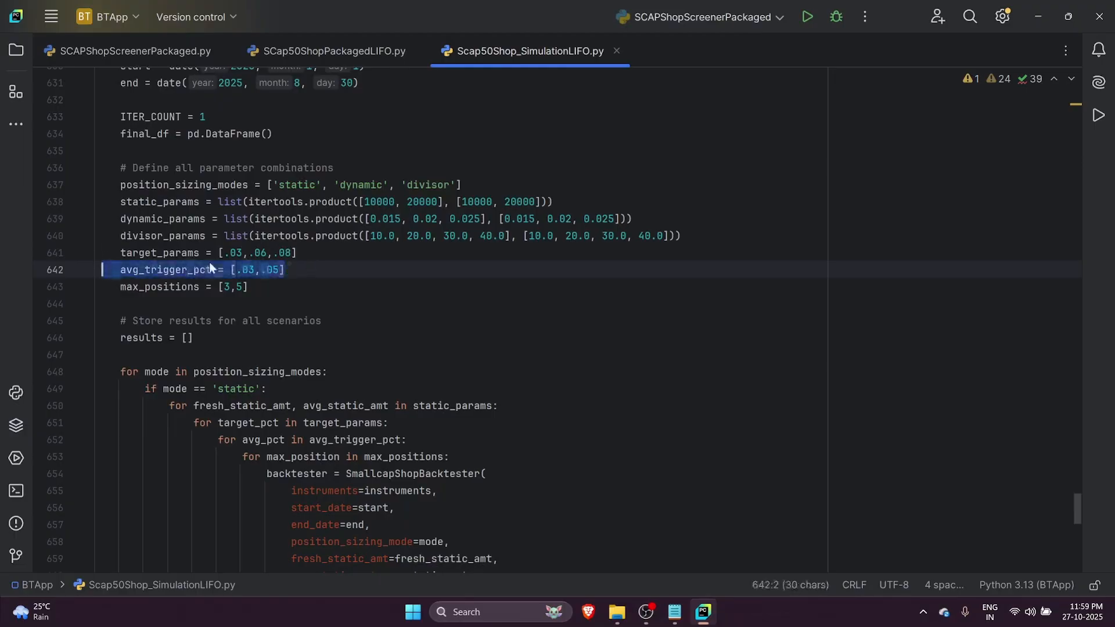
{"action": "left_click", "coordinate": [283, 269]}
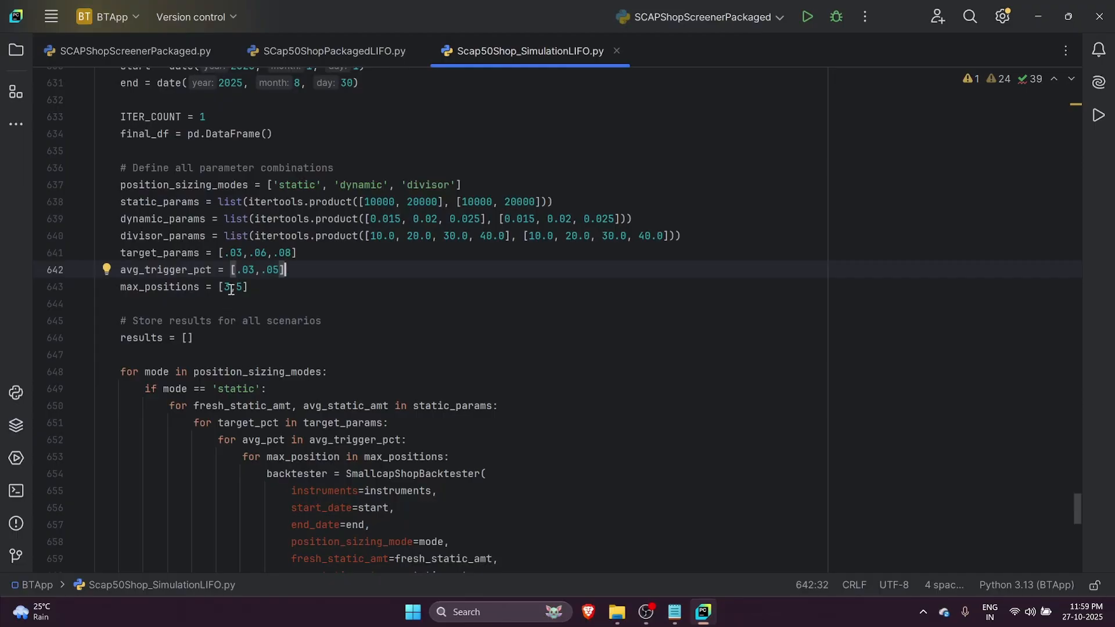
{"action": "mouse_move", "coordinate": [230, 287]}
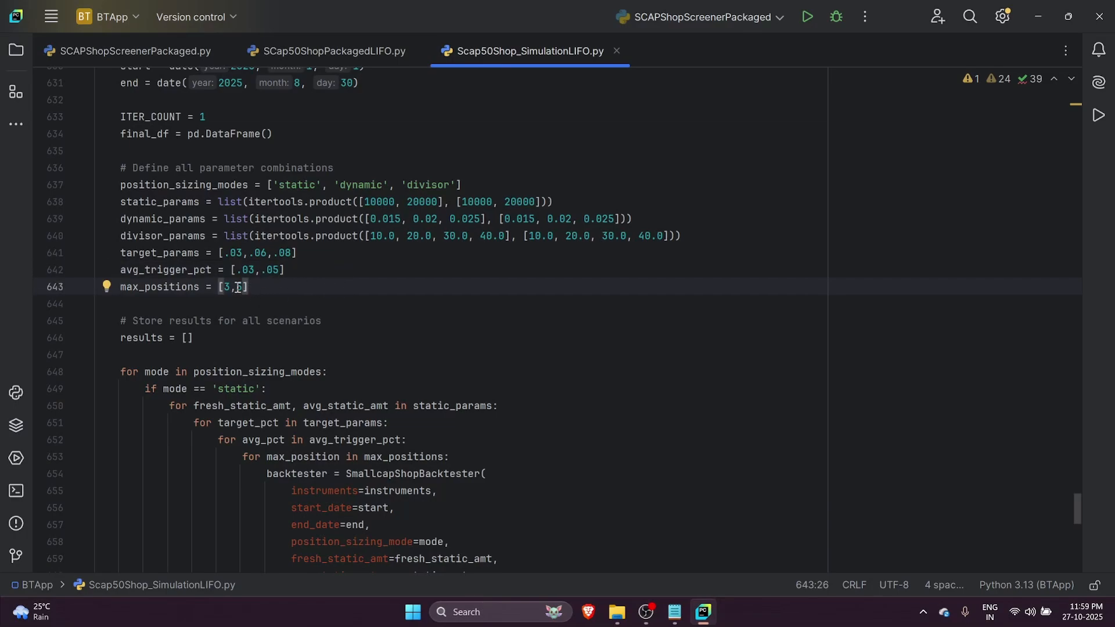
{"action": "type", "text": "5"}
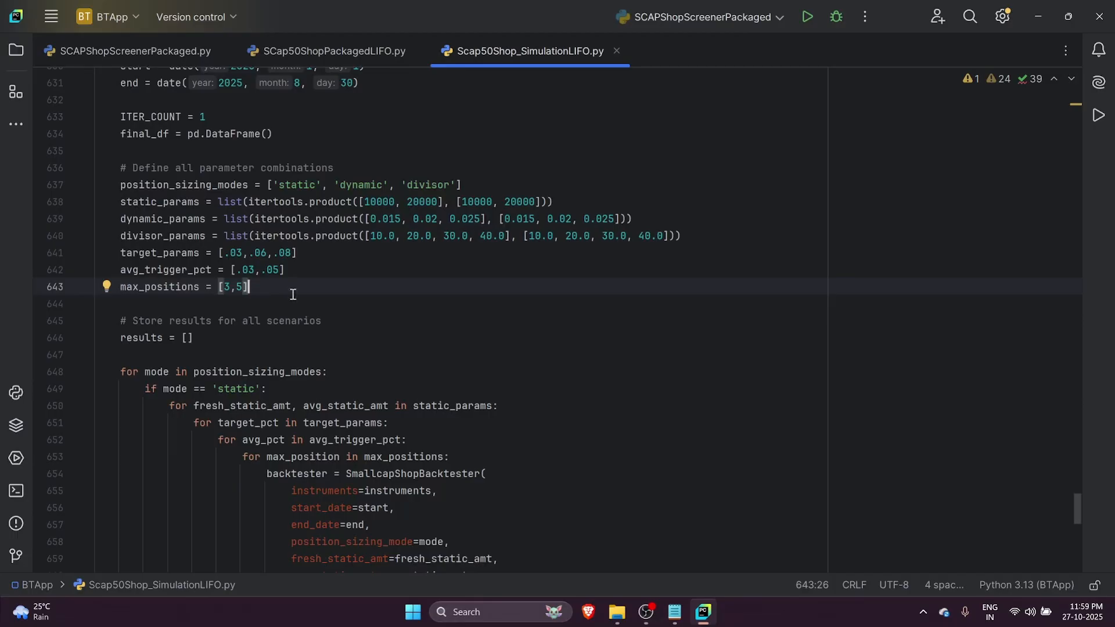
{"action": "mouse_move", "coordinate": [348, 282]}
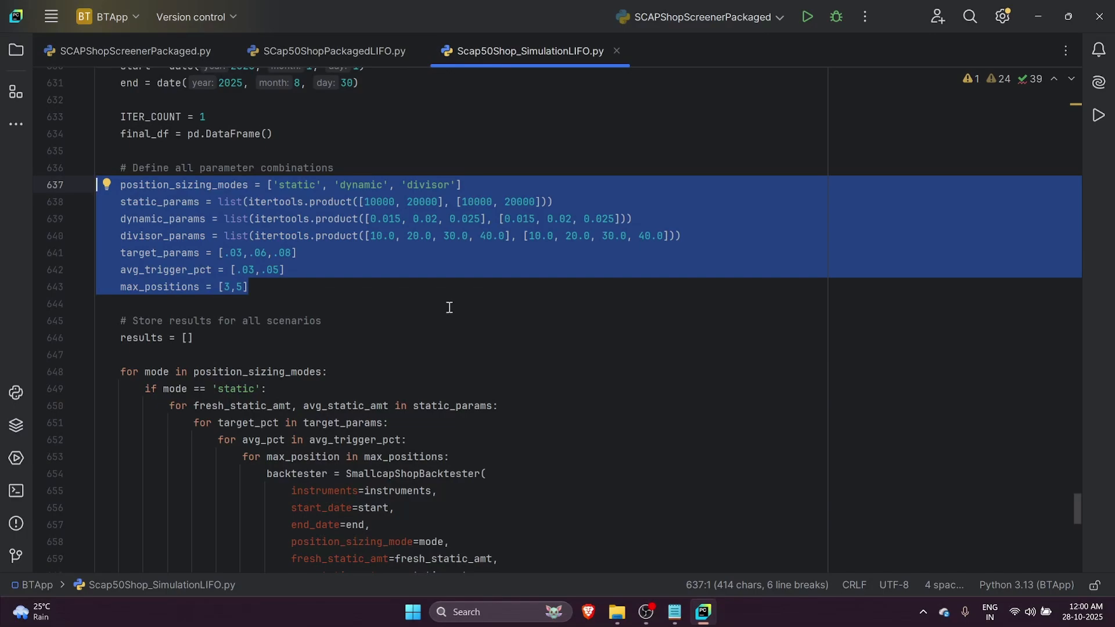
{"action": "scroll", "scroll_direction": "down", "scroll_amount": 3}
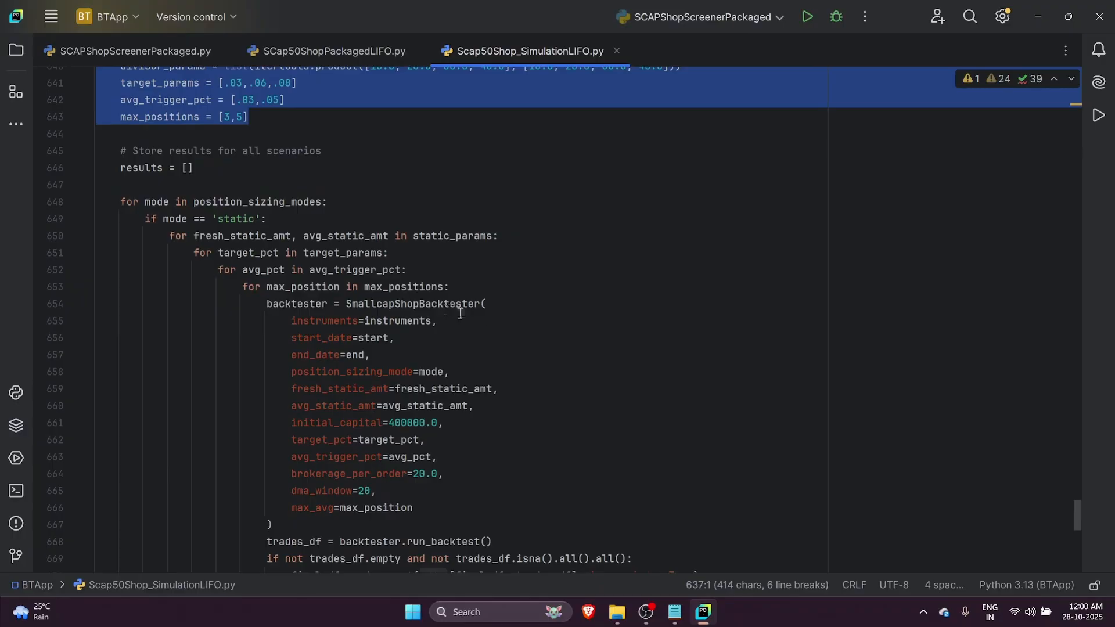
{"action": "scroll", "scroll_direction": "down", "scroll_amount": 3}
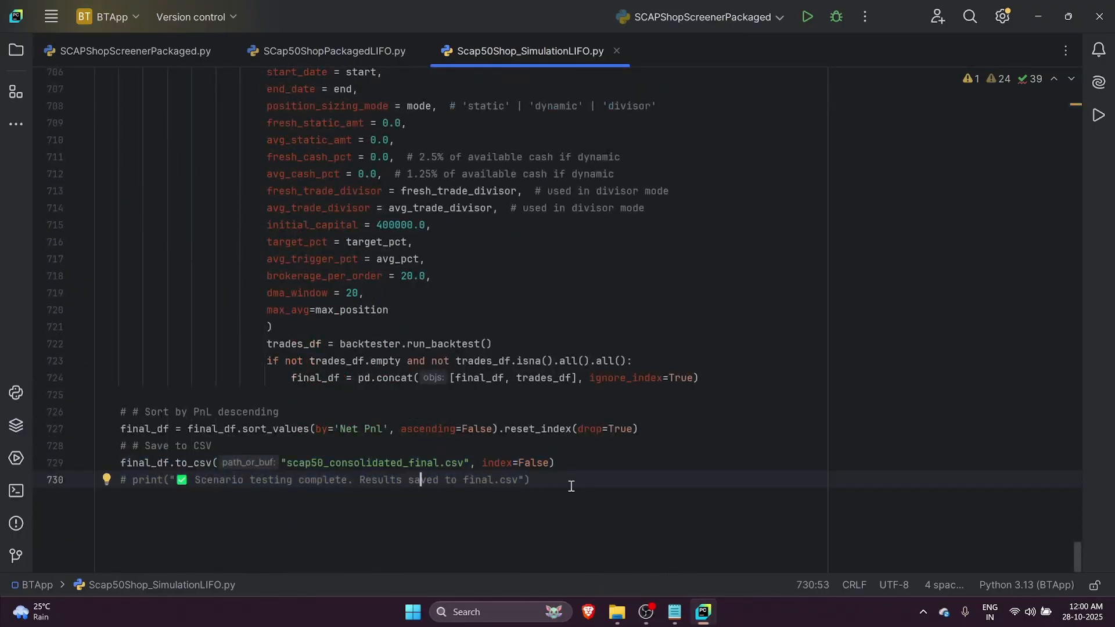
{"action": "mouse_move", "coordinate": [539, 459]}
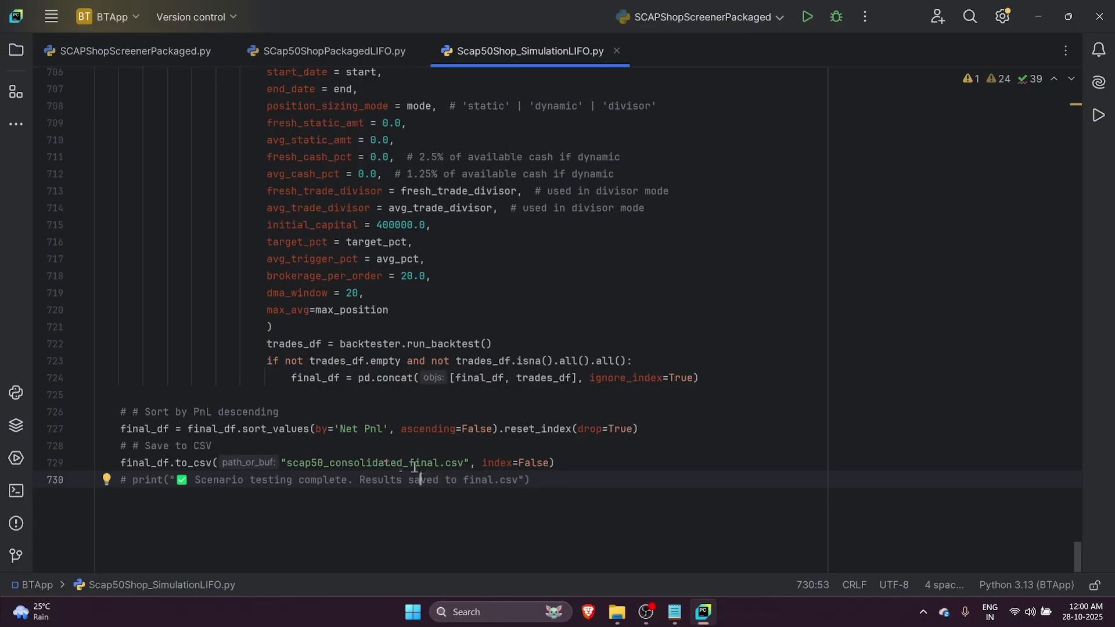
{"action": "mouse_move", "coordinate": [556, 318]}
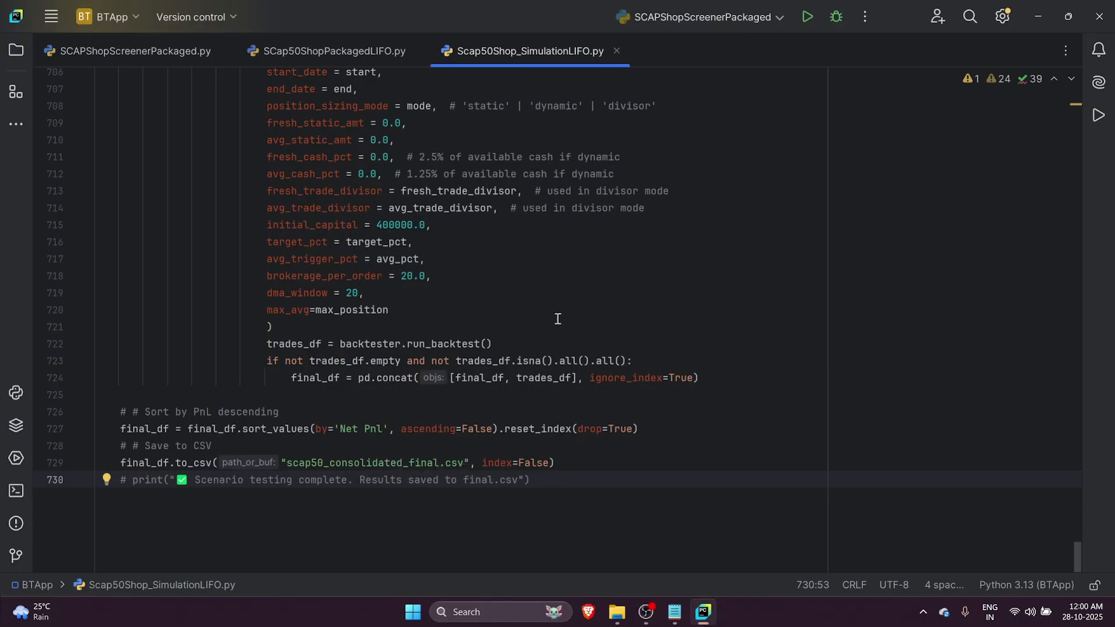
{"action": "mouse_move", "coordinate": [582, 333]}
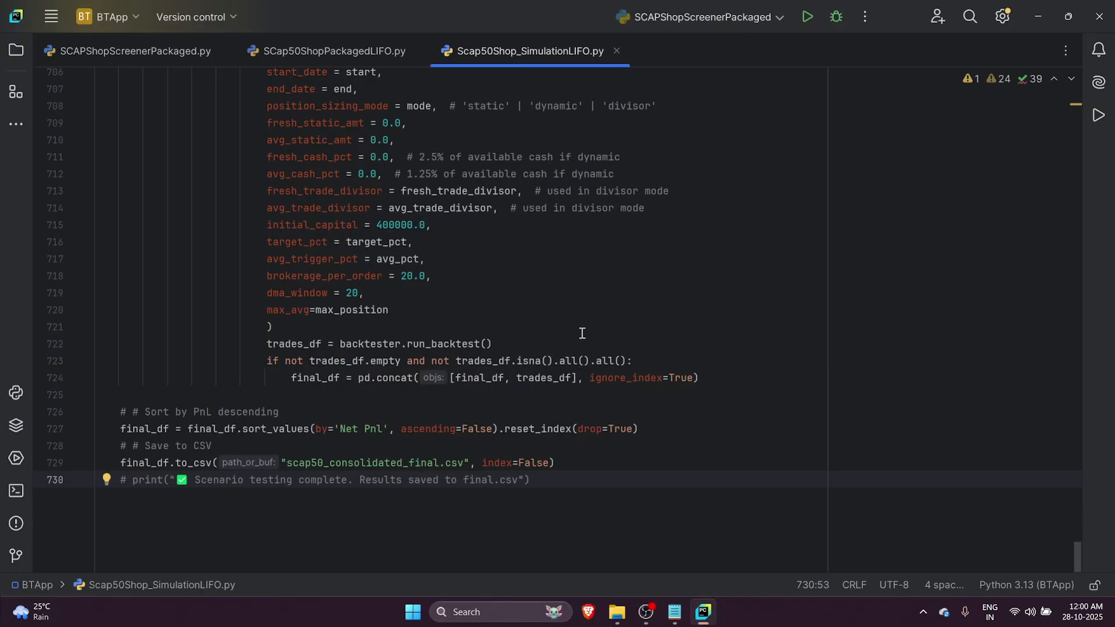
Switch to the consolidated results workbook and check row 2's Divisor Fresh and Divisor Avg of 10/10
{"action": "left_click", "coordinate": [701, 617]}
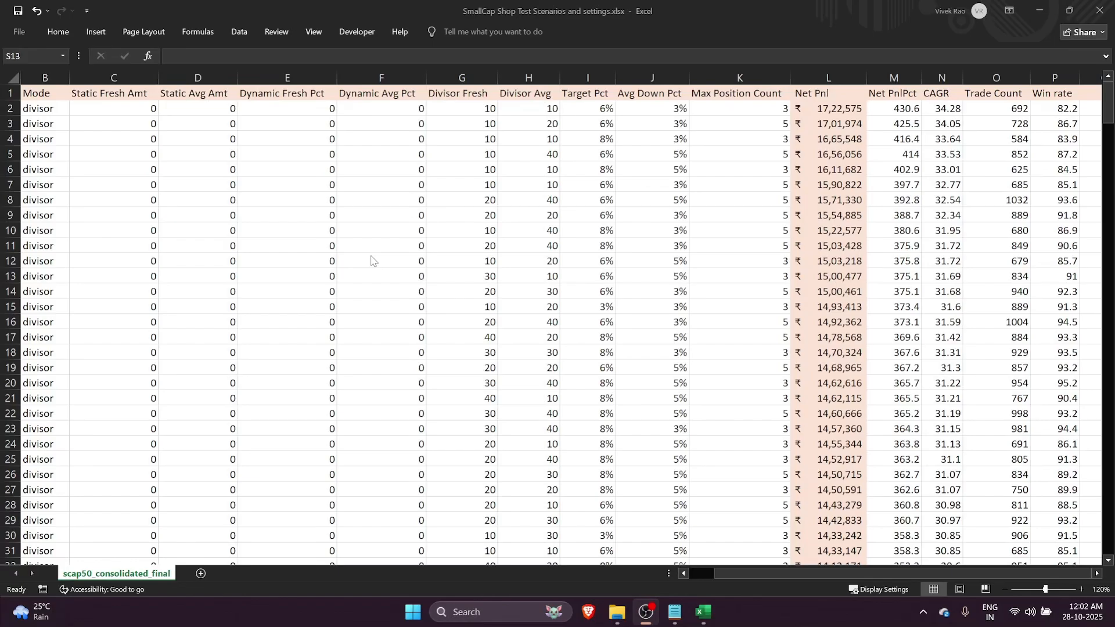
{"action": "mouse_move", "coordinate": [556, 288]}
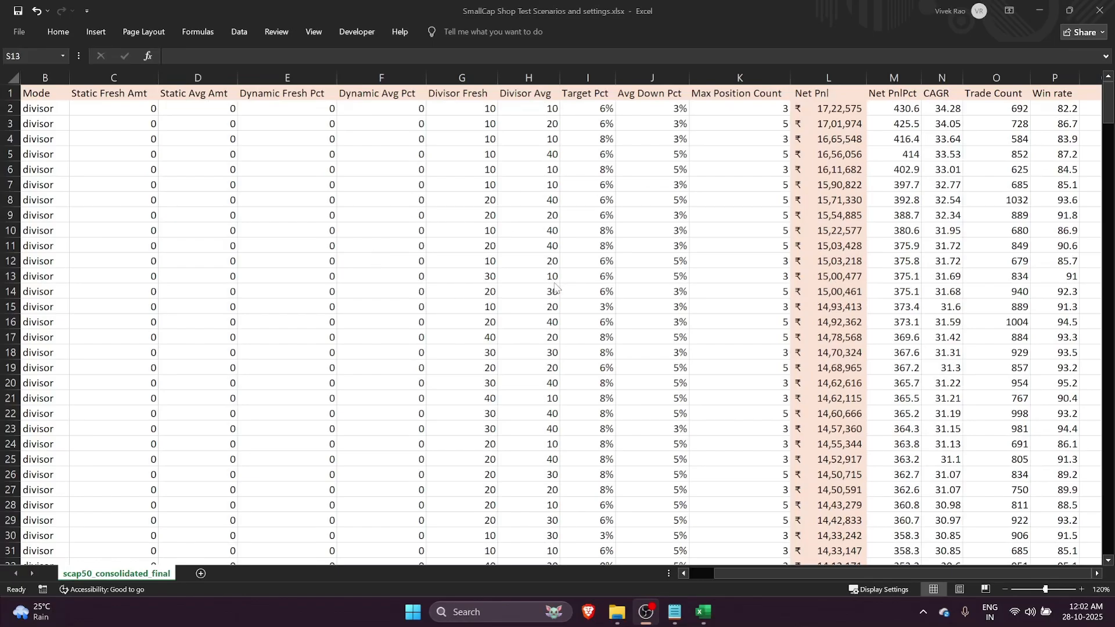
{"action": "mouse_move", "coordinate": [130, 258]}
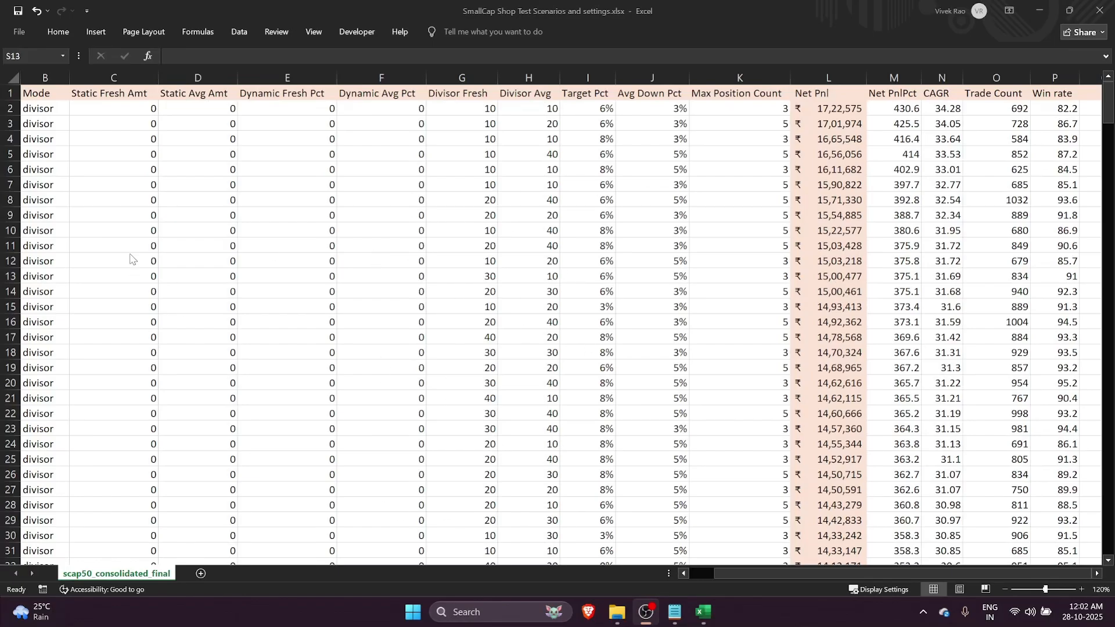
{"action": "mouse_move", "coordinate": [686, 158]}
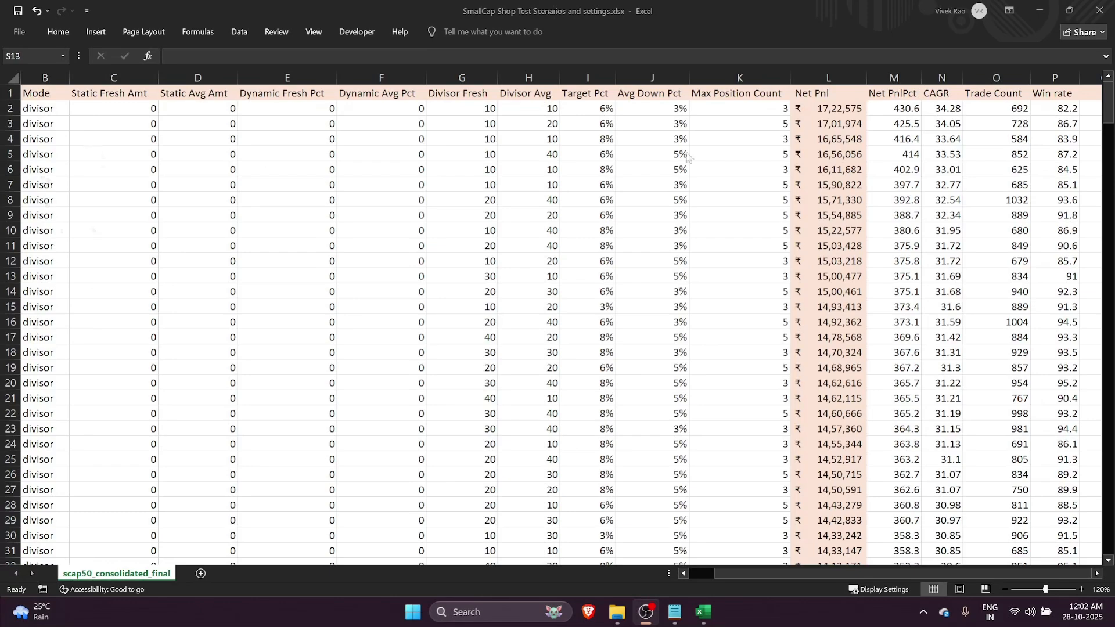
{"action": "mouse_move", "coordinate": [803, 90]}
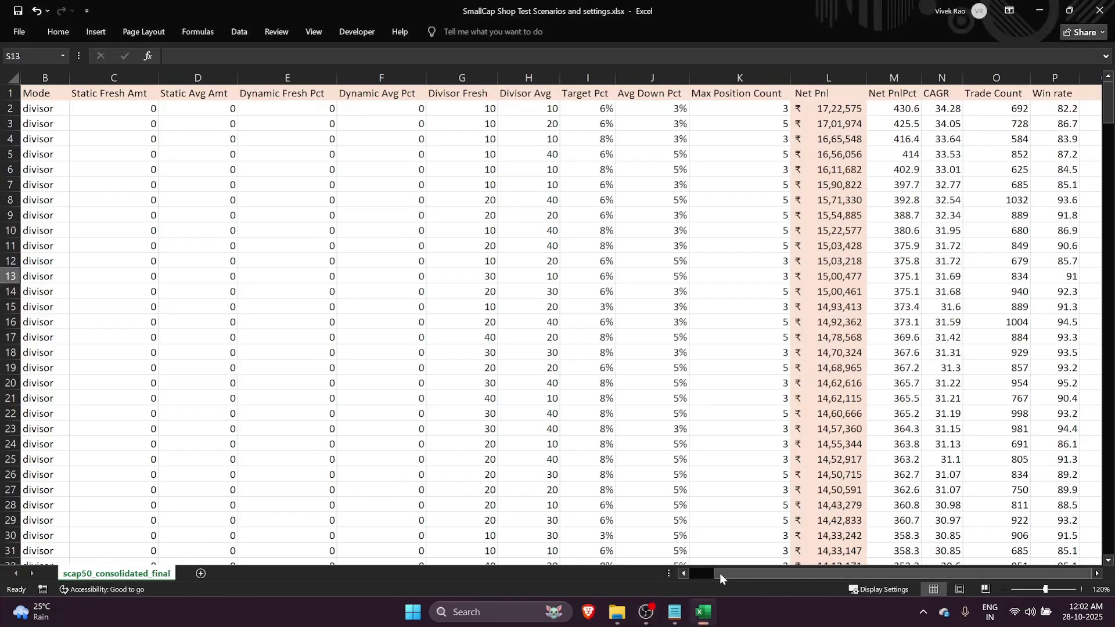
{"action": "scroll", "scroll_direction": "left", "scroll_amount": 3}
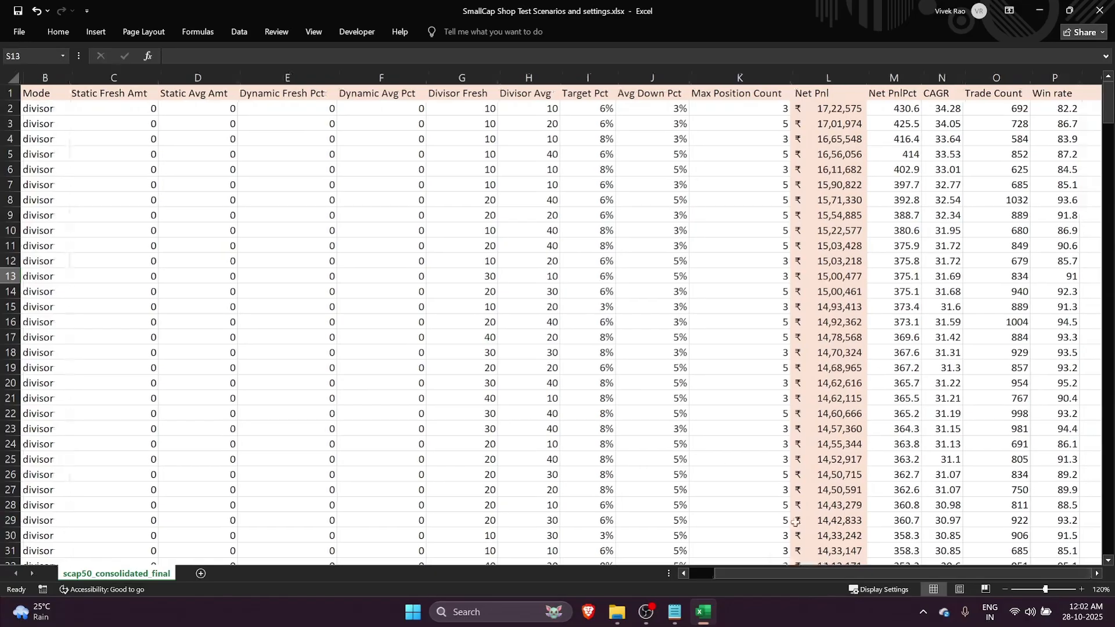
{"action": "mouse_move", "coordinate": [476, 107]}
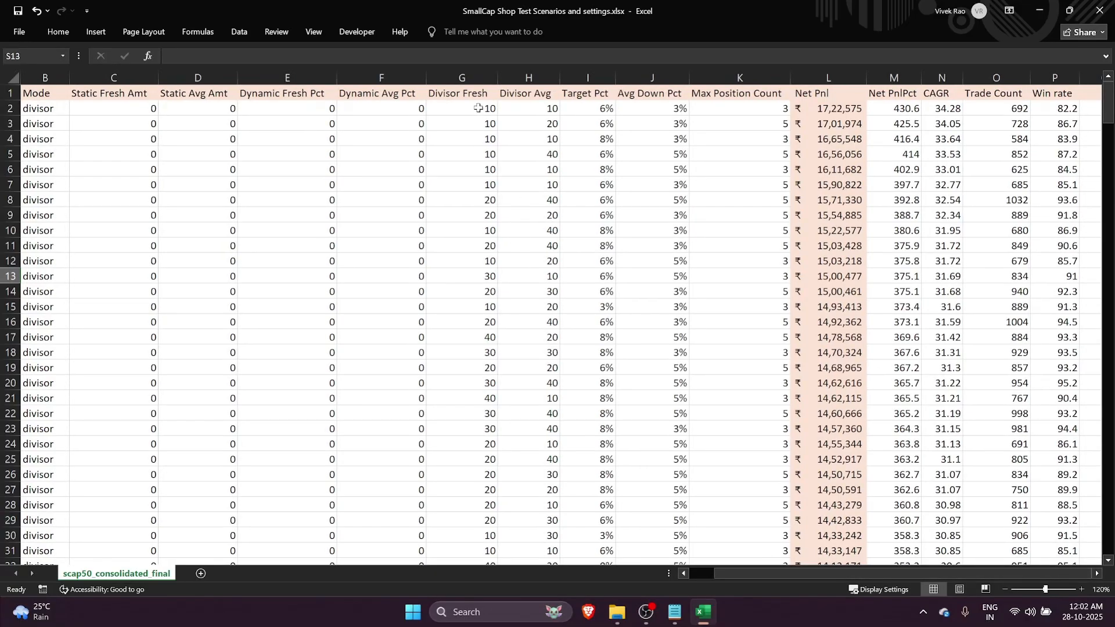
{"action": "left_click", "coordinate": [461, 108]}
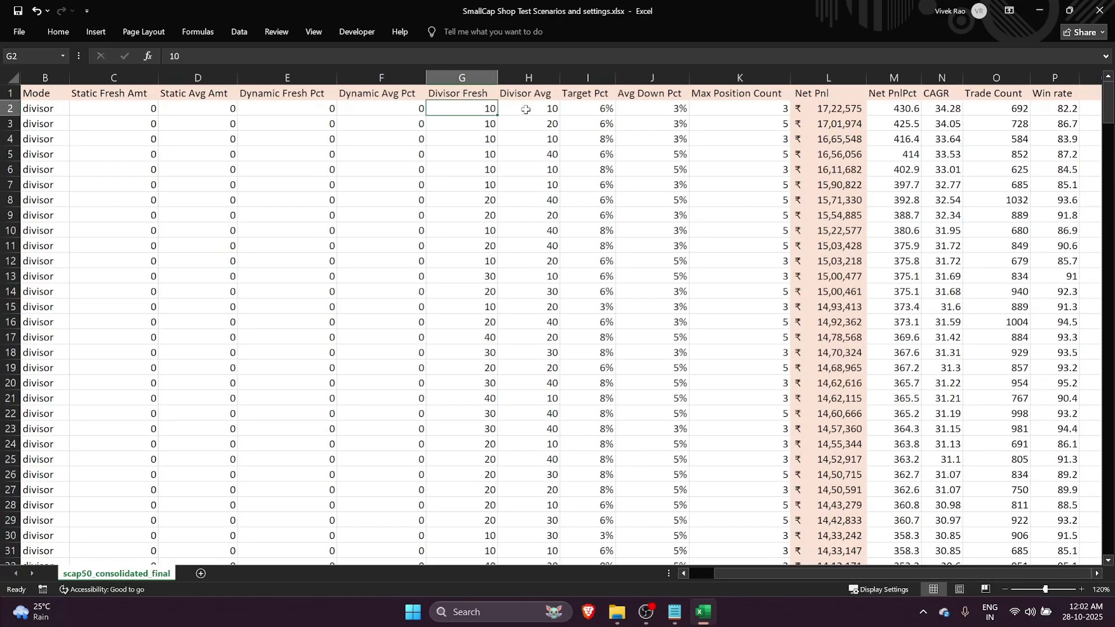
{"action": "left_click", "coordinate": [527, 108]}
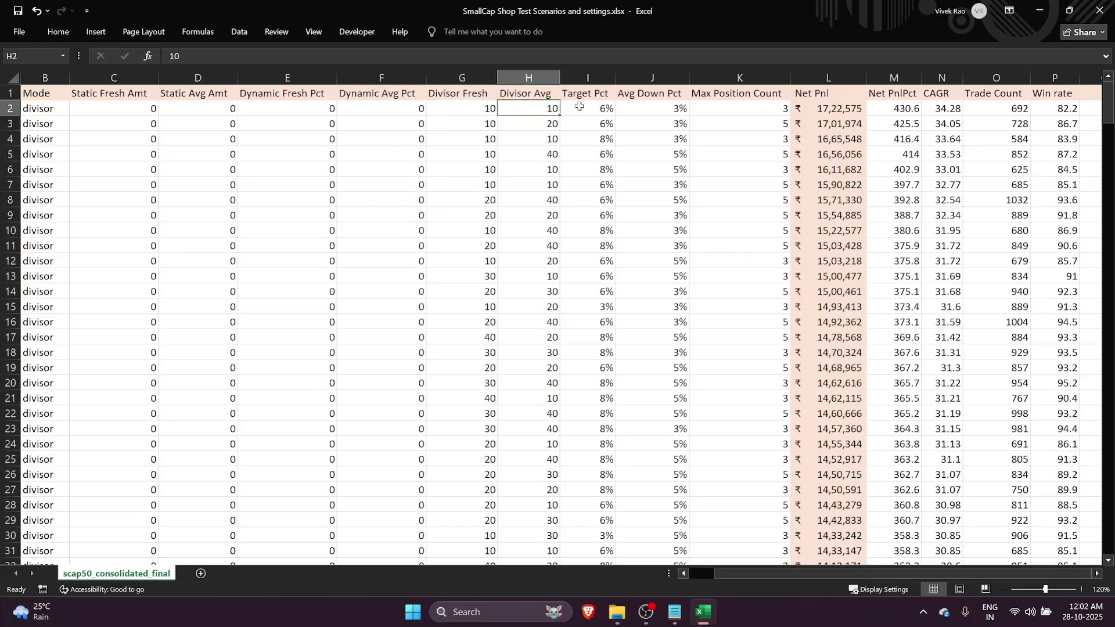
Review row 2's Target Pct 6%, Avg Down Pct 3% and settings through Max Position Count 3
{"action": "left_click", "coordinate": [586, 108]}
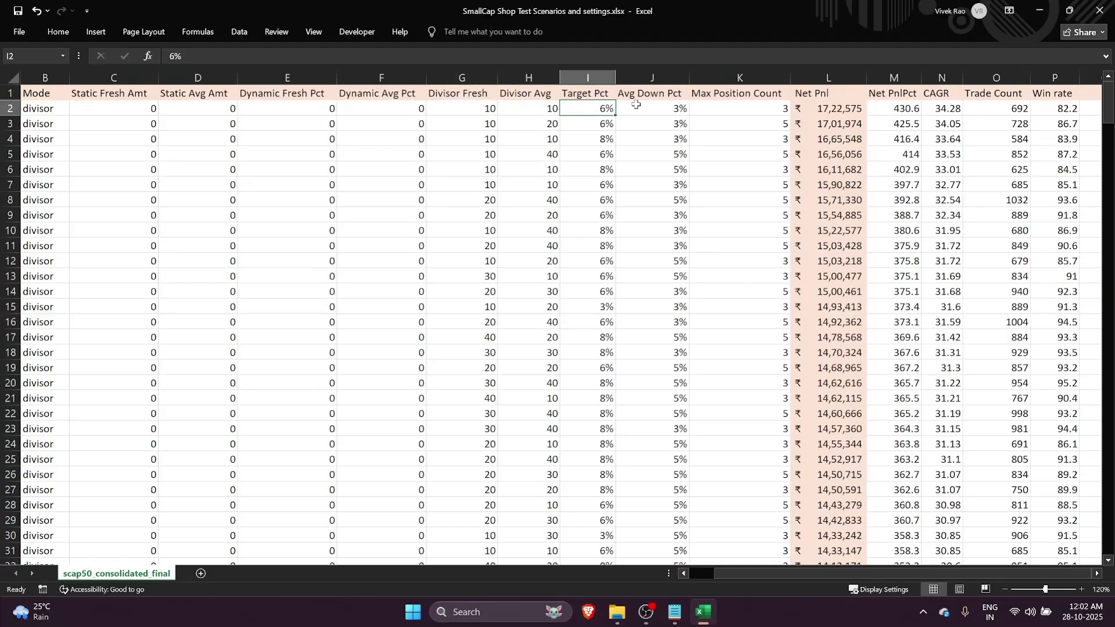
{"action": "left_click", "coordinate": [648, 108]}
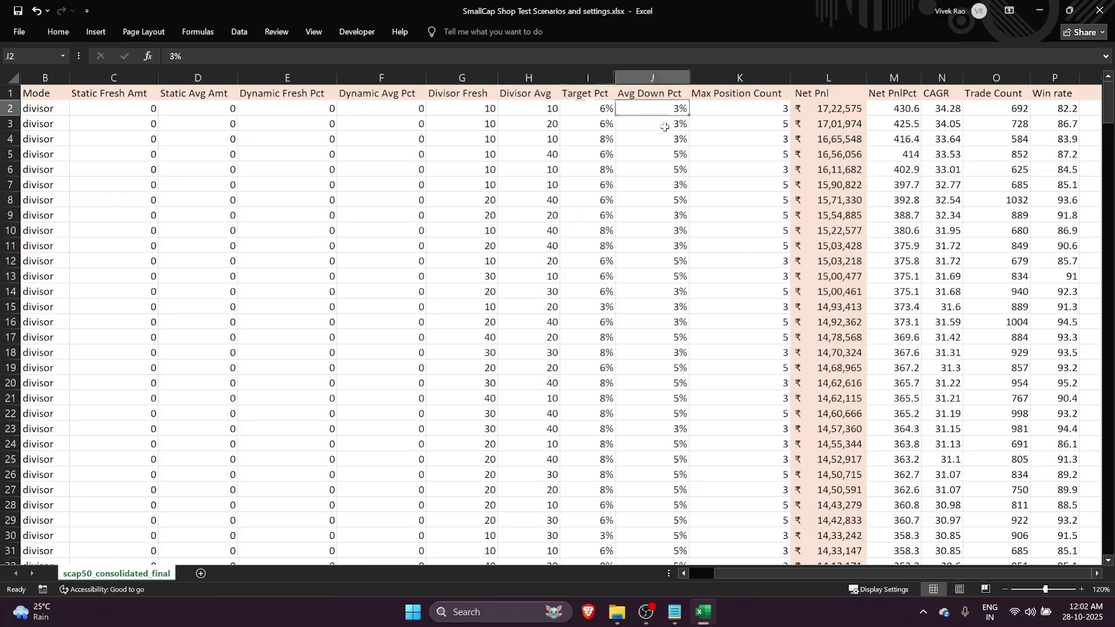
{"action": "mouse_move", "coordinate": [725, 112]}
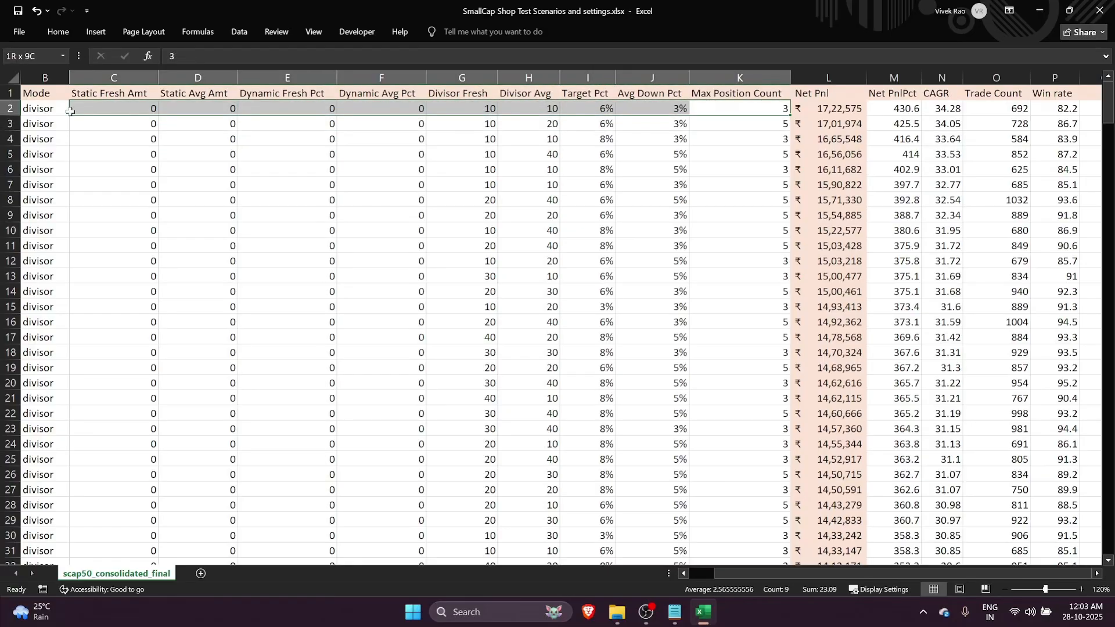
{"action": "left_click", "coordinate": [740, 108]}
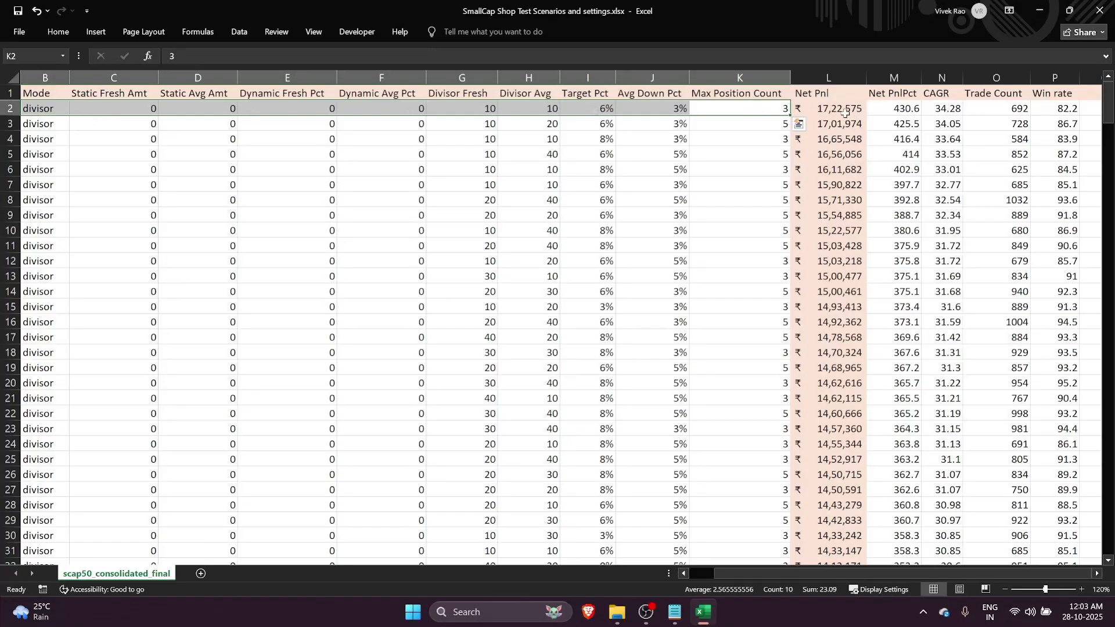
{"action": "mouse_move", "coordinate": [745, 143]}
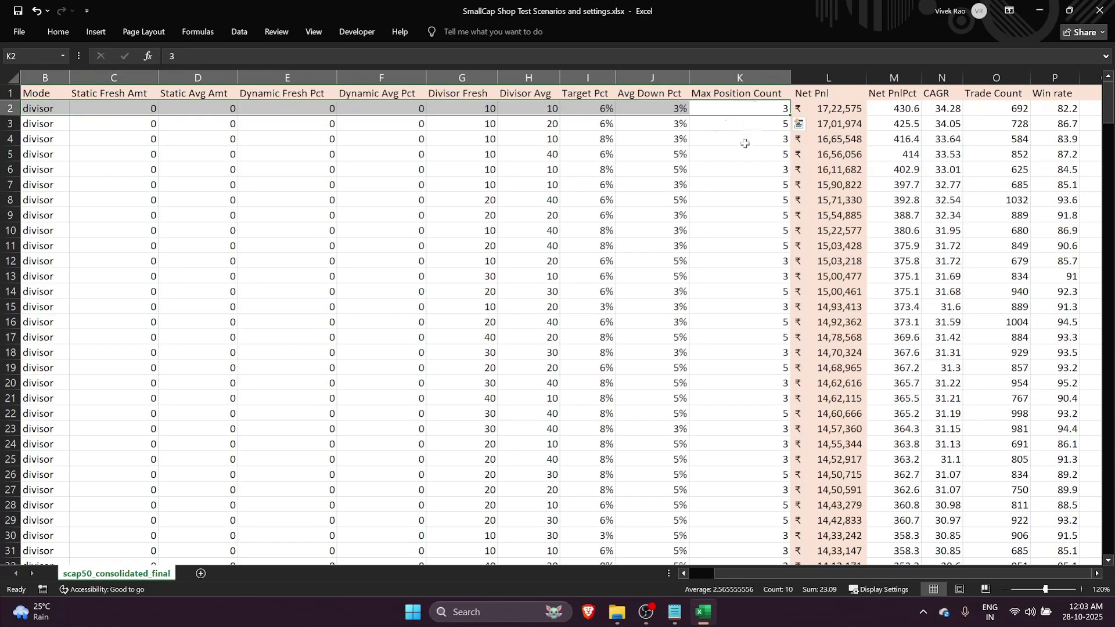
{"action": "mouse_move", "coordinate": [727, 133]}
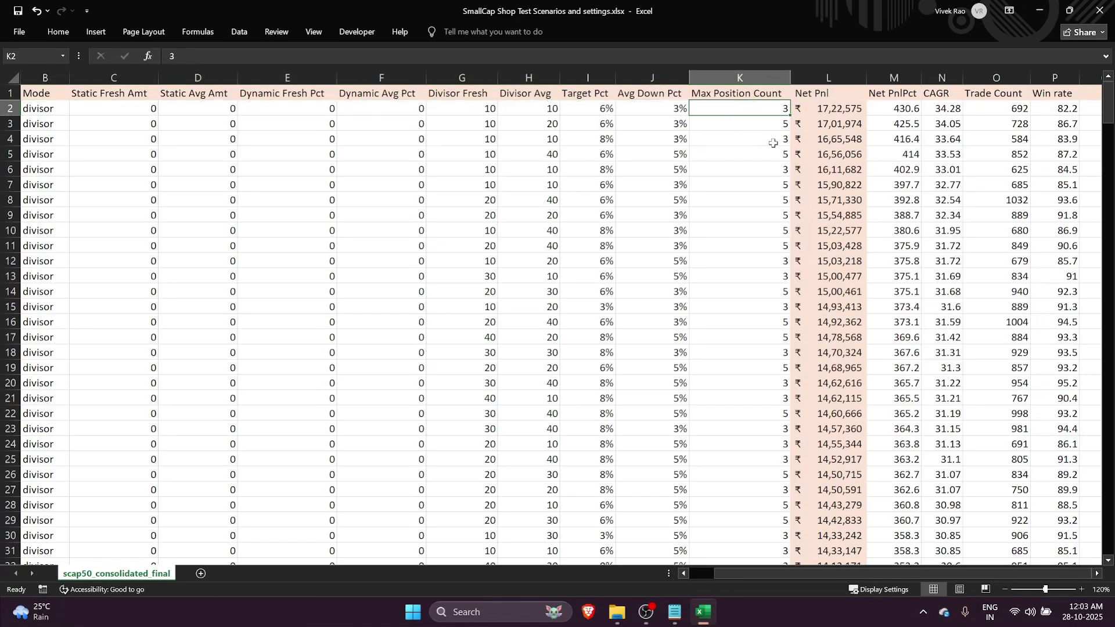
{"action": "mouse_move", "coordinate": [829, 114]}
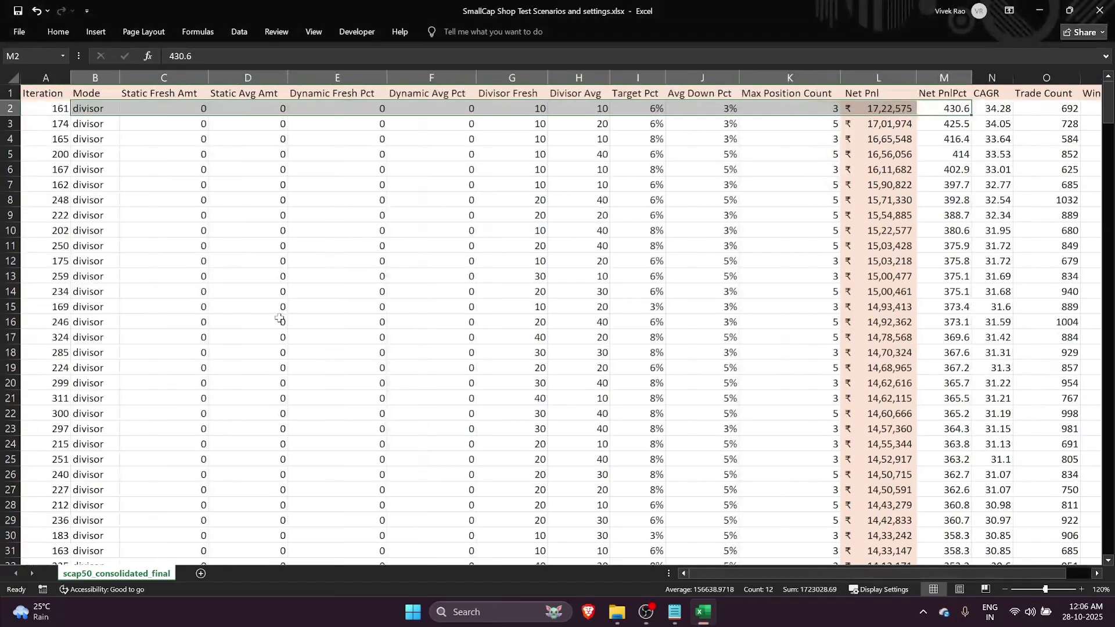
{"action": "scroll", "scroll_direction": "down", "scroll_amount": 3}
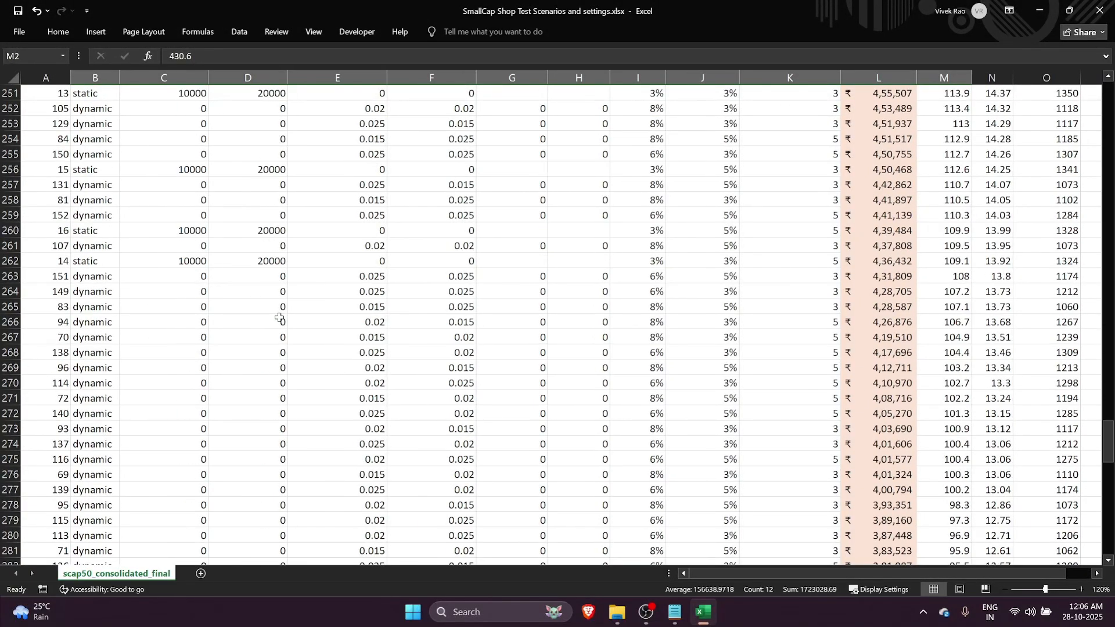
{"action": "scroll", "scroll_direction": "up", "scroll_amount": 3}
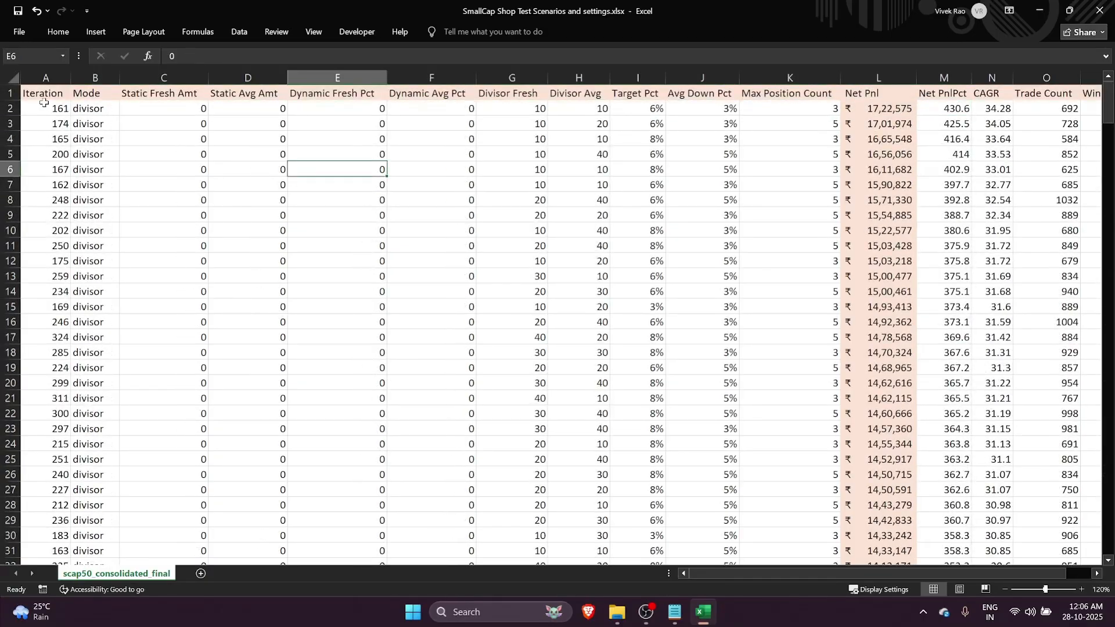
{"action": "left_click", "coordinate": [45, 108]}
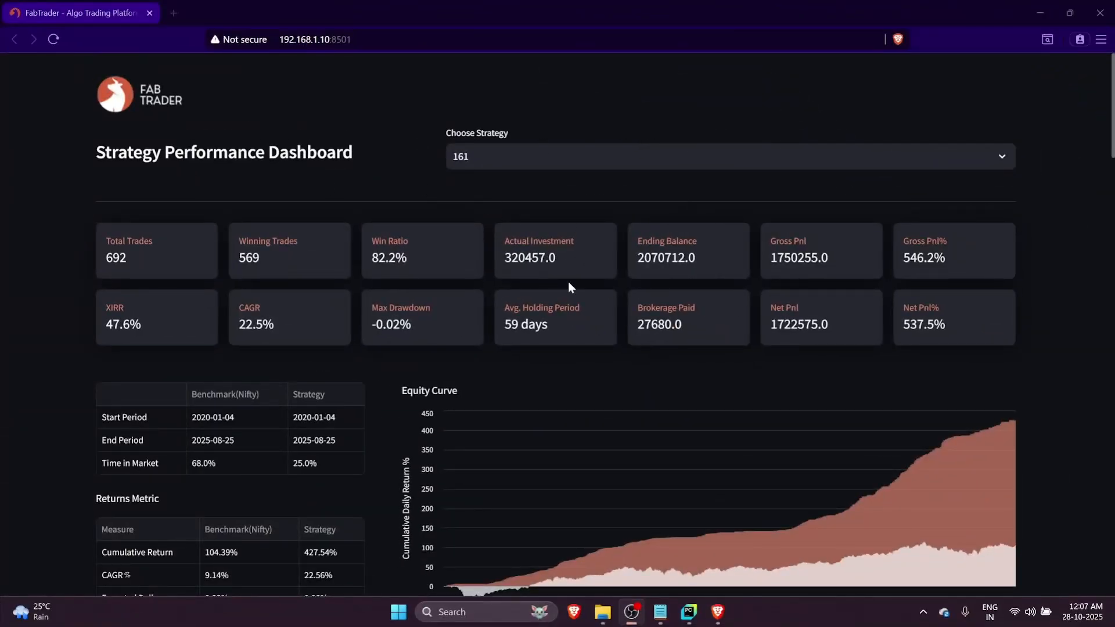
{"action": "mouse_move", "coordinate": [309, 141]}
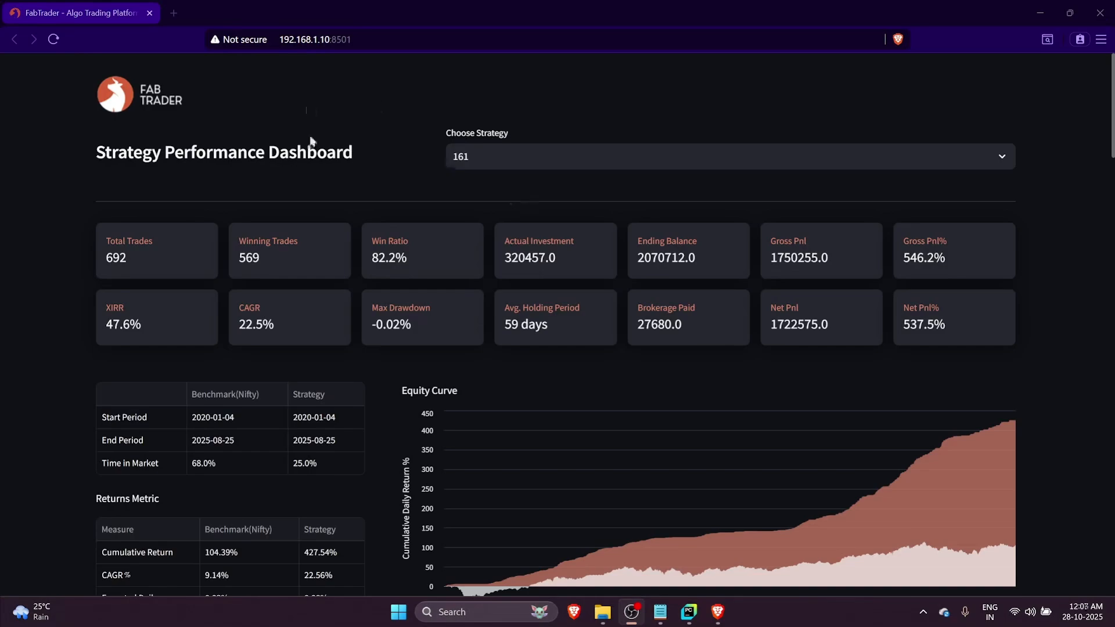
{"action": "mouse_move", "coordinate": [620, 129]}
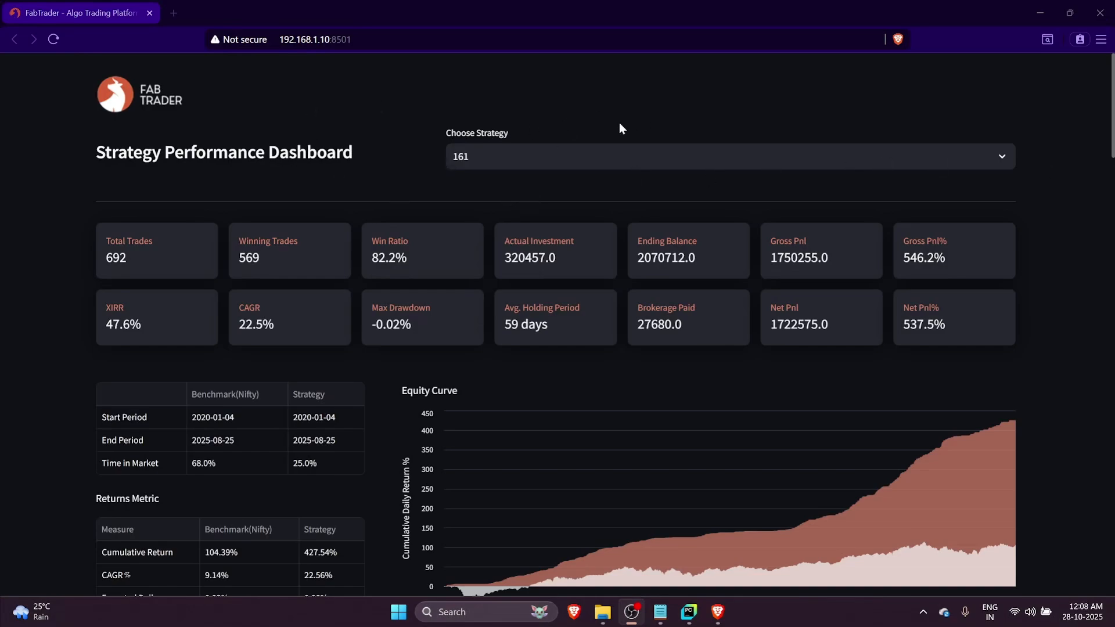
{"action": "mouse_move", "coordinate": [695, 124]}
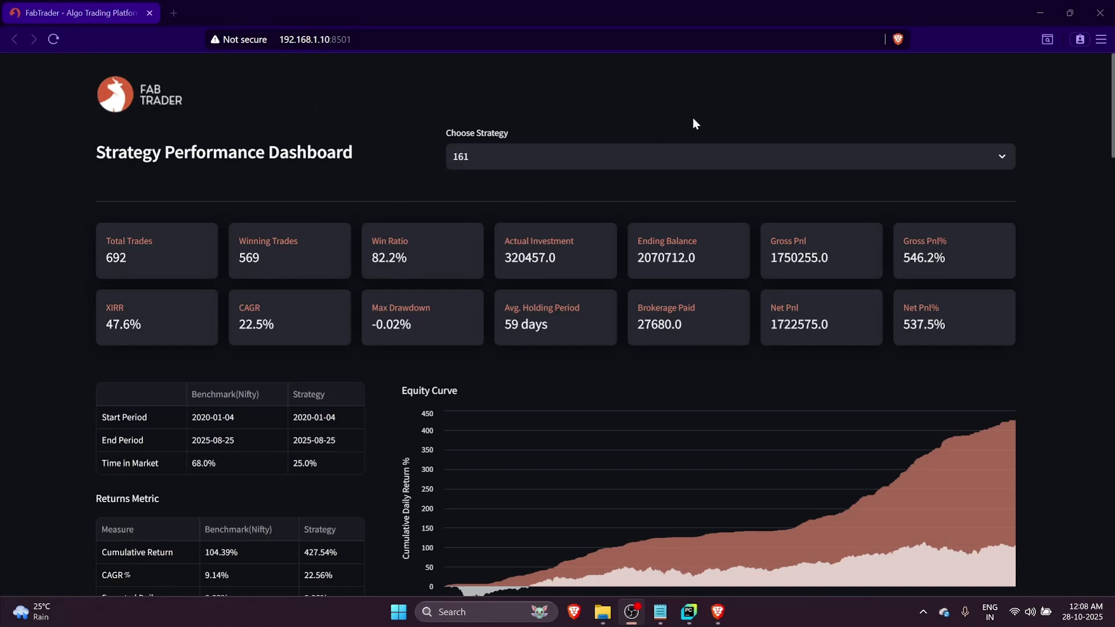
{"action": "mouse_move", "coordinate": [404, 103]}
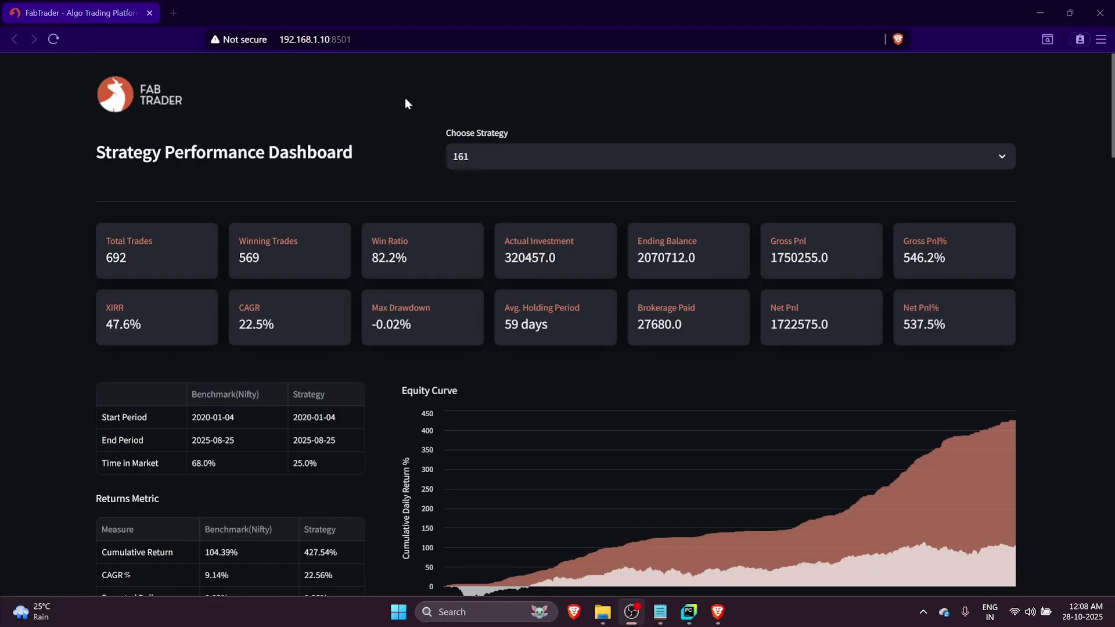
{"action": "mouse_move", "coordinate": [476, 157]}
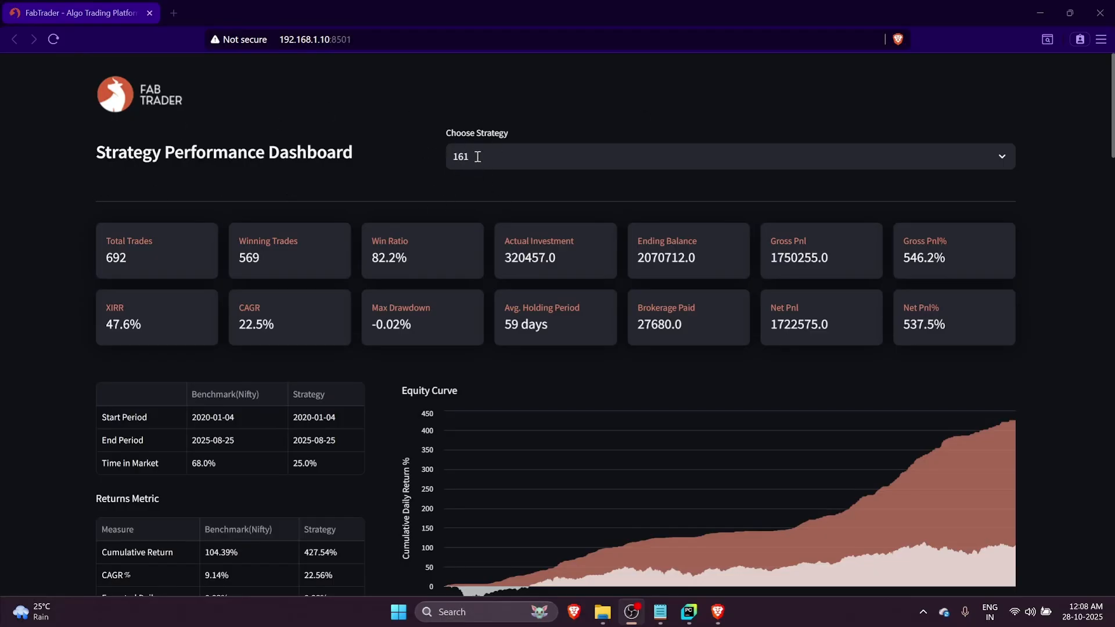
{"action": "mouse_move", "coordinate": [437, 174]}
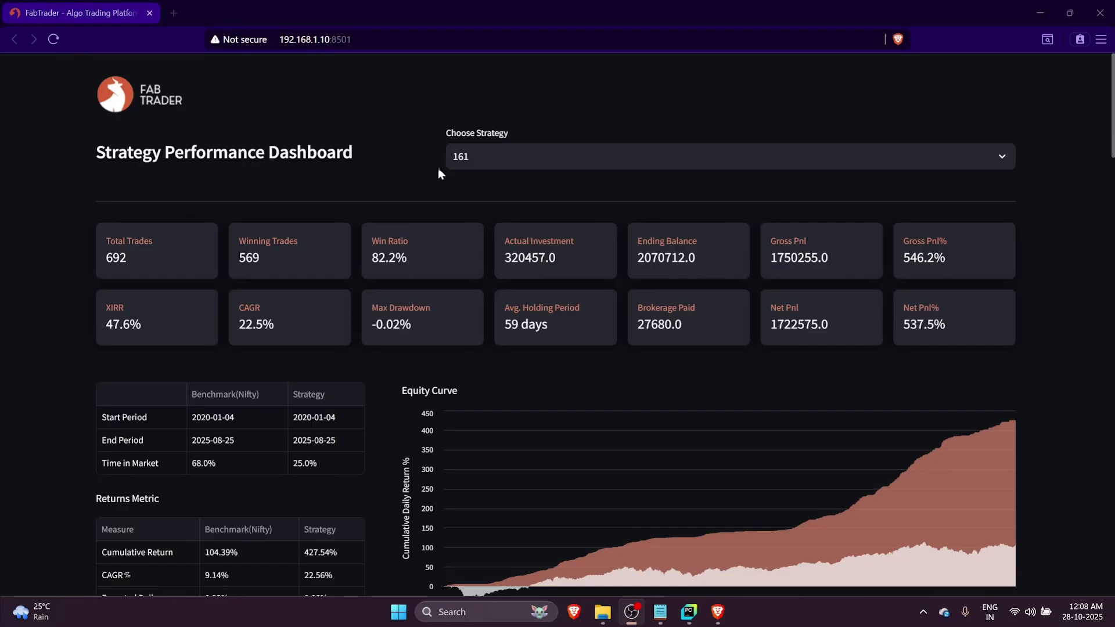
{"action": "mouse_move", "coordinate": [481, 145]}
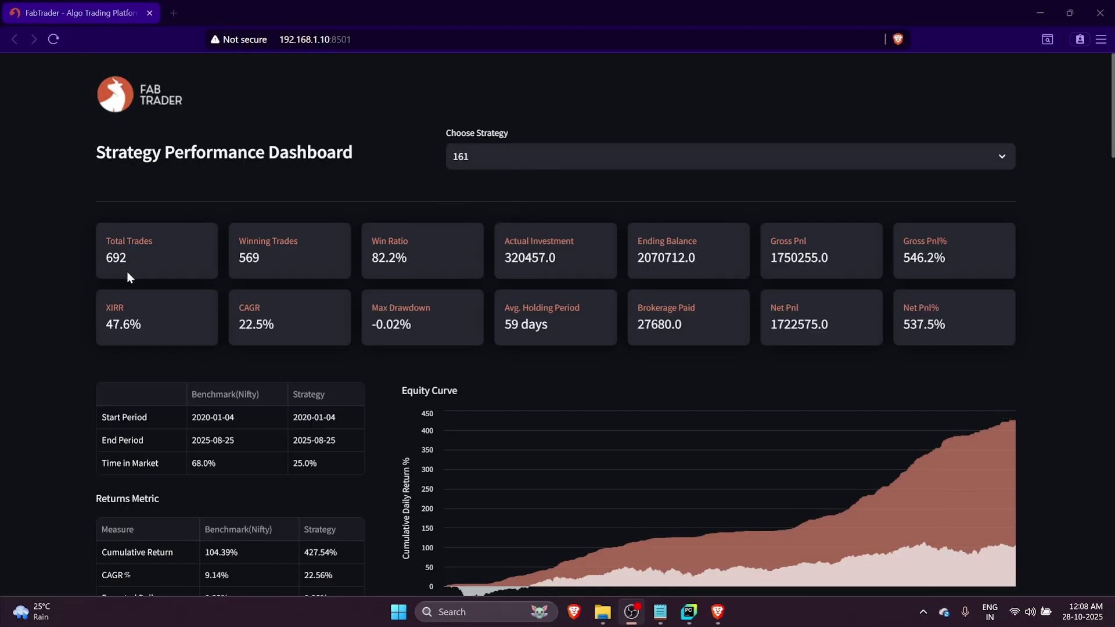
{"action": "mouse_move", "coordinate": [21, 260]}
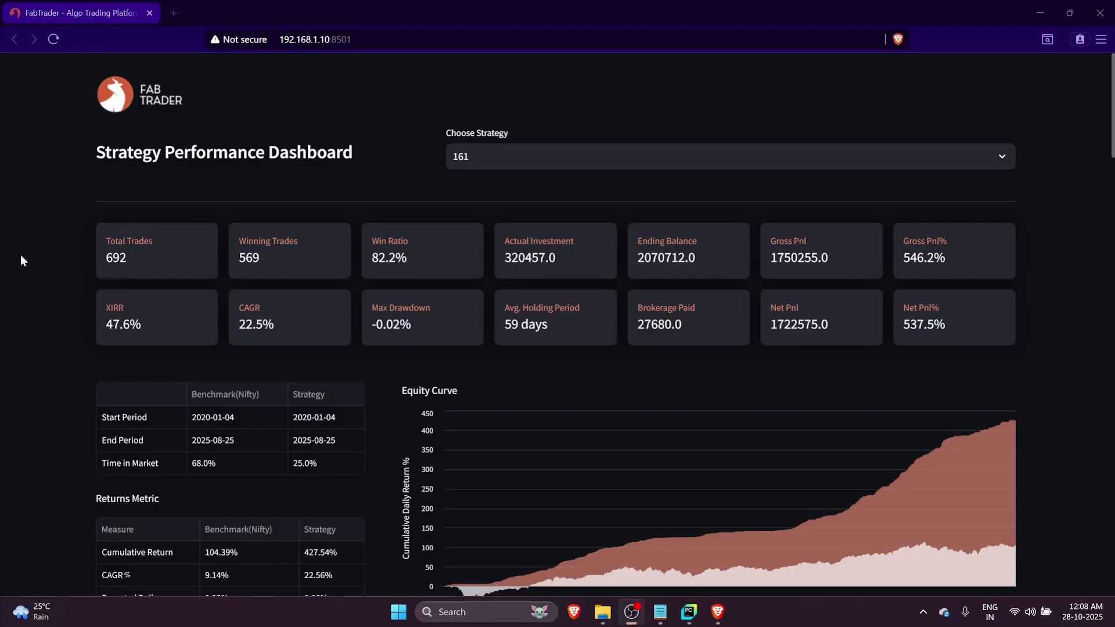
{"action": "mouse_move", "coordinate": [524, 278]}
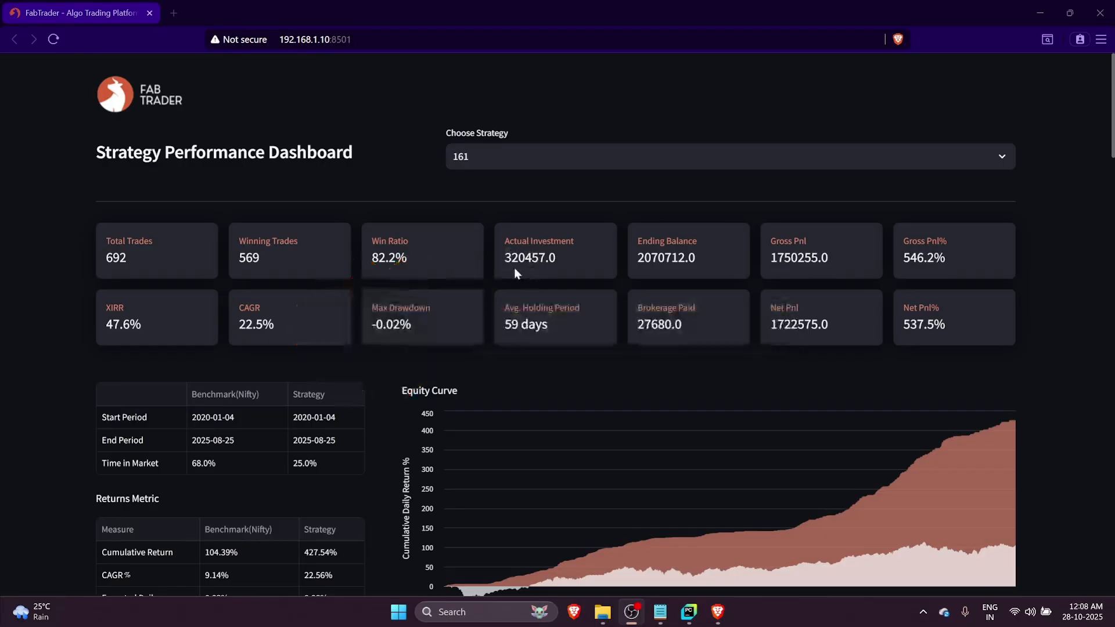
{"action": "mouse_move", "coordinate": [798, 279]}
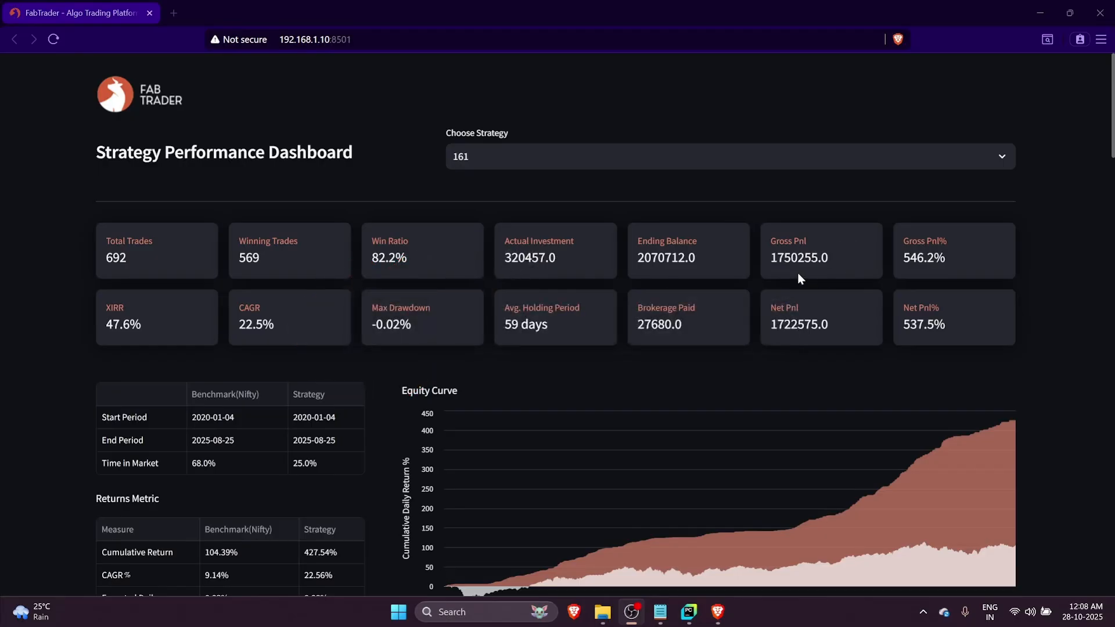
{"action": "mouse_move", "coordinate": [846, 281]}
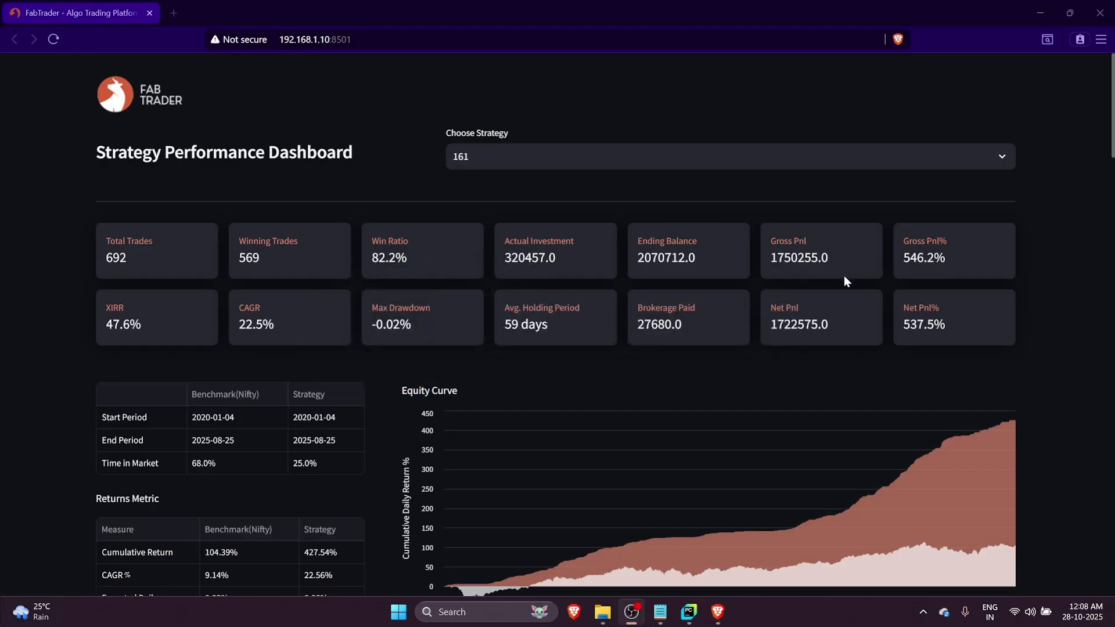
{"action": "mouse_move", "coordinate": [790, 341]}
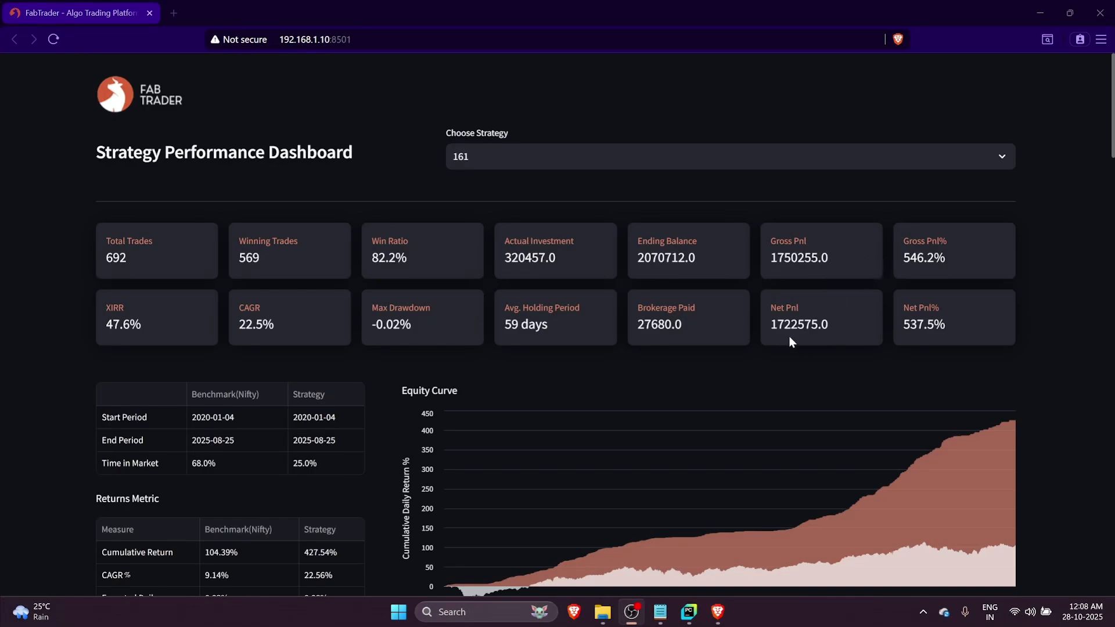
{"action": "mouse_move", "coordinate": [613, 256]}
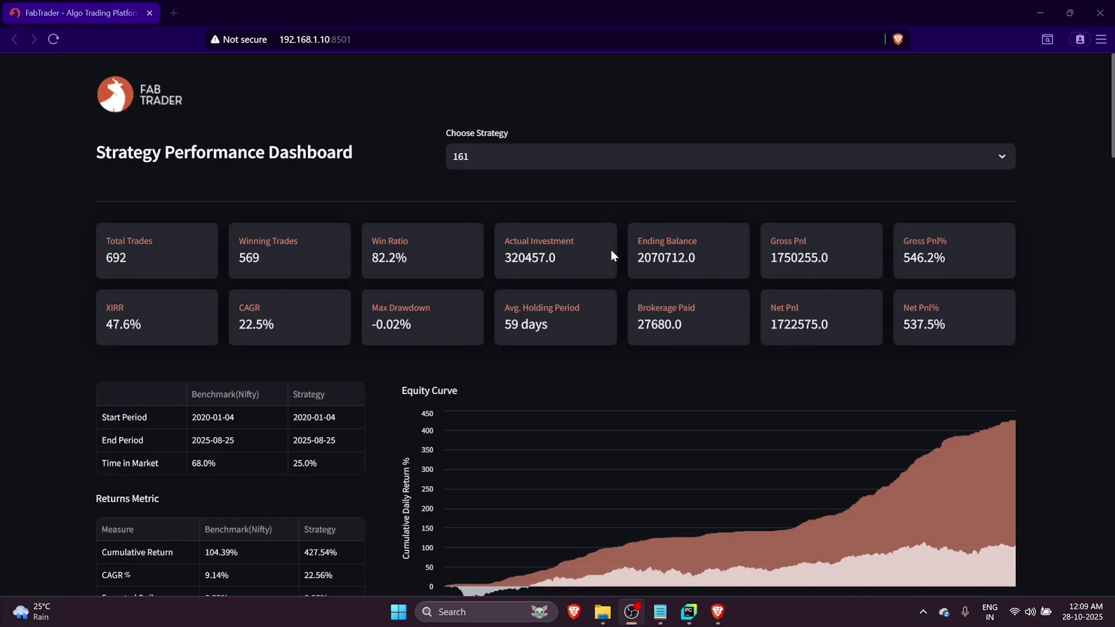
{"action": "mouse_move", "coordinate": [527, 277]}
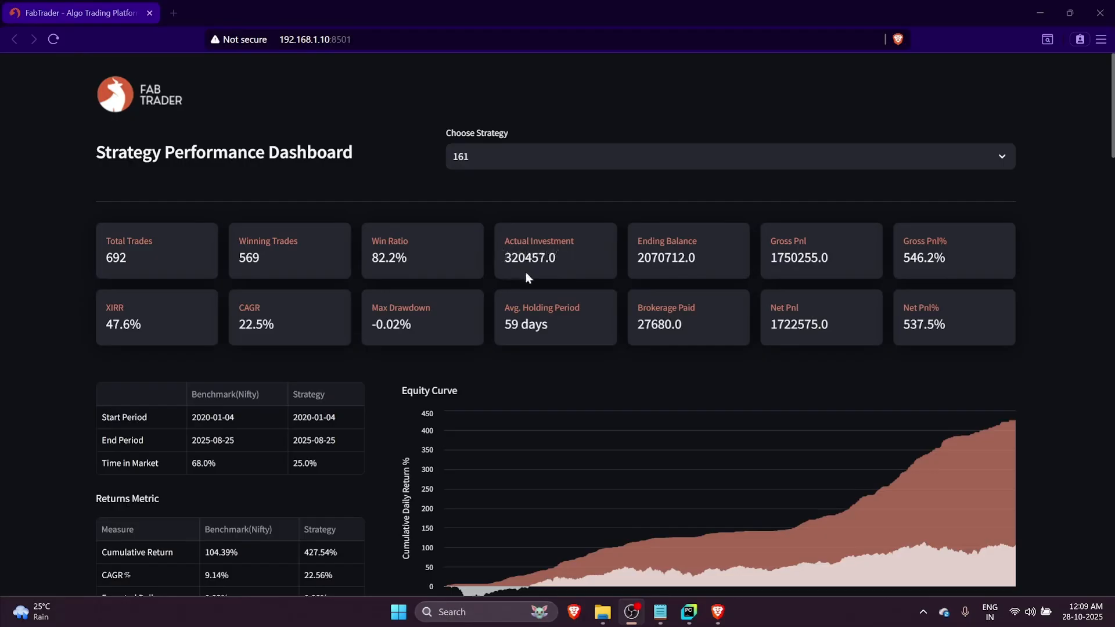
{"action": "mouse_move", "coordinate": [816, 309]}
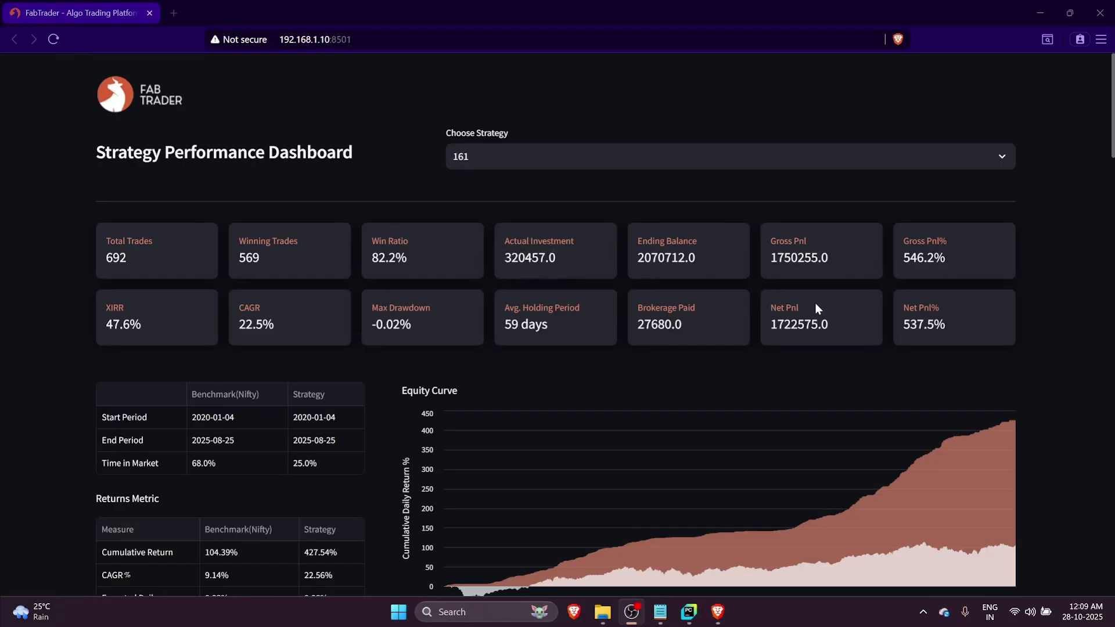
{"action": "mouse_move", "coordinate": [938, 321]}
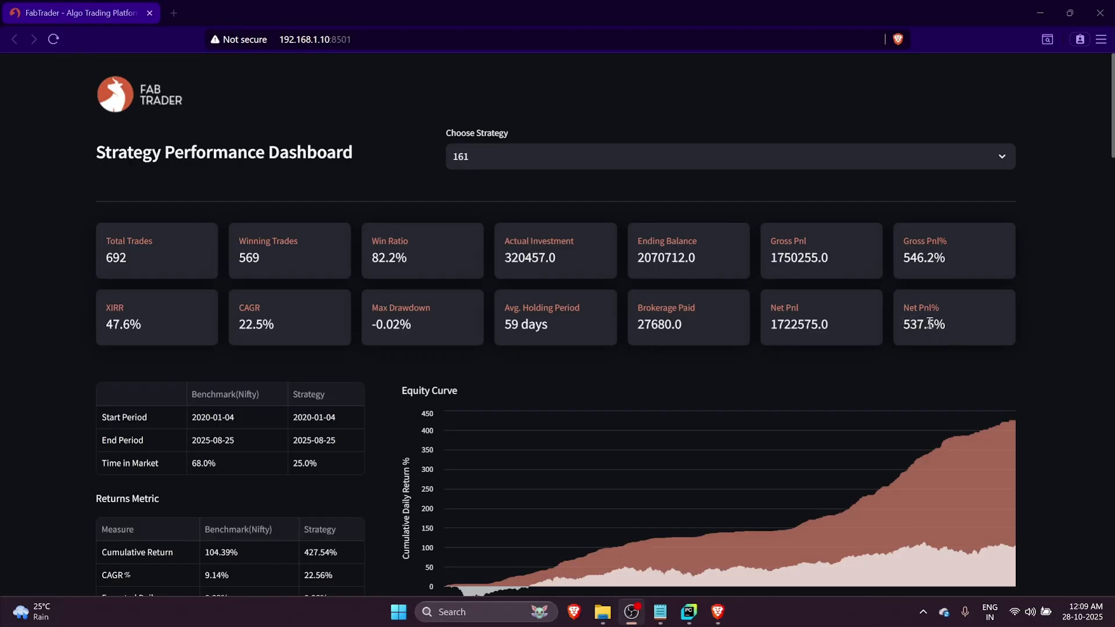
{"action": "mouse_move", "coordinate": [834, 315]}
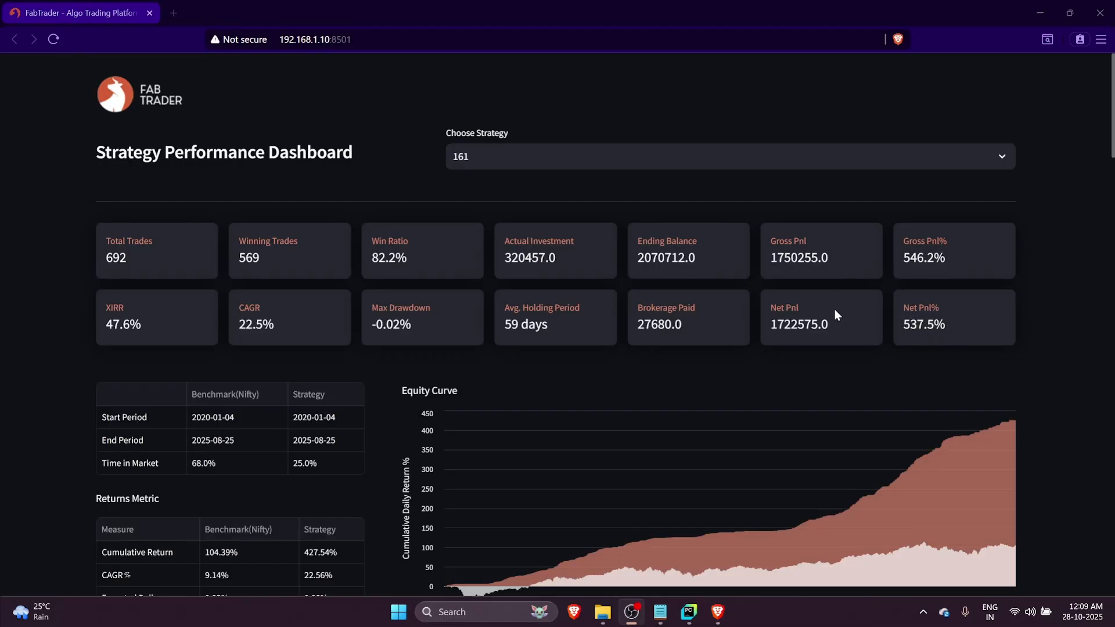
{"action": "mouse_move", "coordinate": [890, 360]}
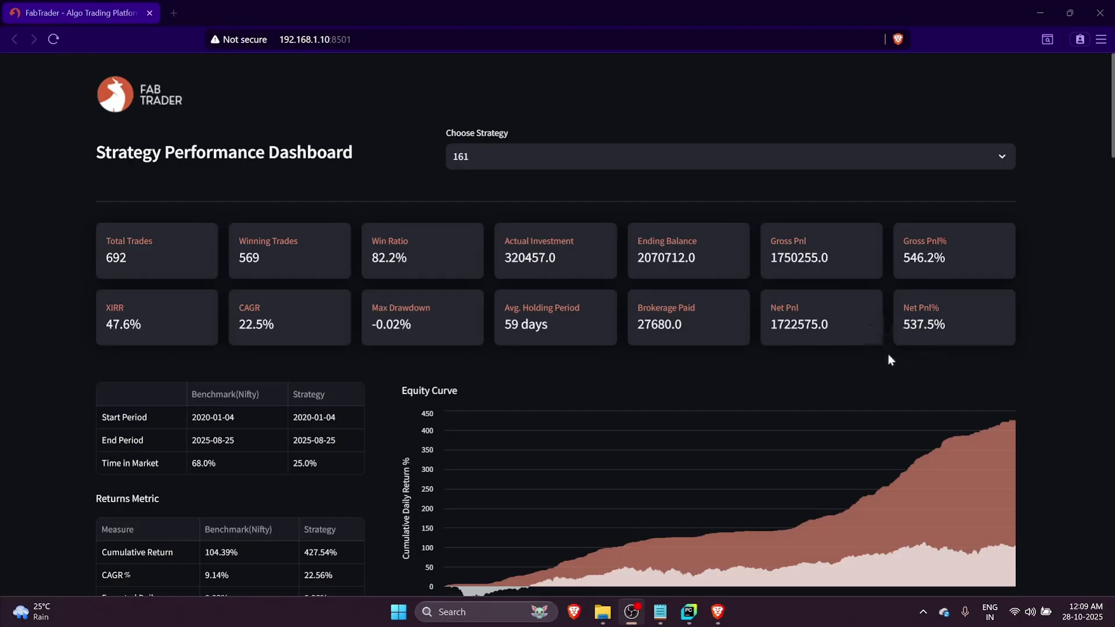
{"action": "mouse_move", "coordinate": [567, 267]}
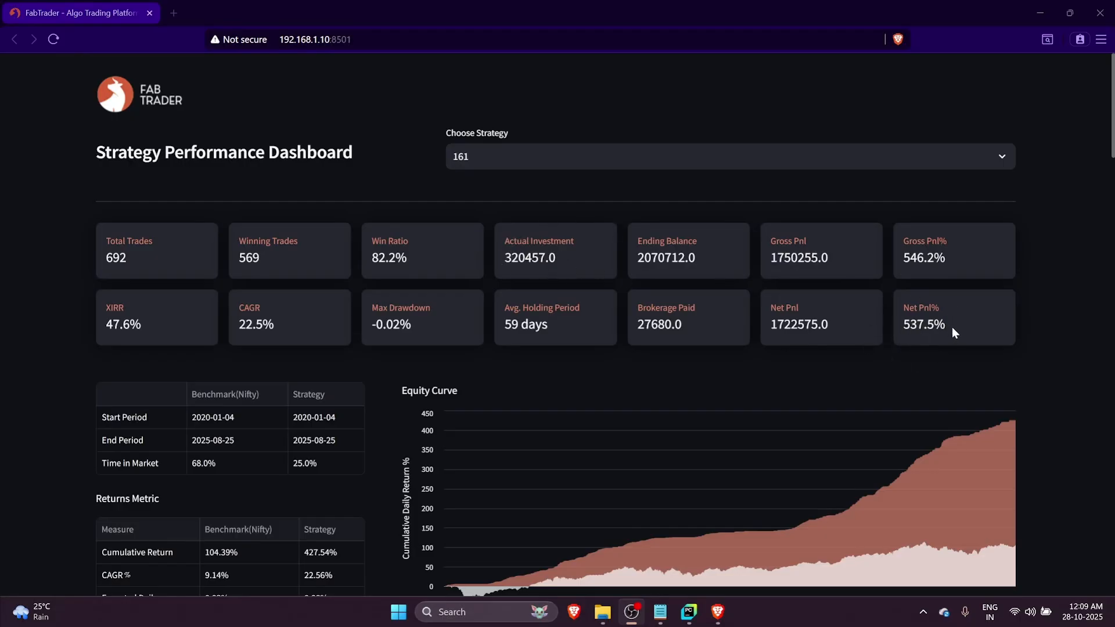
{"action": "mouse_move", "coordinate": [941, 300]}
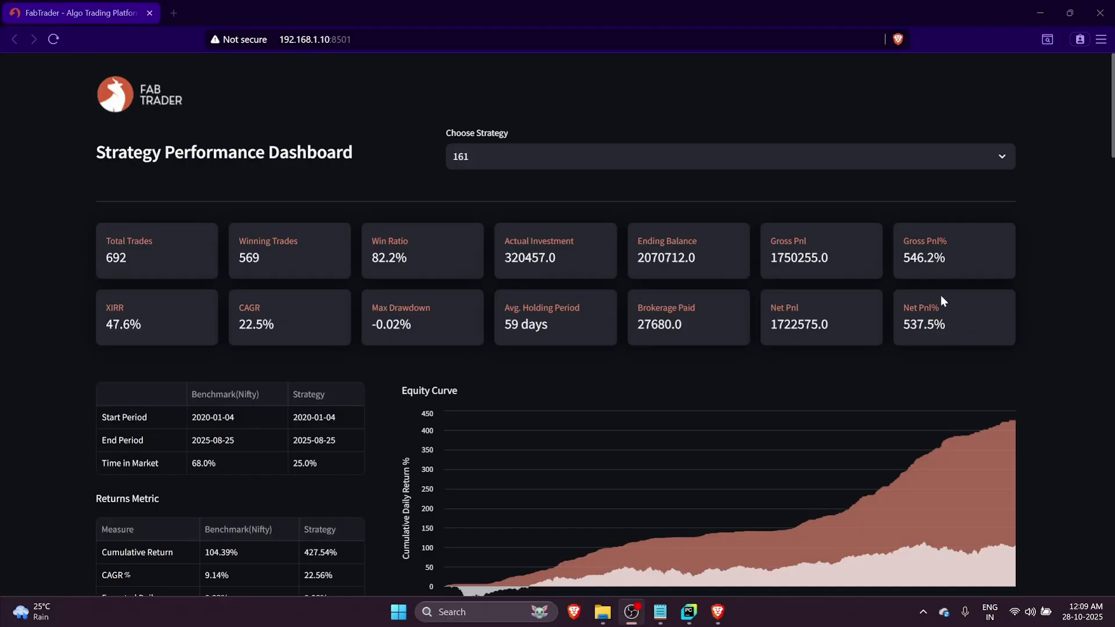
{"action": "mouse_move", "coordinate": [583, 331]}
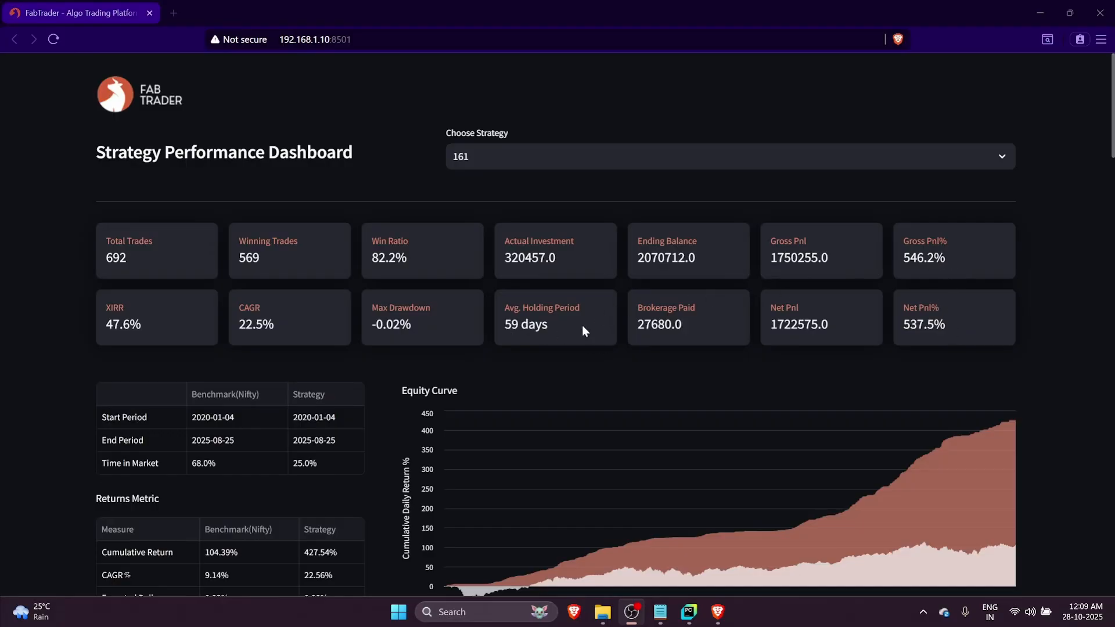
{"action": "mouse_move", "coordinate": [555, 325]}
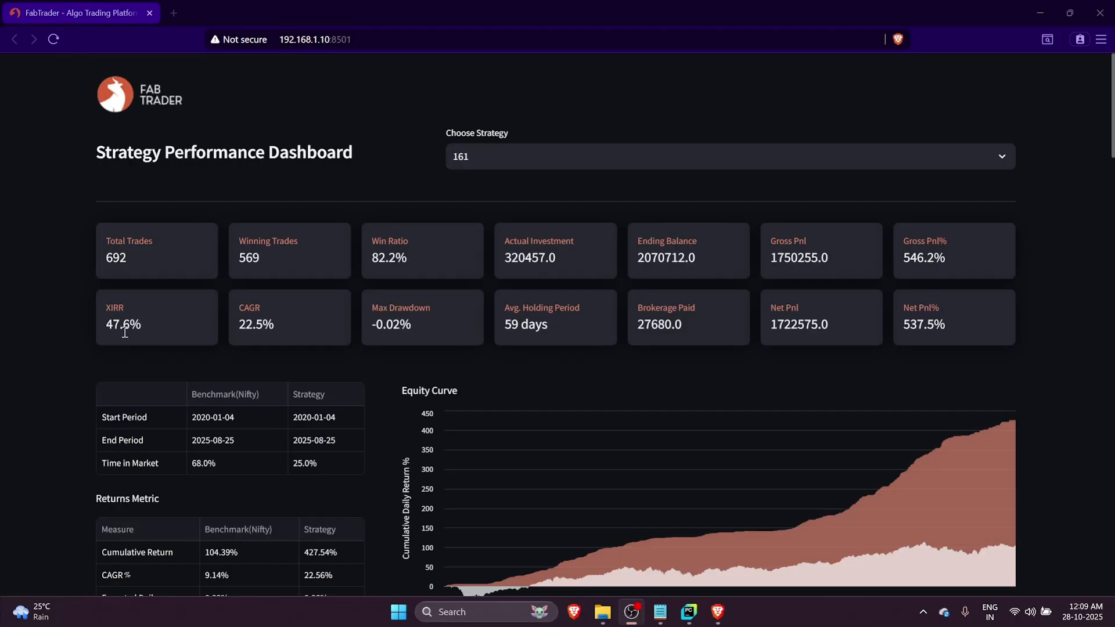
Scroll to the Equity Curve chart and Returns Metric table for strategy 161
{"action": "scroll", "scroll_direction": "down", "scroll_amount": 3}
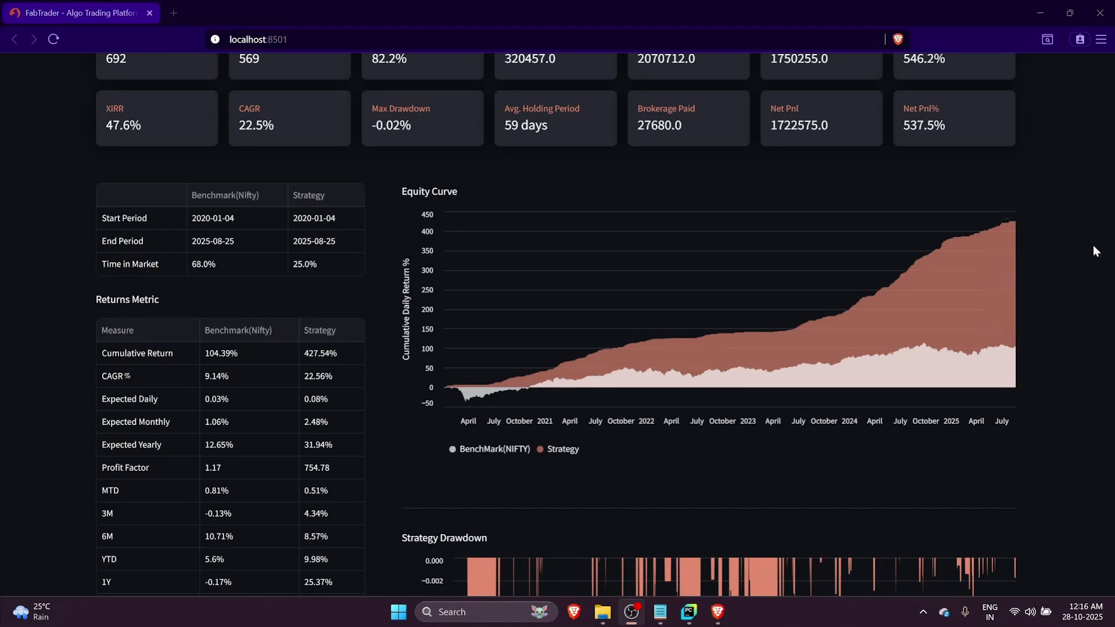
{"action": "mouse_move", "coordinate": [1082, 387]}
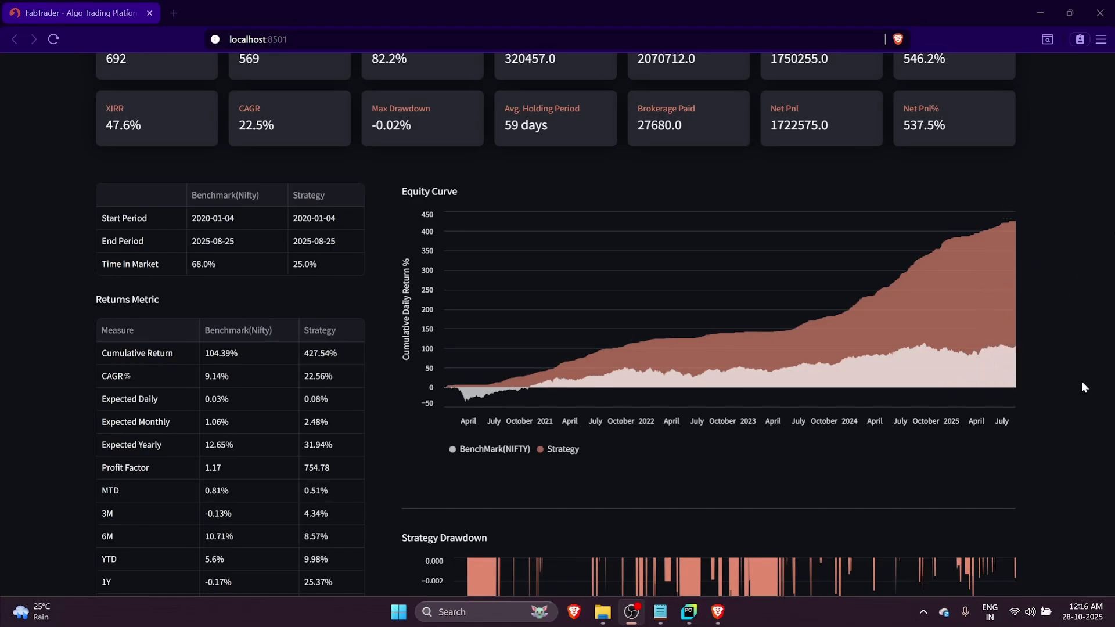
{"action": "mouse_move", "coordinate": [1084, 372]}
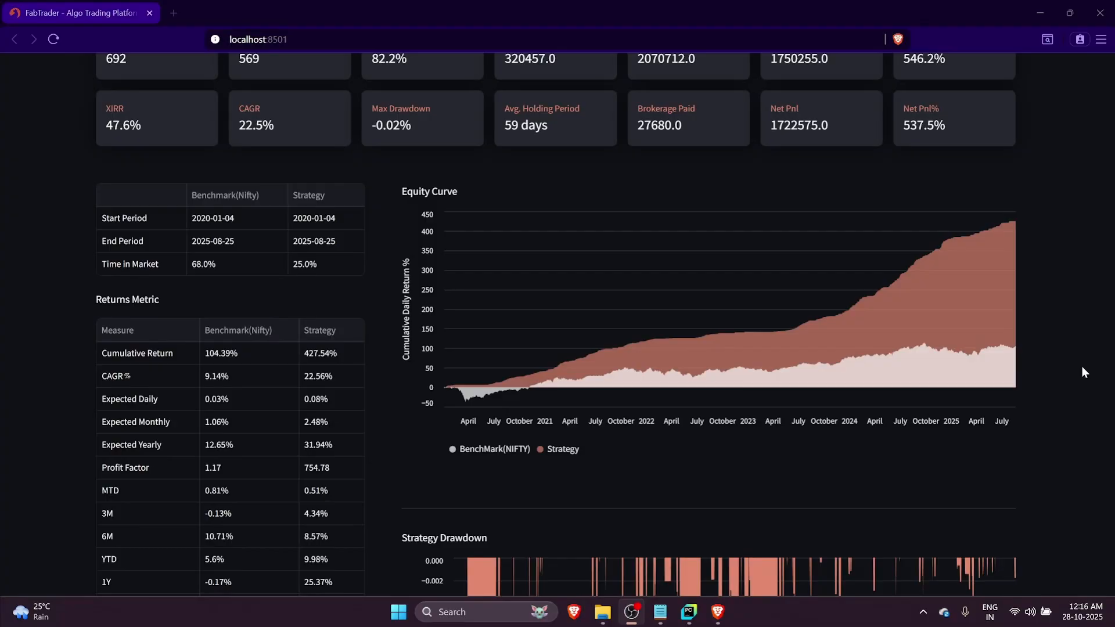
{"action": "mouse_move", "coordinate": [1068, 375]}
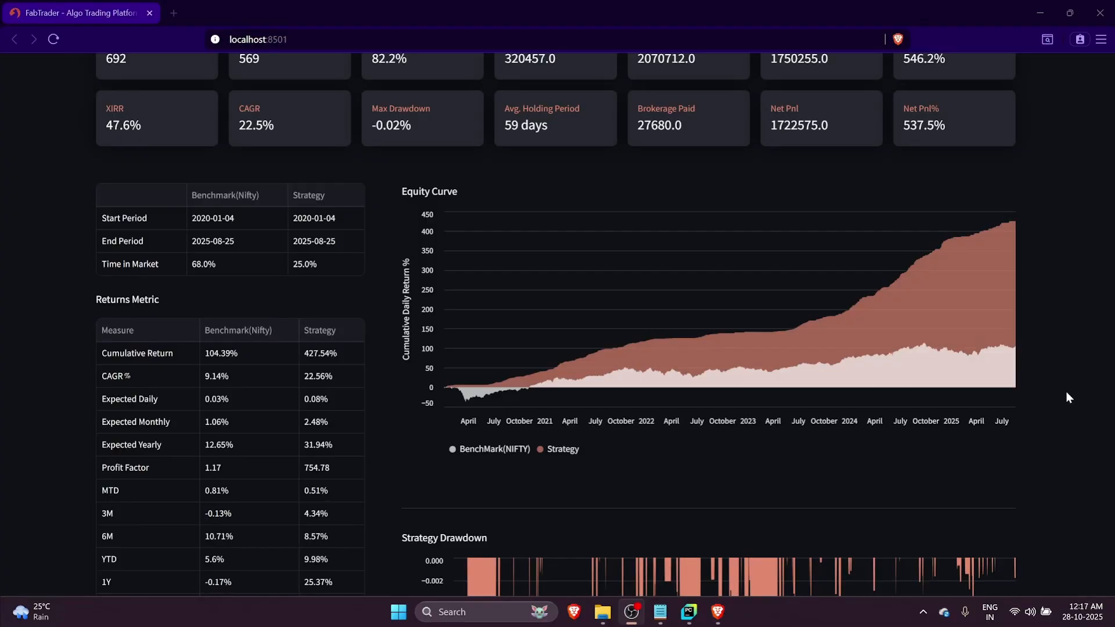
{"action": "mouse_move", "coordinate": [1056, 365]}
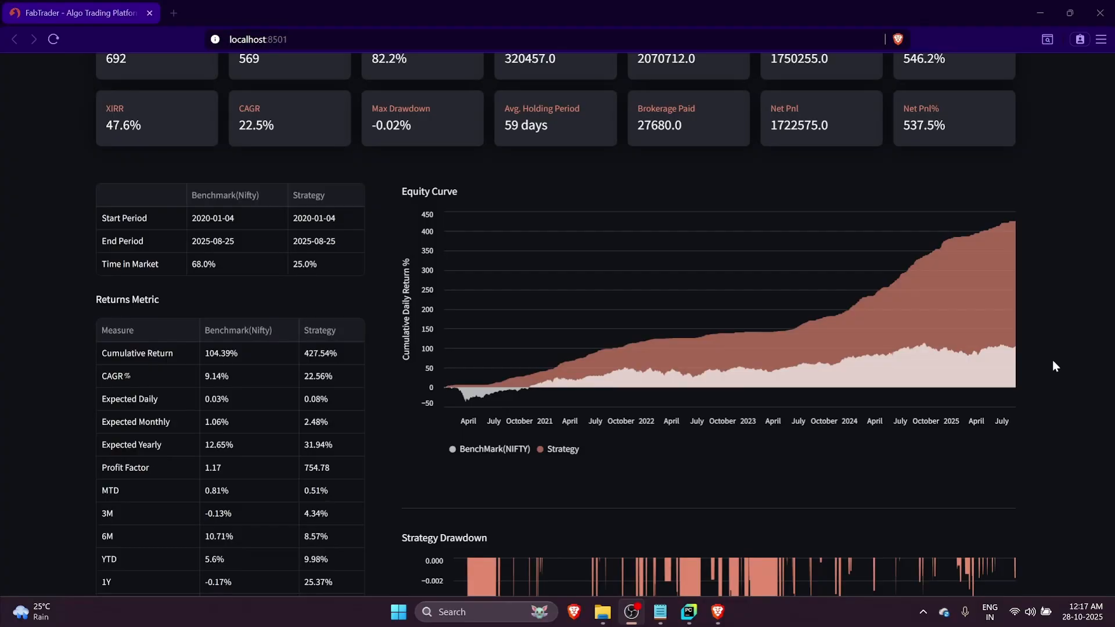
Scroll past the Monthly Returns heatmap and Drawdown plot to the YoY Returns table
{"action": "scroll", "scroll_direction": "down", "scroll_amount": 3}
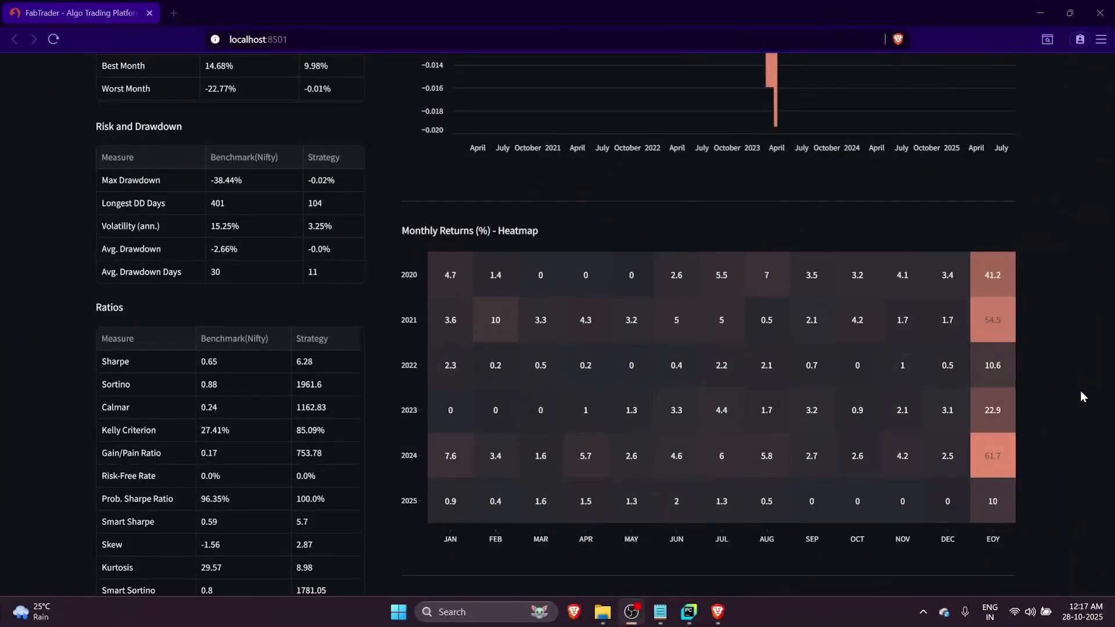
{"action": "mouse_move", "coordinate": [1071, 382]}
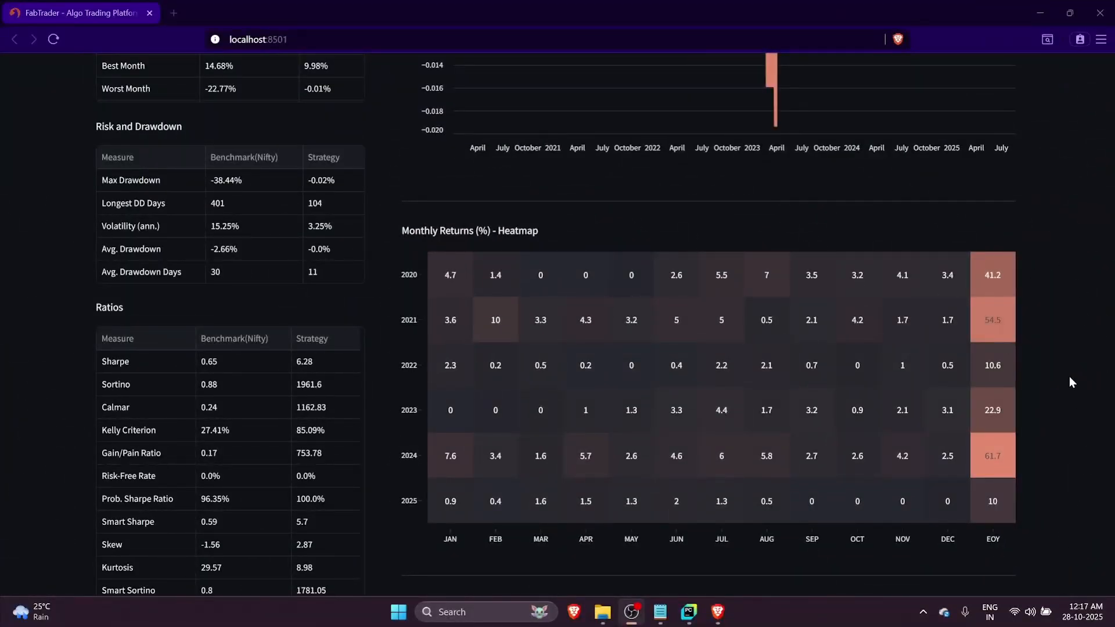
{"action": "scroll", "scroll_direction": "down", "scroll_amount": 3}
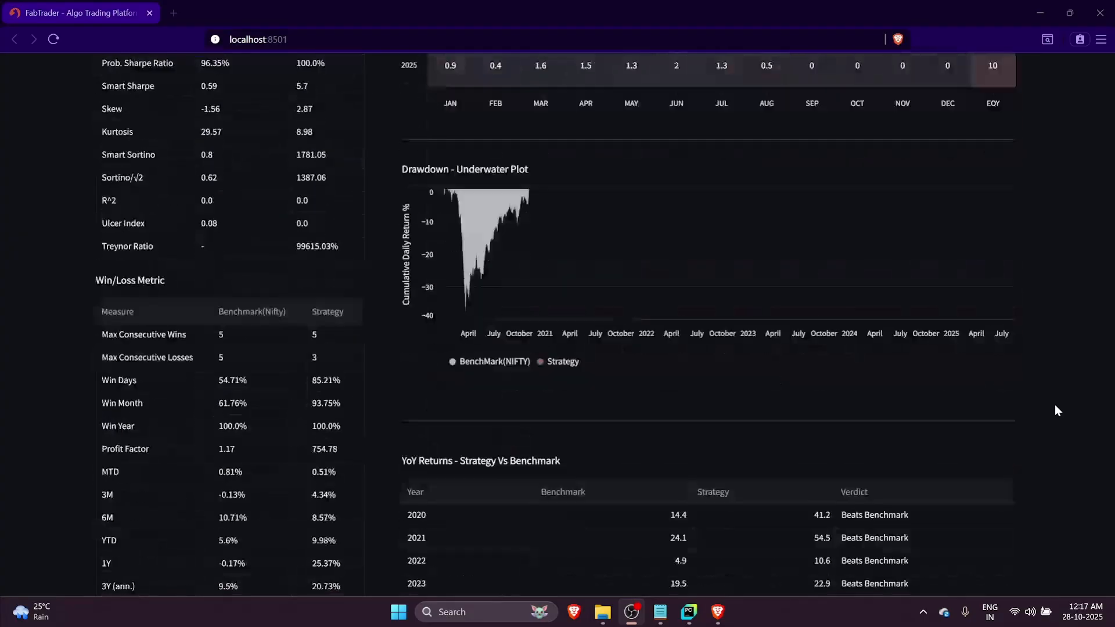
{"action": "scroll", "scroll_direction": "down", "scroll_amount": 3}
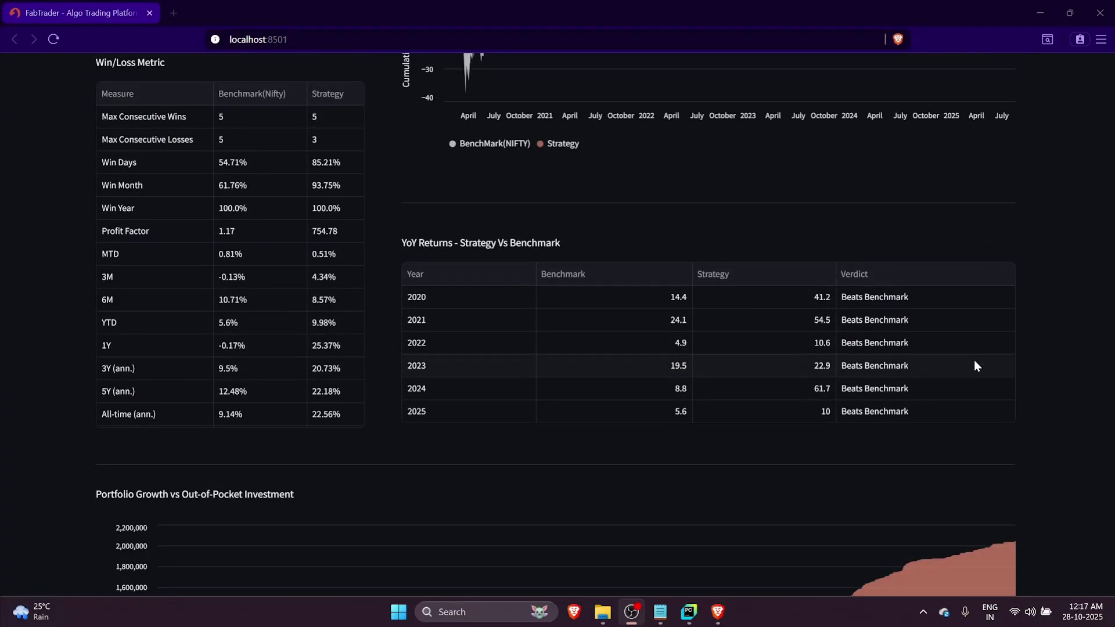
{"action": "mouse_move", "coordinate": [952, 338]}
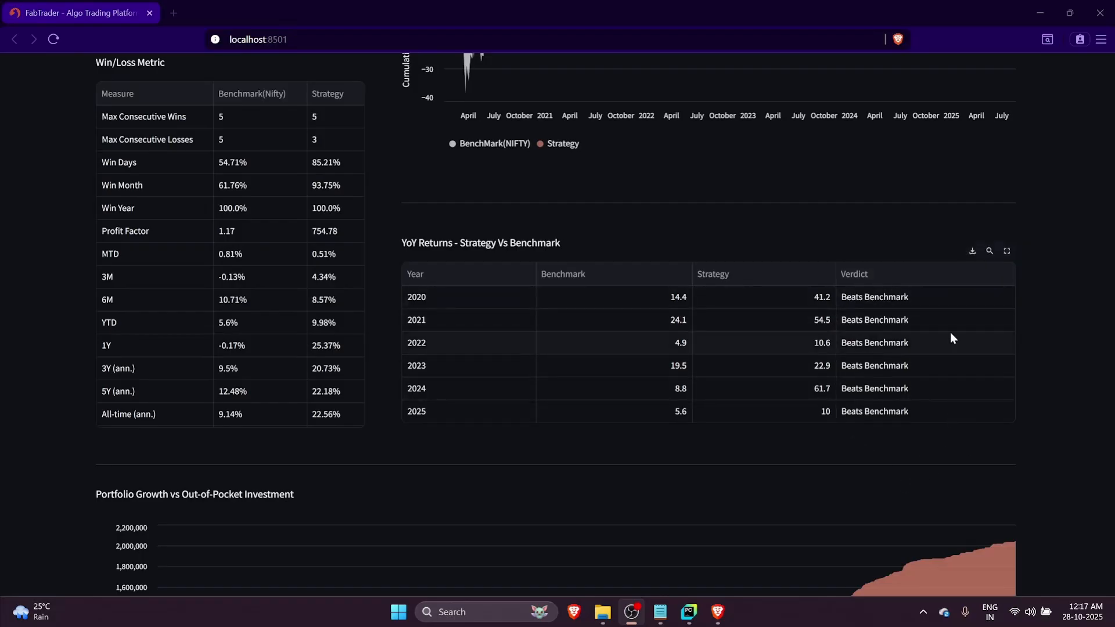
{"action": "mouse_move", "coordinate": [897, 343]}
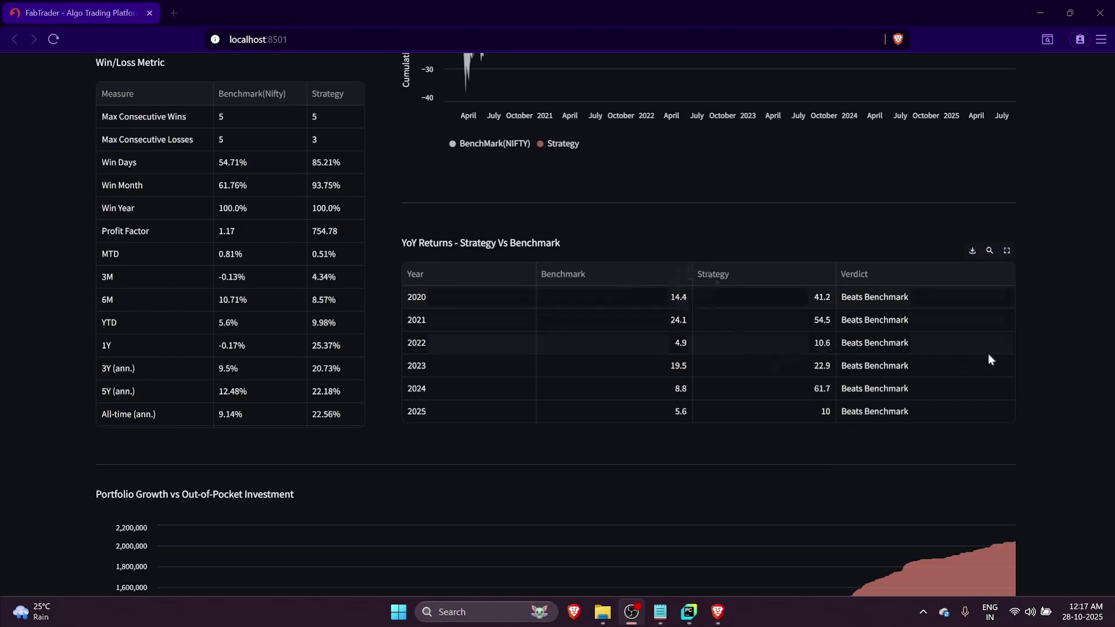
Scroll to the Portfolio Growth vs Out-of-Pocket Investment chart reaching about ₹2,000,000 by 2025
{"action": "scroll", "scroll_direction": "down", "scroll_amount": 3}
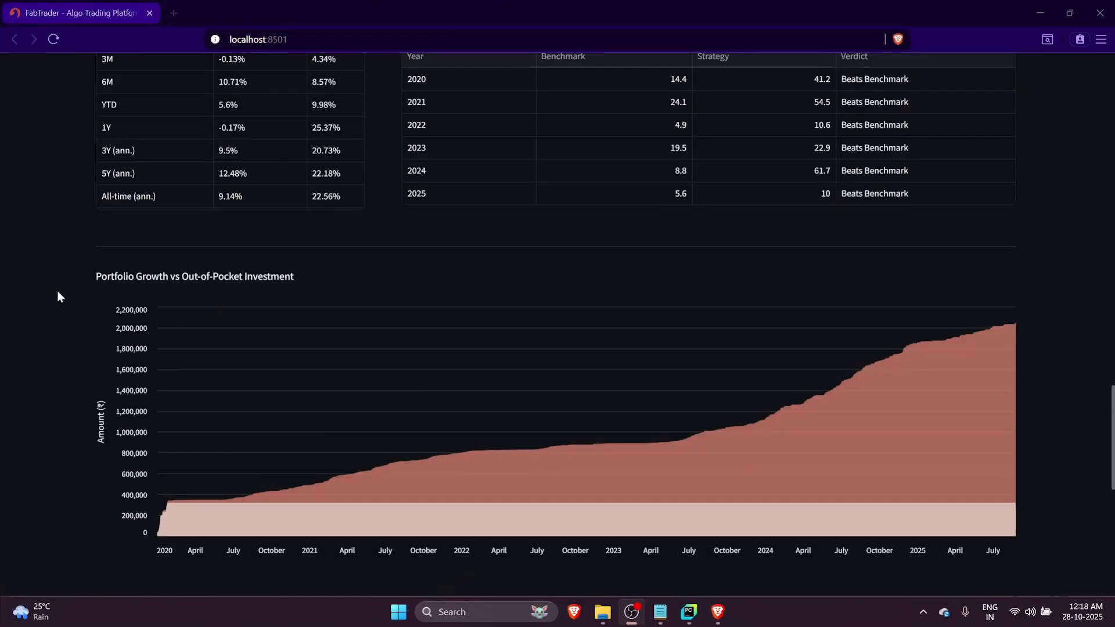
{"action": "mouse_move", "coordinate": [559, 321]}
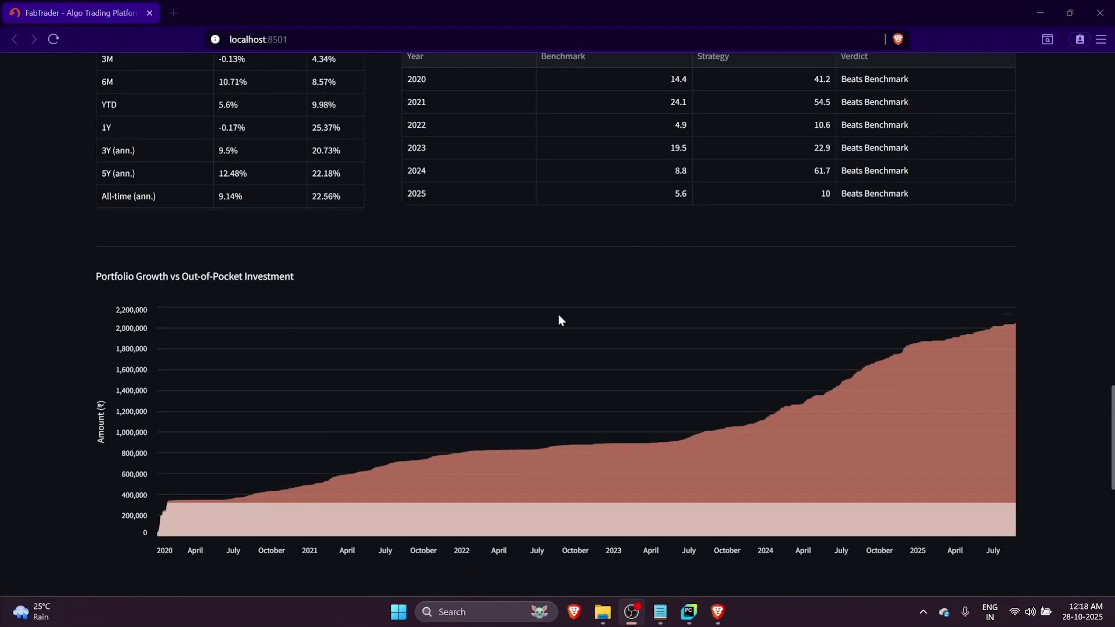
{"action": "mouse_move", "coordinate": [84, 512]}
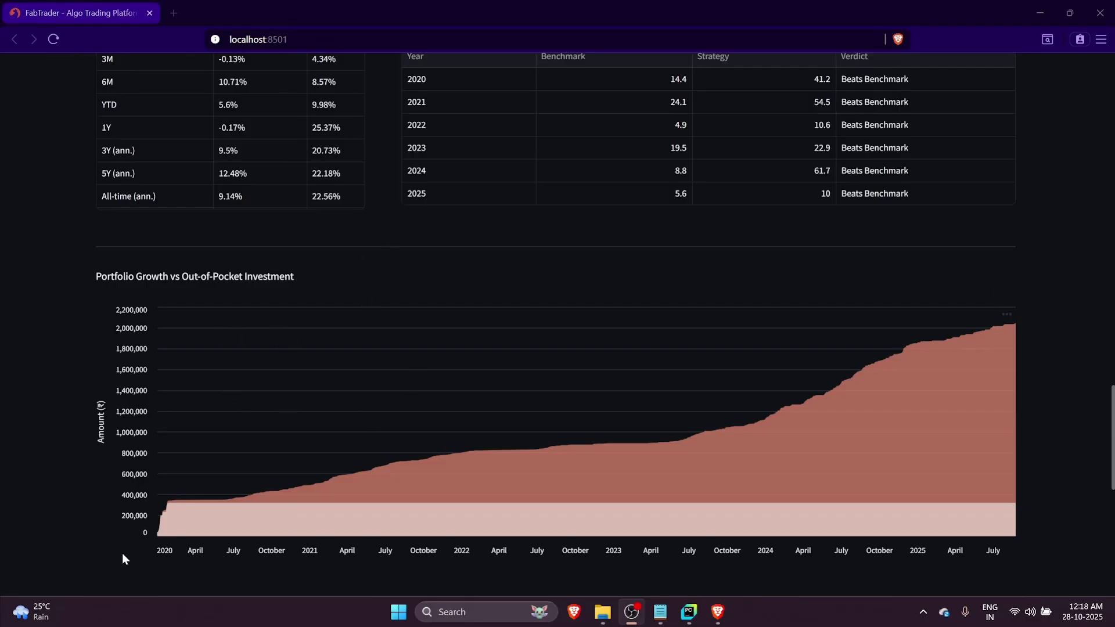
{"action": "mouse_move", "coordinate": [915, 523]}
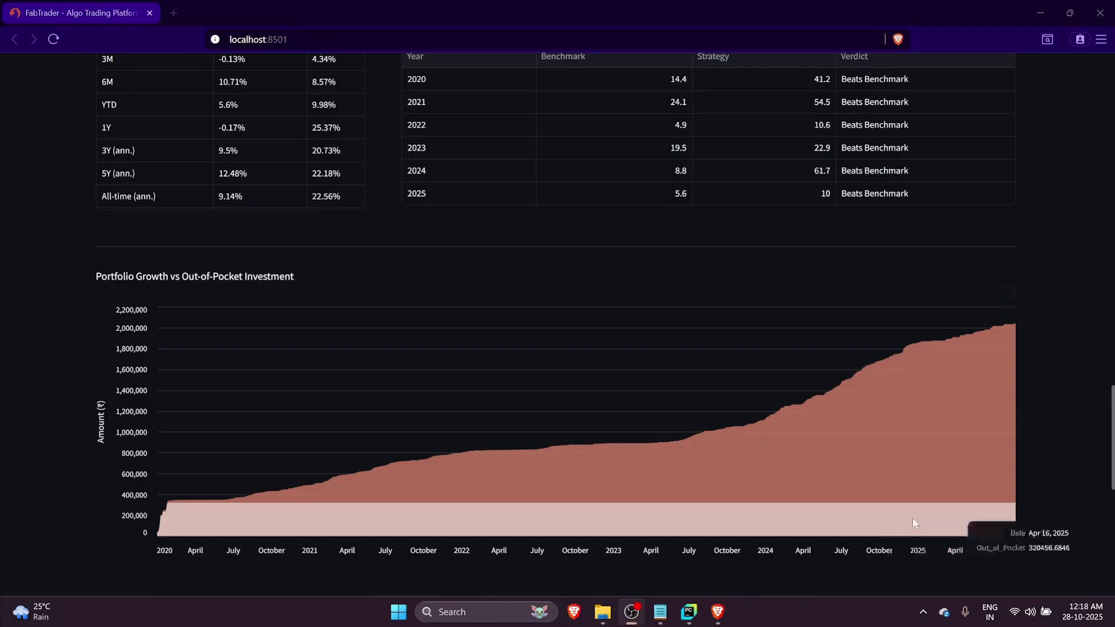
{"action": "mouse_move", "coordinate": [593, 498]}
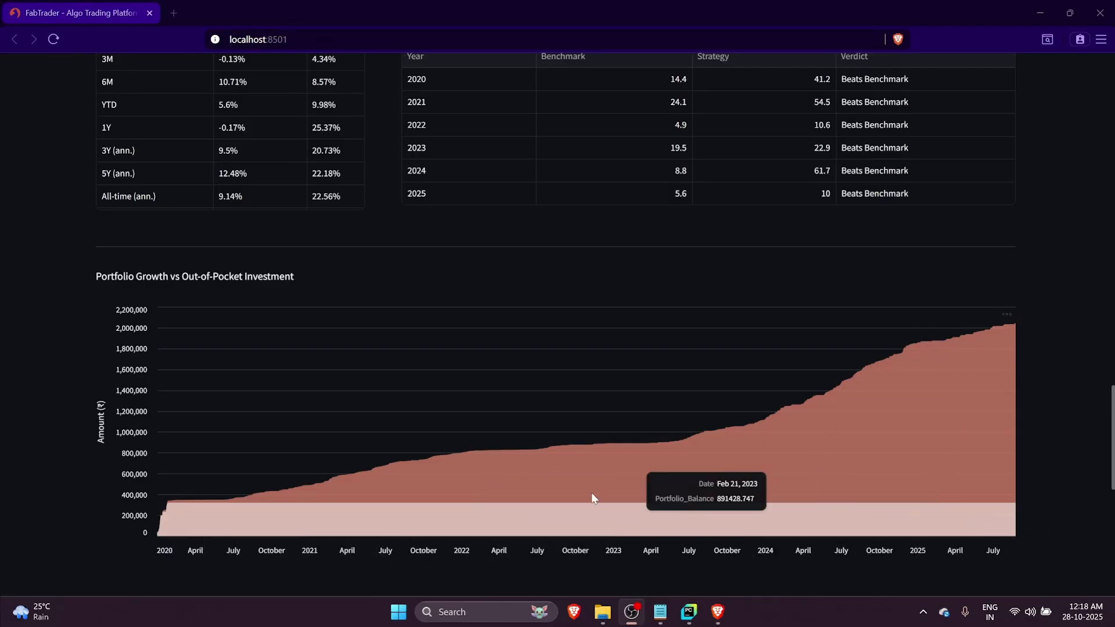
{"action": "mouse_move", "coordinate": [1033, 532]}
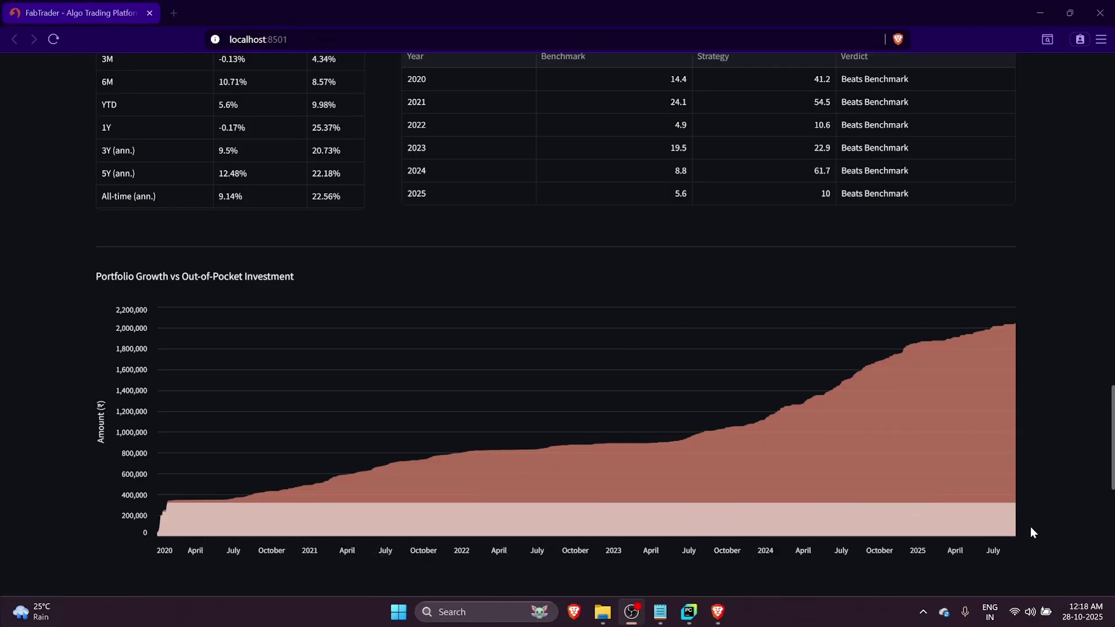
{"action": "mouse_move", "coordinate": [988, 400]}
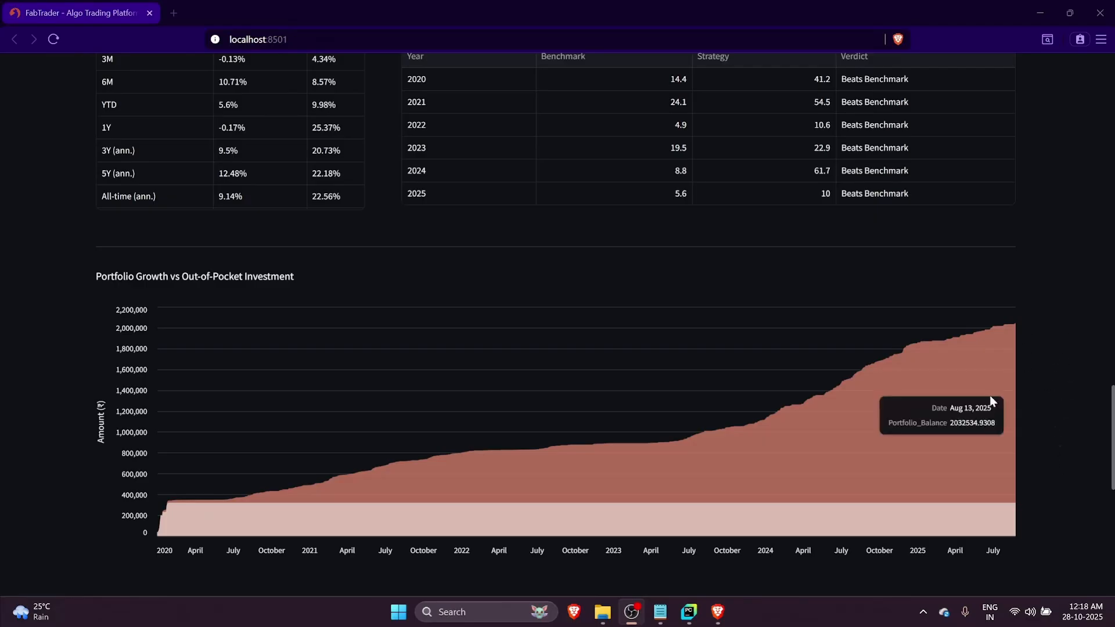
Scroll through the Trade Book's completed long trades from 2020 into early 2021
{"action": "scroll", "scroll_direction": "down", "scroll_amount": 3}
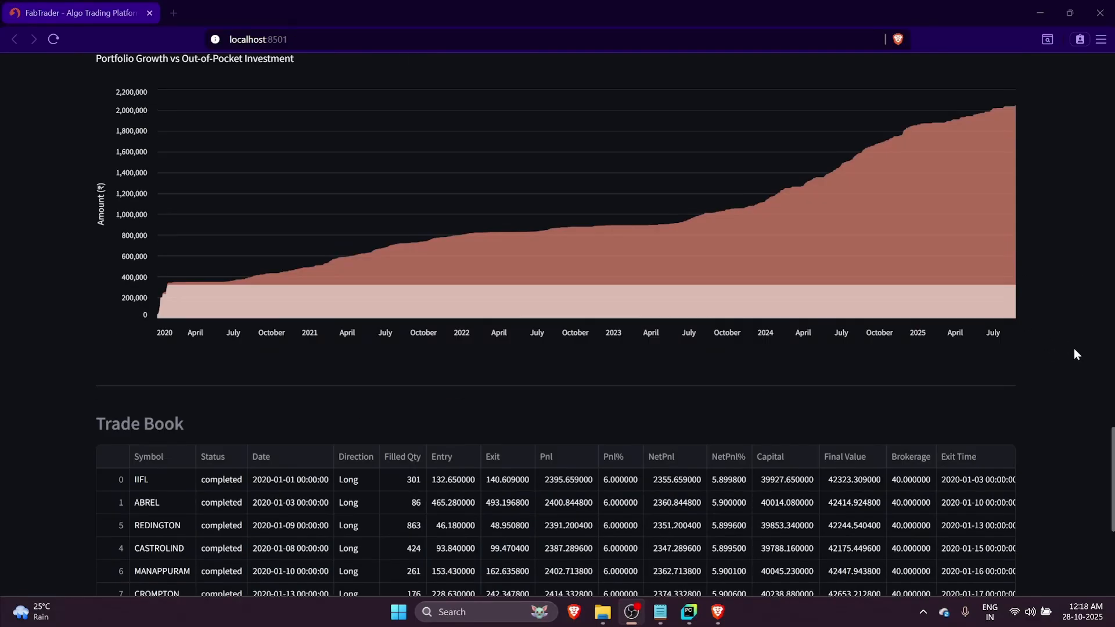
{"action": "scroll", "scroll_direction": "down", "scroll_amount": 3}
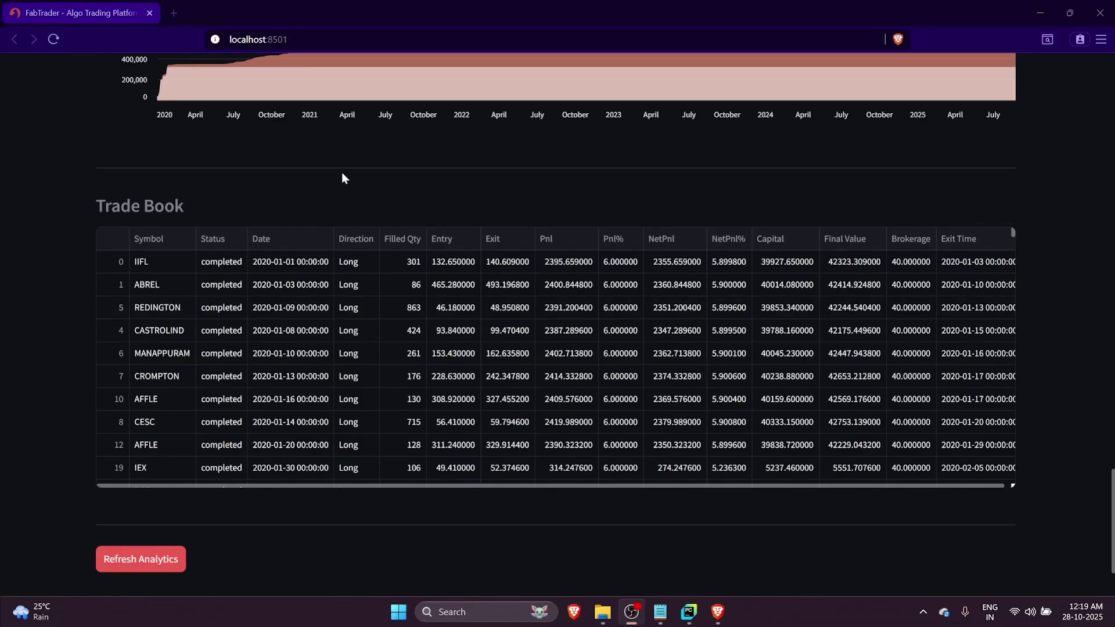
{"action": "scroll", "scroll_direction": "down", "scroll_amount": 3}
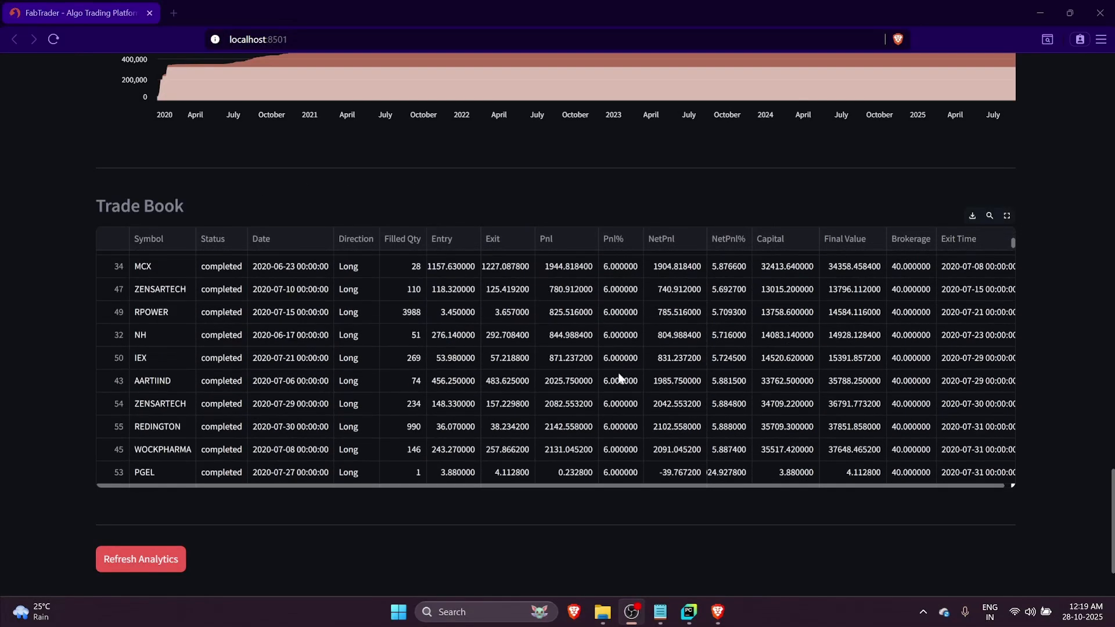
{"action": "scroll", "scroll_direction": "down", "scroll_amount": 3}
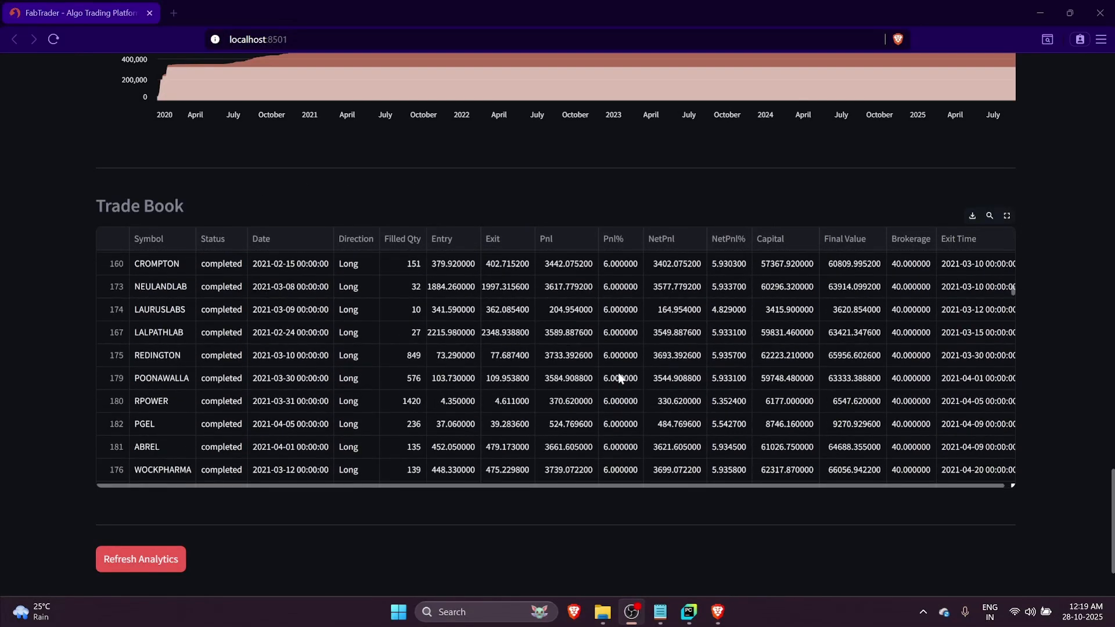
{"action": "mouse_move", "coordinate": [1059, 303]}
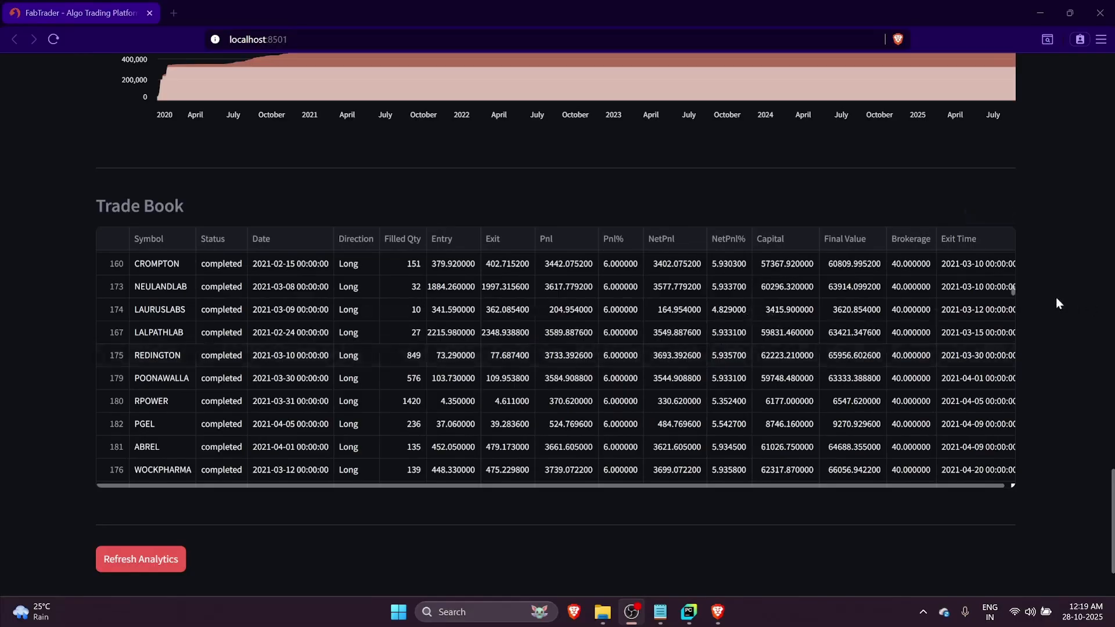
{"action": "mouse_move", "coordinate": [1068, 331]}
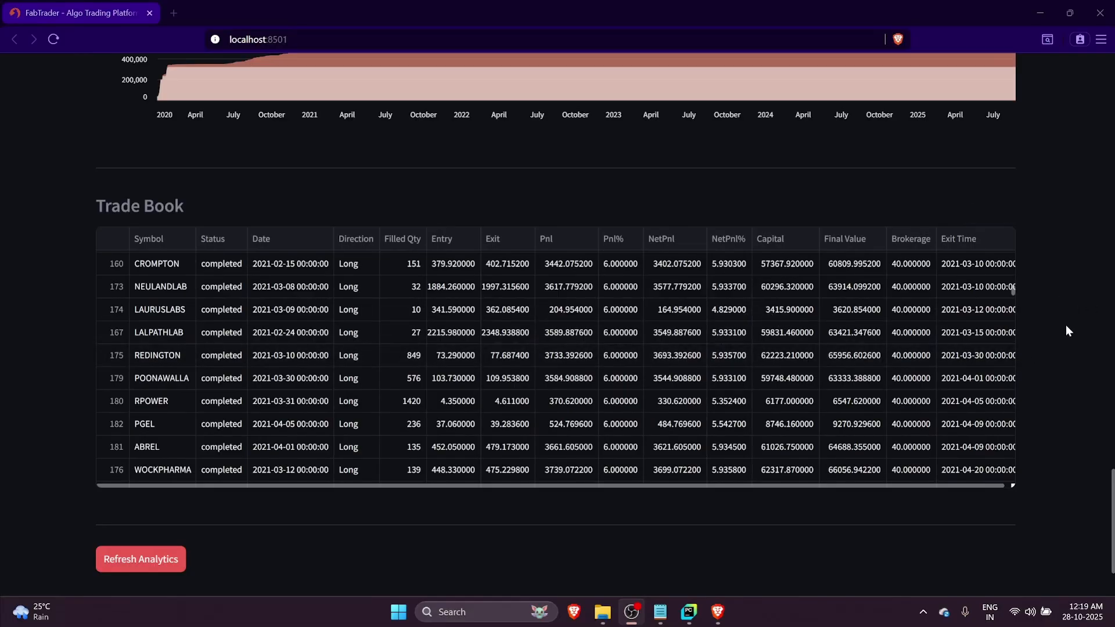
{"action": "scroll", "scroll_direction": "up", "scroll_amount": 3}
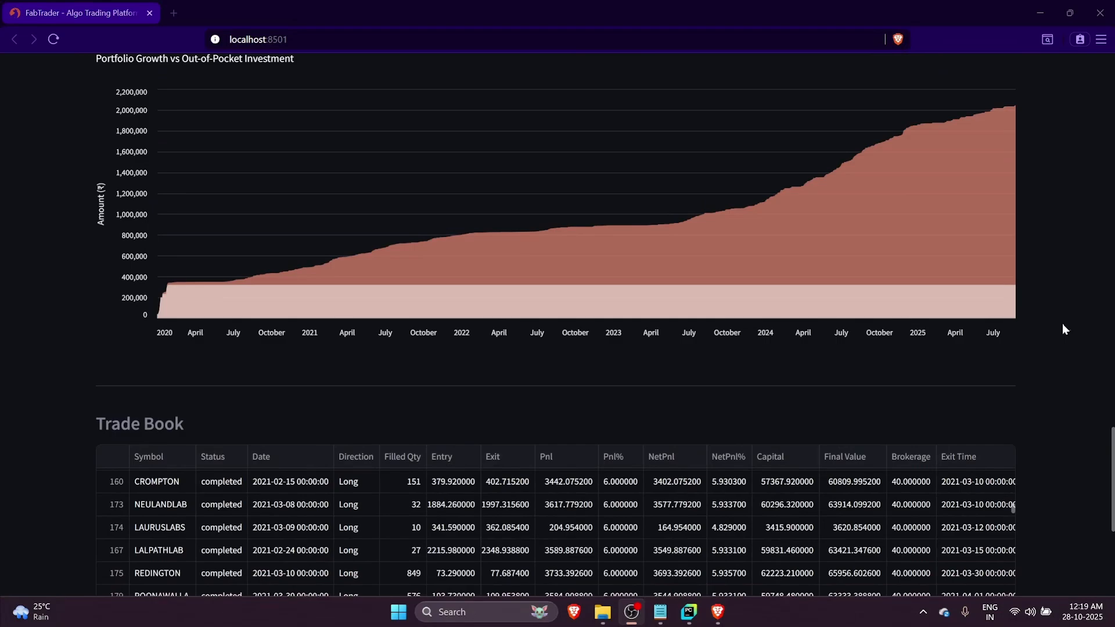